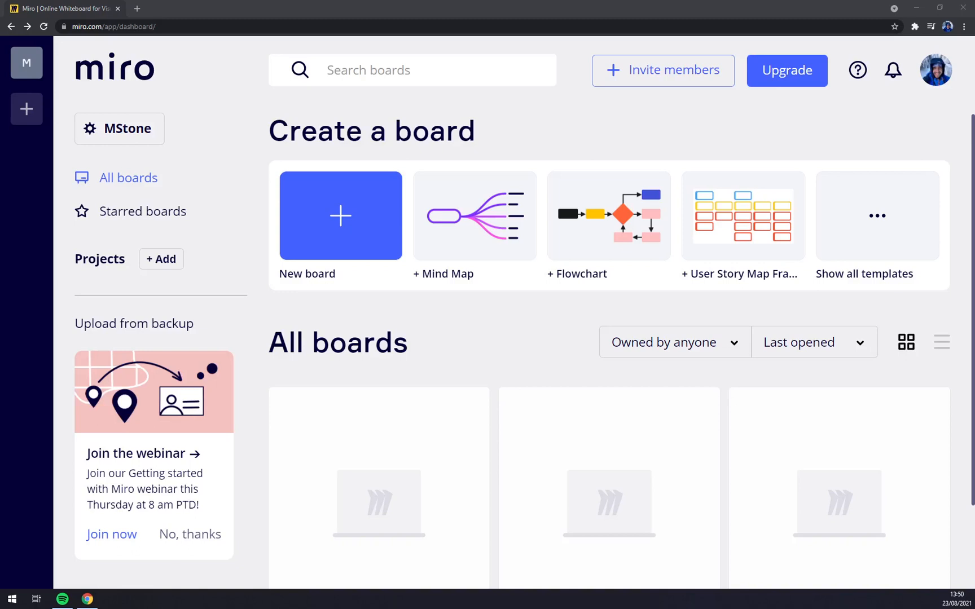
pyautogui.moveTo(261, 79)
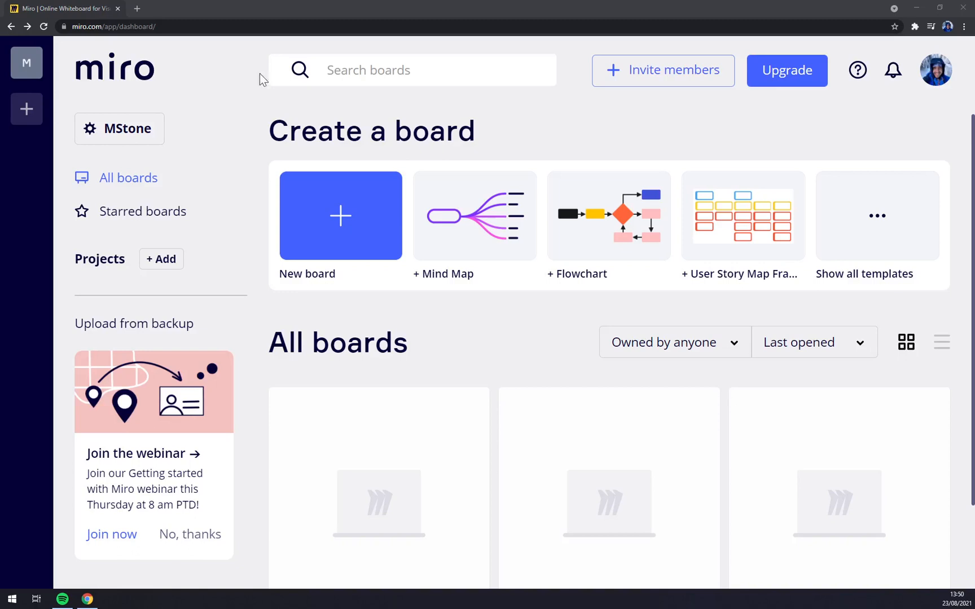
pyautogui.moveTo(504, 132)
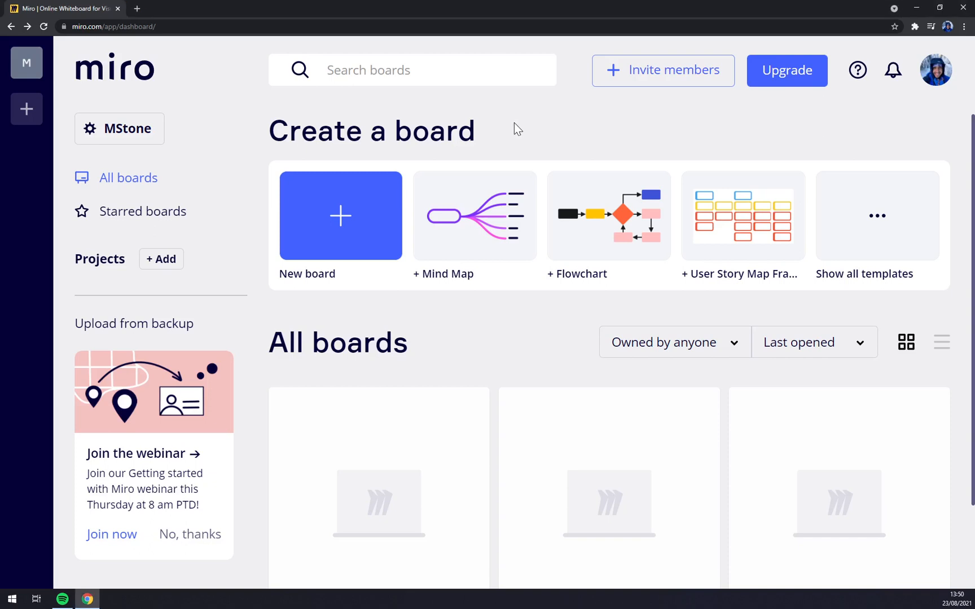
pyautogui.moveTo(575, 146)
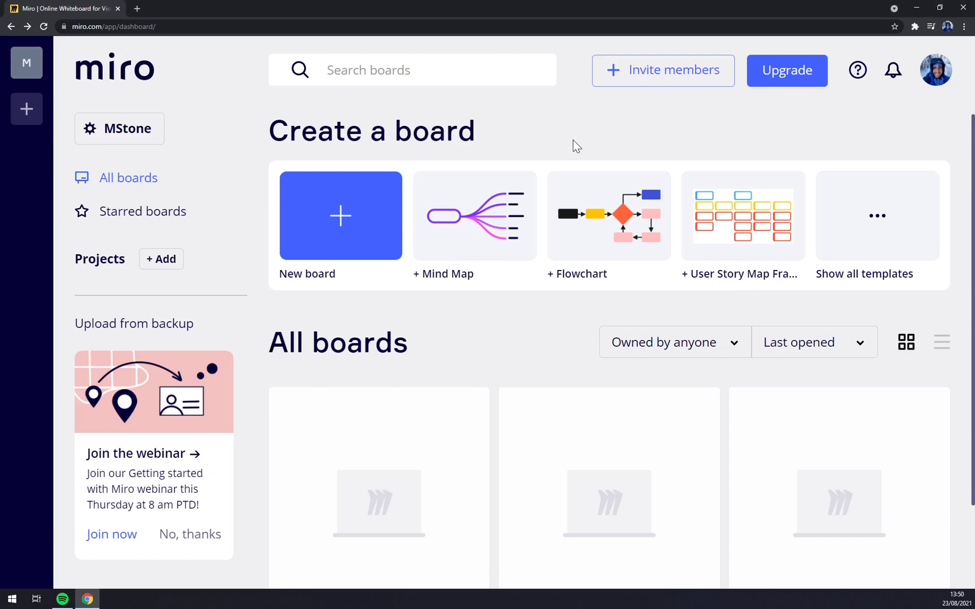
pyautogui.moveTo(621, 124)
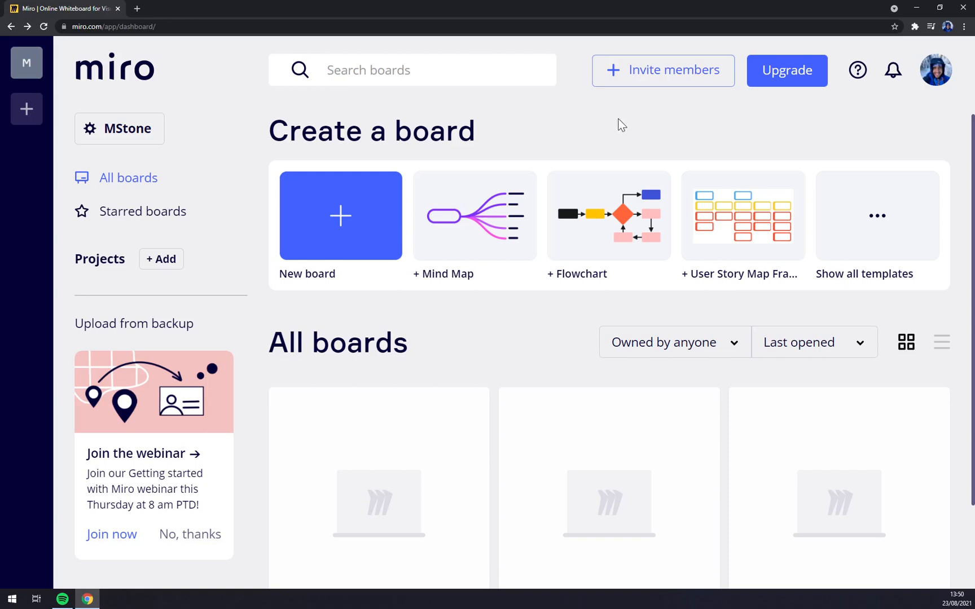
pyautogui.moveTo(202, 144)
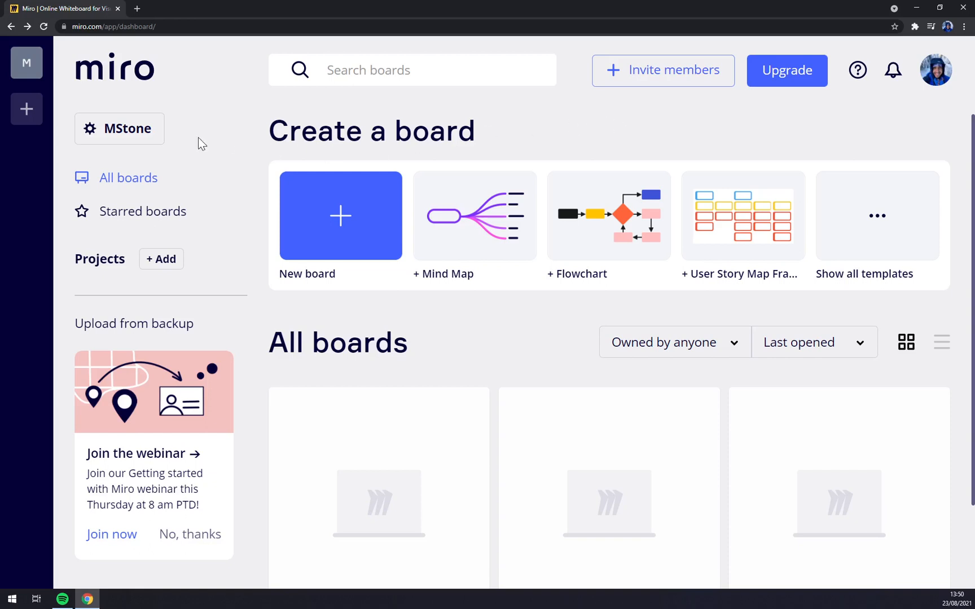
pyautogui.moveTo(563, 105)
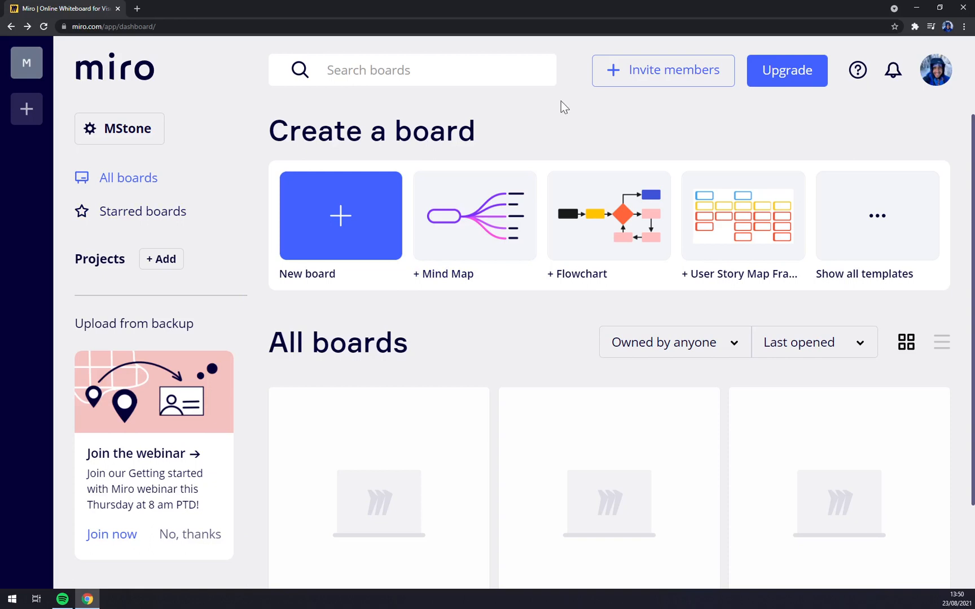
pyautogui.moveTo(440, 585)
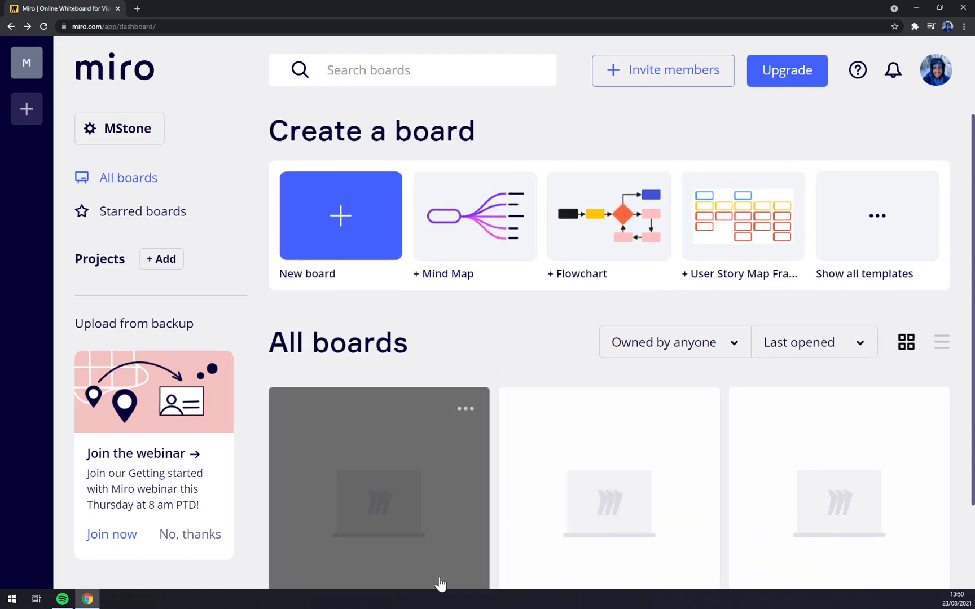
pyautogui.moveTo(771, 71)
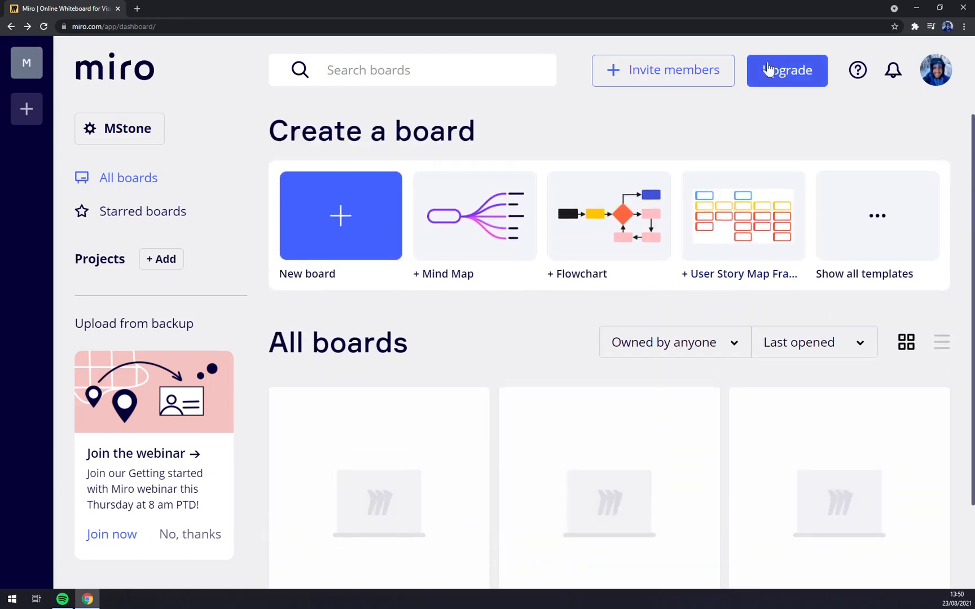
pyautogui.moveTo(935, 68)
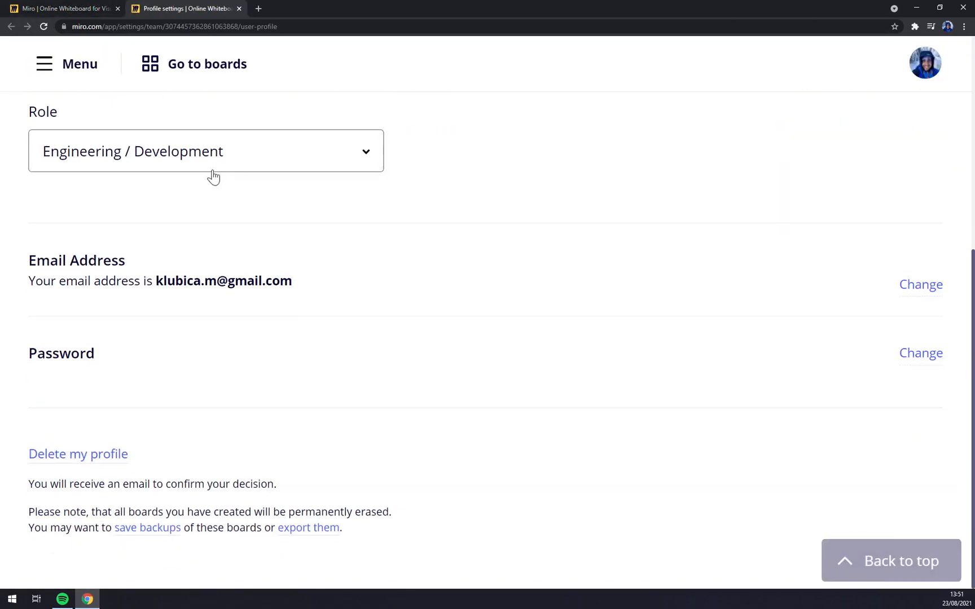
pyautogui.moveTo(172, 267)
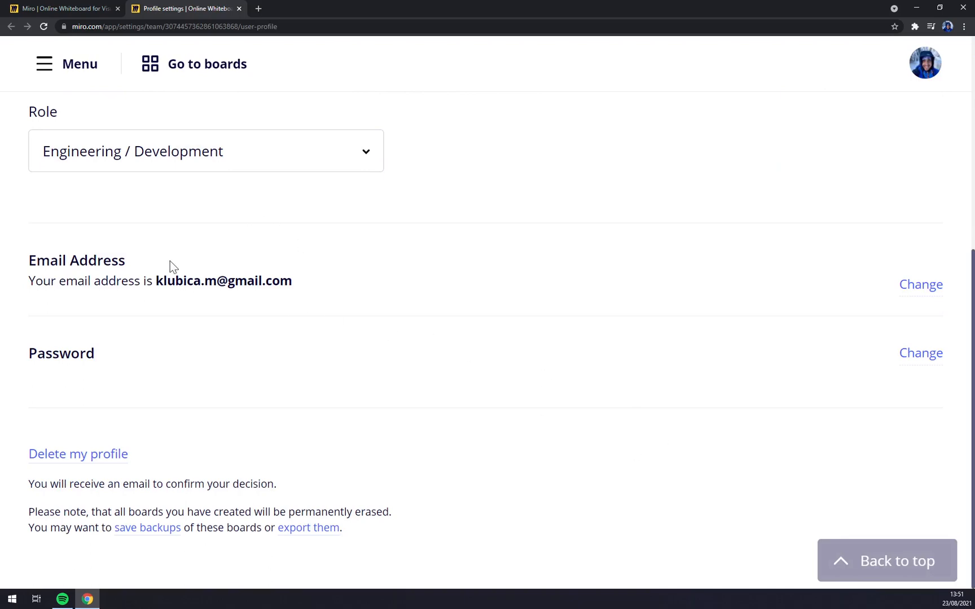
# Step: Open the Notifications settings and turn off the summary of changes to boards
pyautogui.scroll(3)
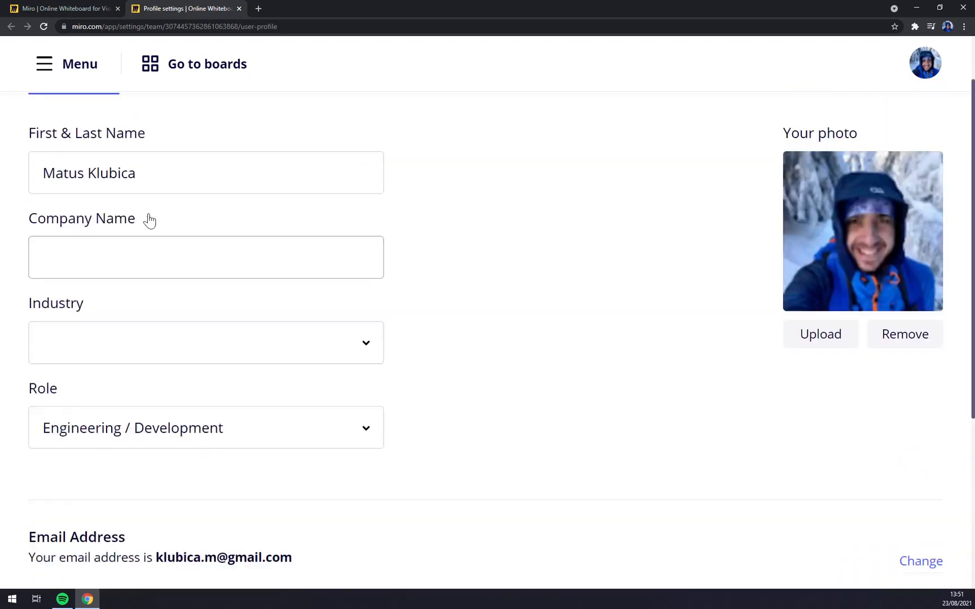
pyautogui.click(196, 128)
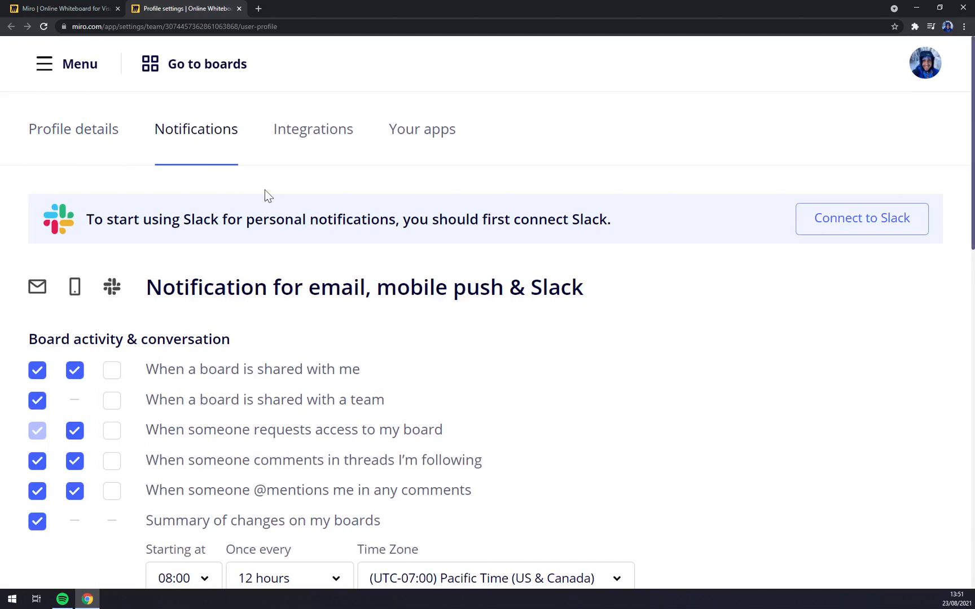
pyautogui.scroll(-3)
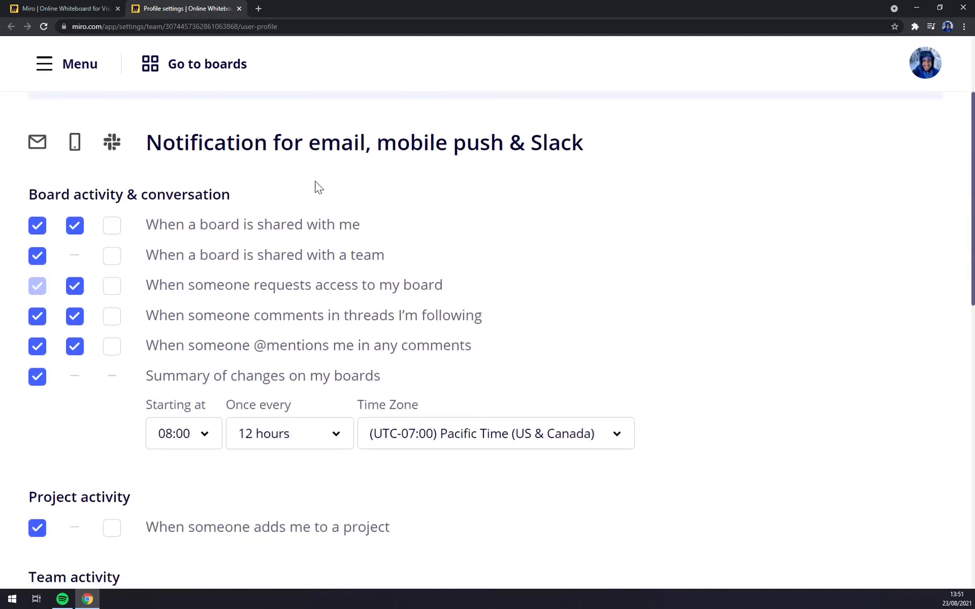
pyautogui.click(74, 226)
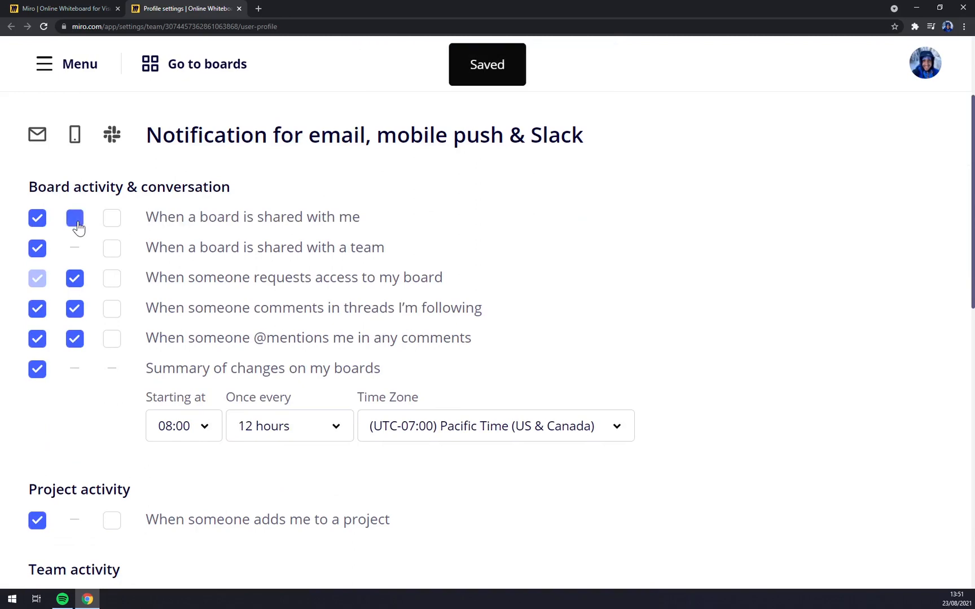
pyautogui.click(74, 218)
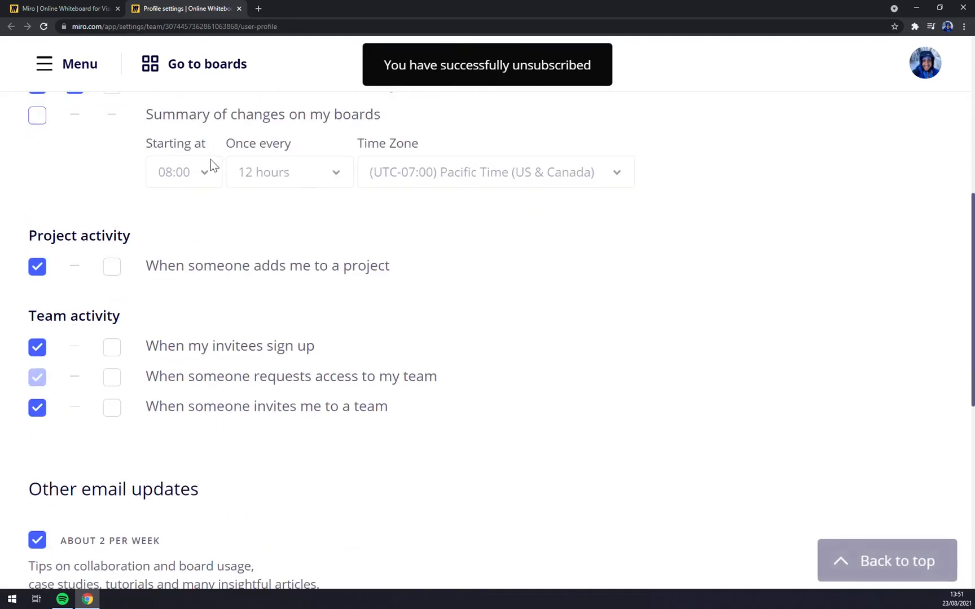
pyautogui.moveTo(155, 293)
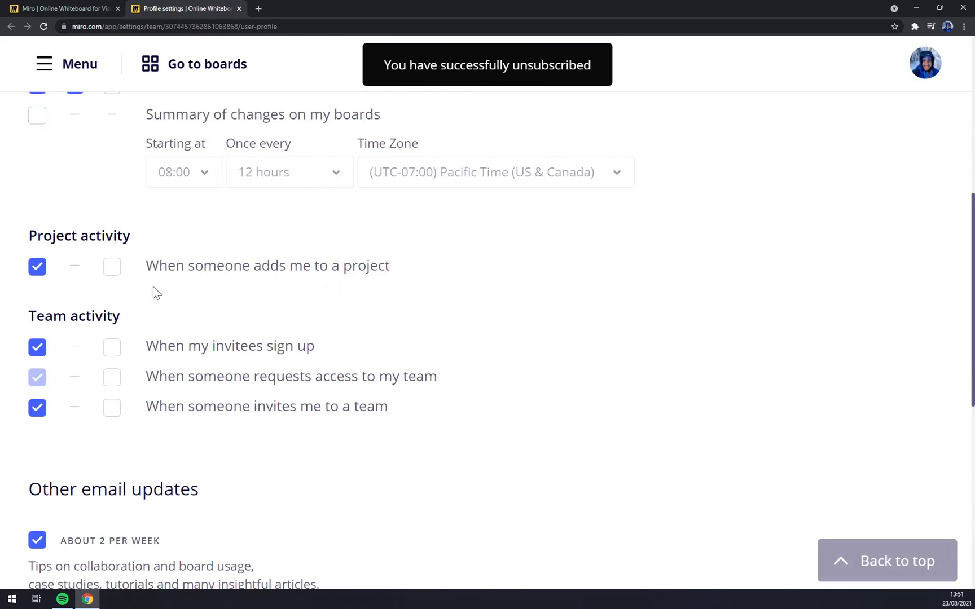
# Step: Unsubscribe from the monthly and 2–3-month newsletter, promo and research emails
pyautogui.scroll(-3)
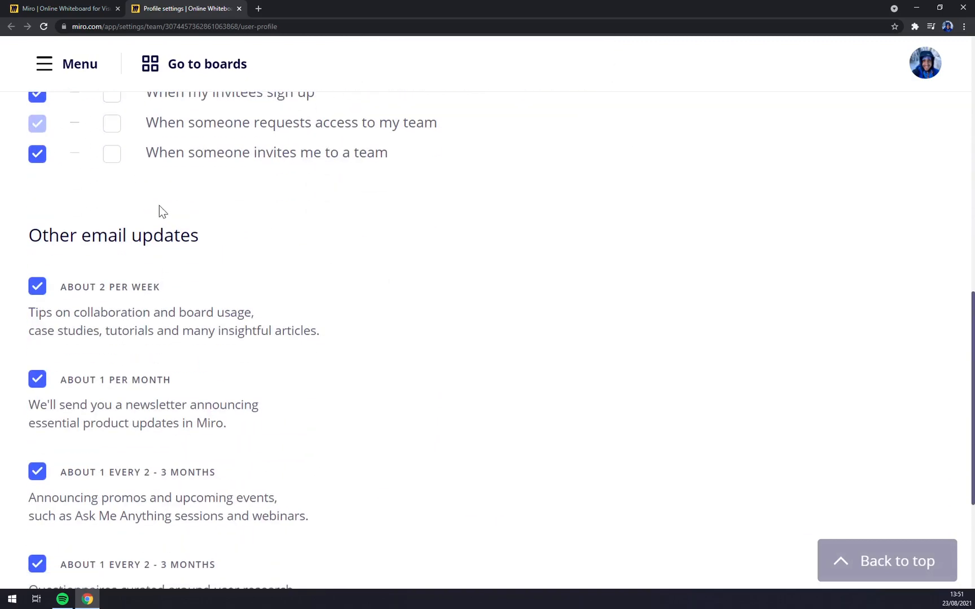
pyautogui.scroll(3)
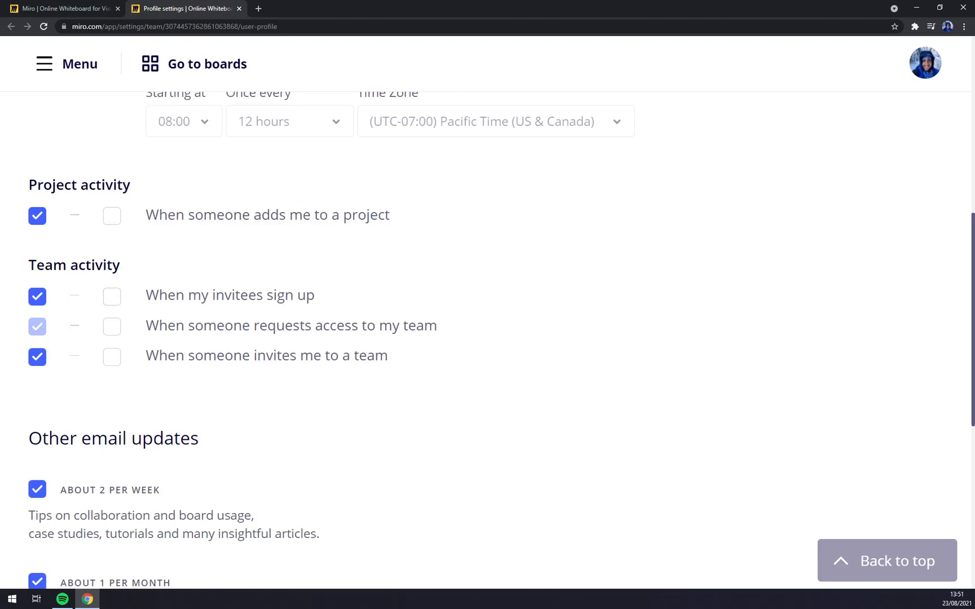
pyautogui.scroll(-3)
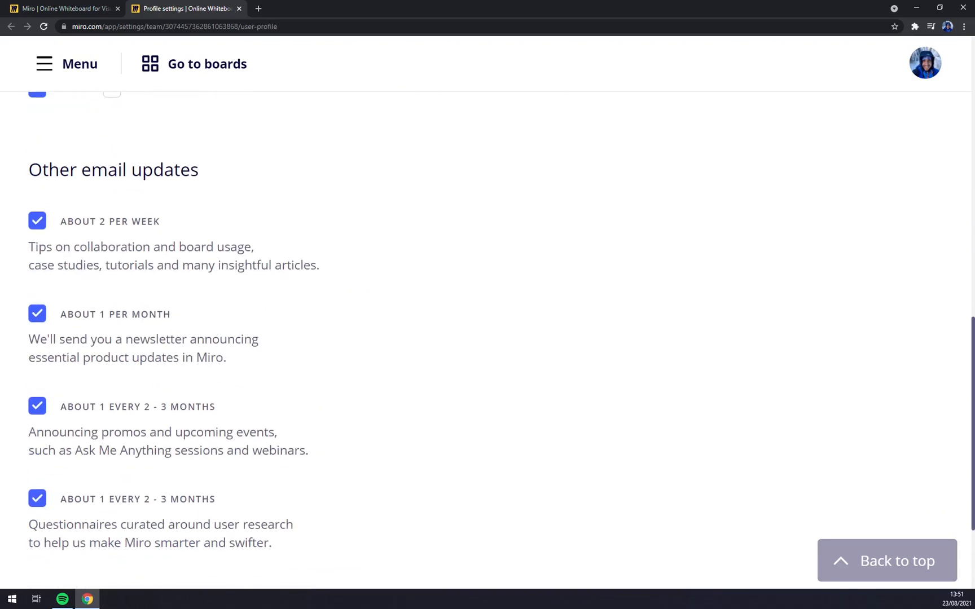
pyautogui.click(37, 221)
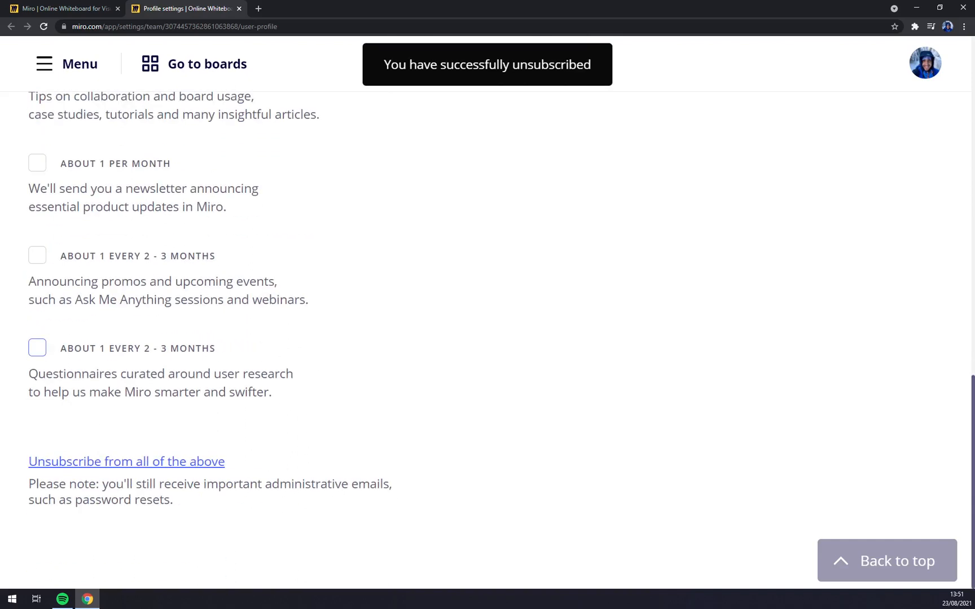
pyautogui.moveTo(140, 473)
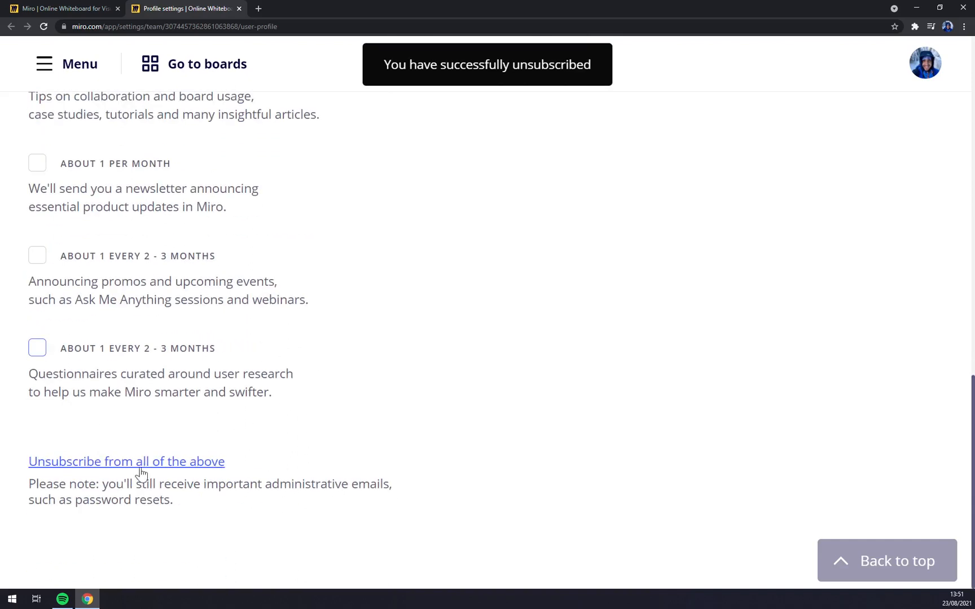
pyautogui.moveTo(296, 457)
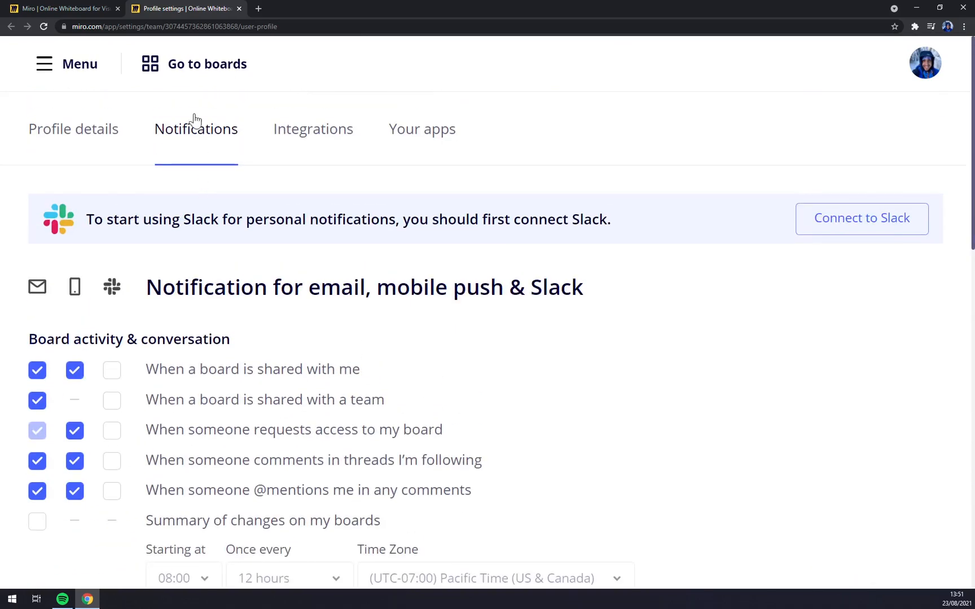
# Step: Open the Integrations tab and scroll through the connectable services, with Google linked
pyautogui.click(313, 128)
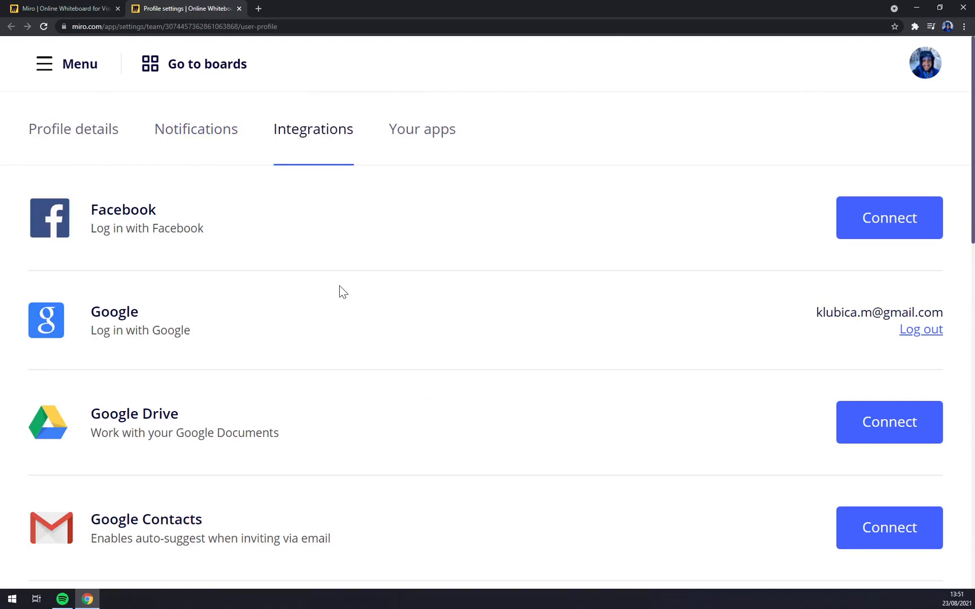
pyautogui.moveTo(526, 136)
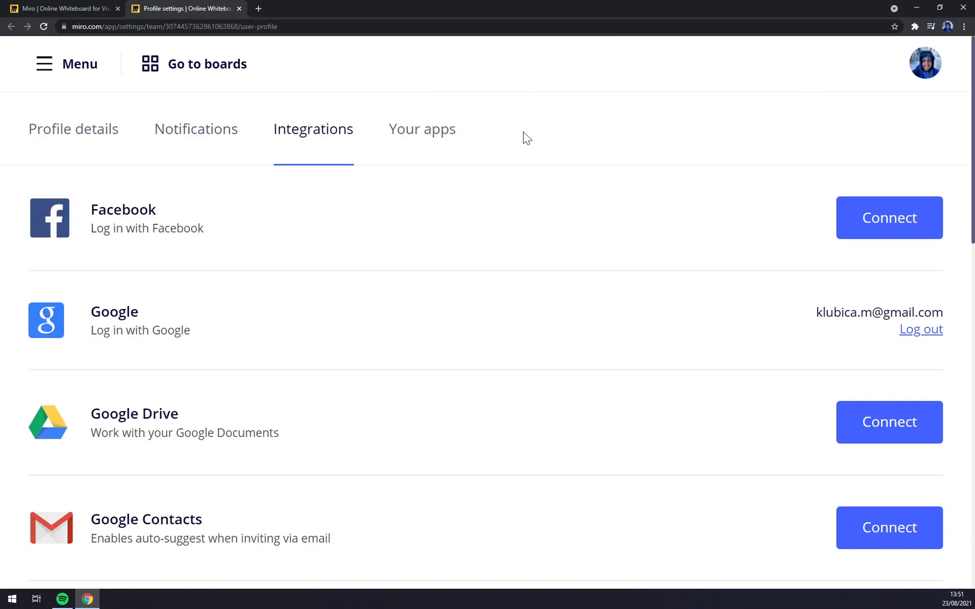
pyautogui.moveTo(446, 194)
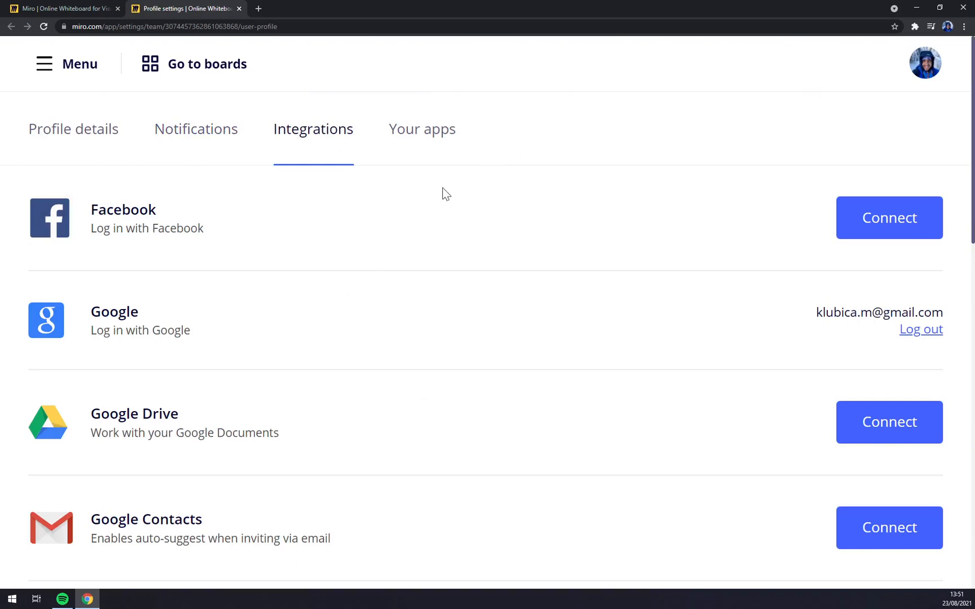
pyautogui.scroll(-3)
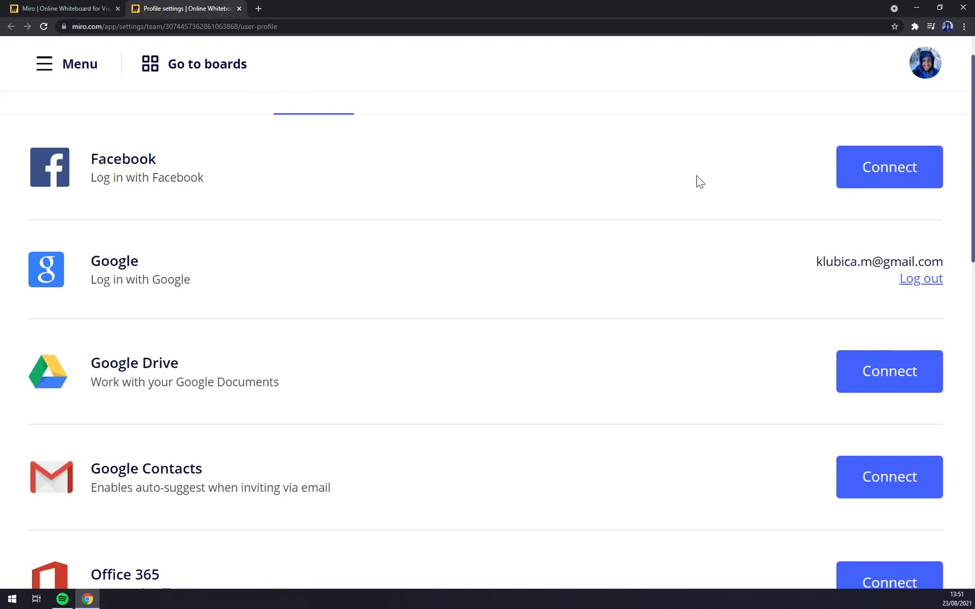
pyautogui.scroll(-3)
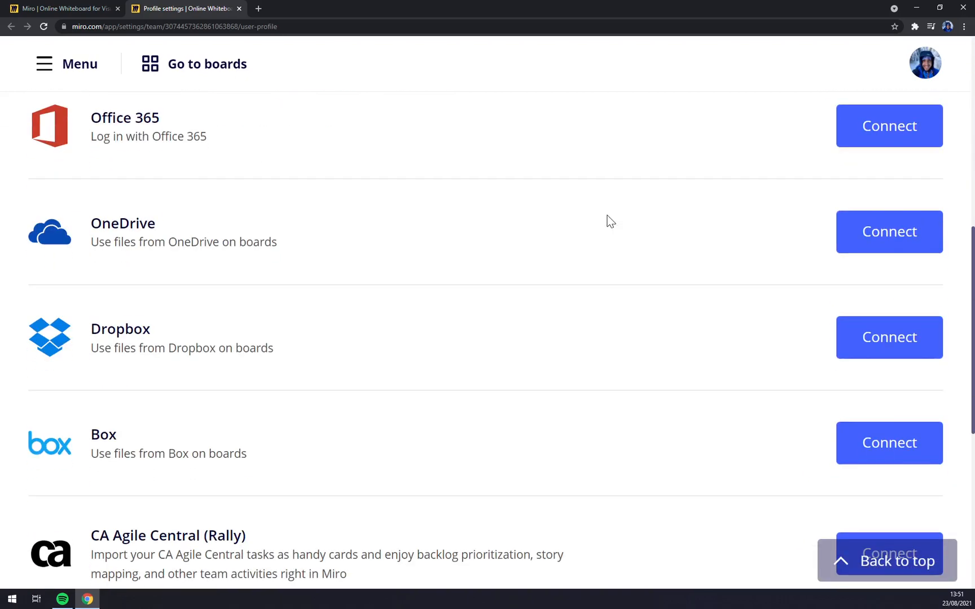
pyautogui.scroll(-3)
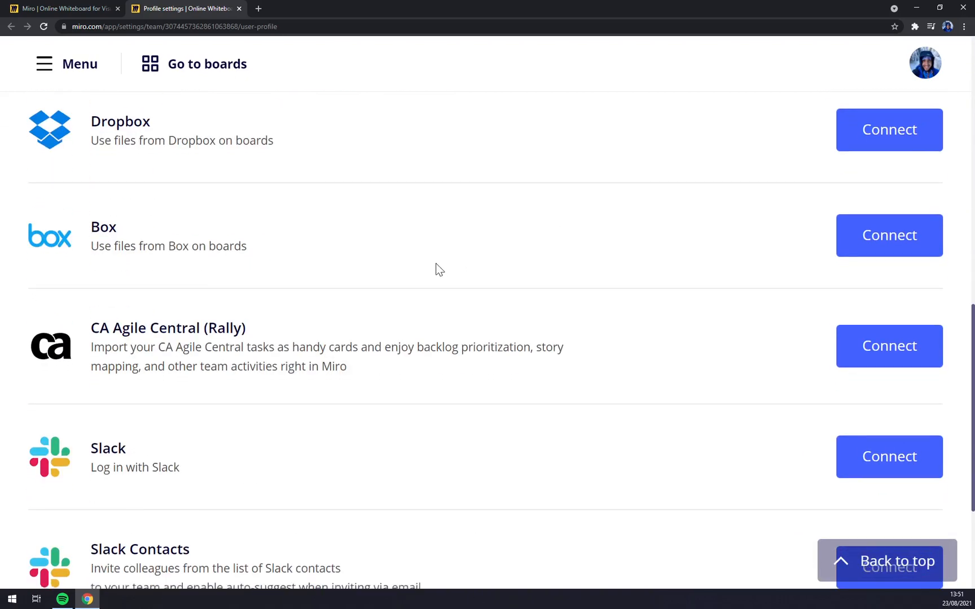
pyautogui.scroll(-3)
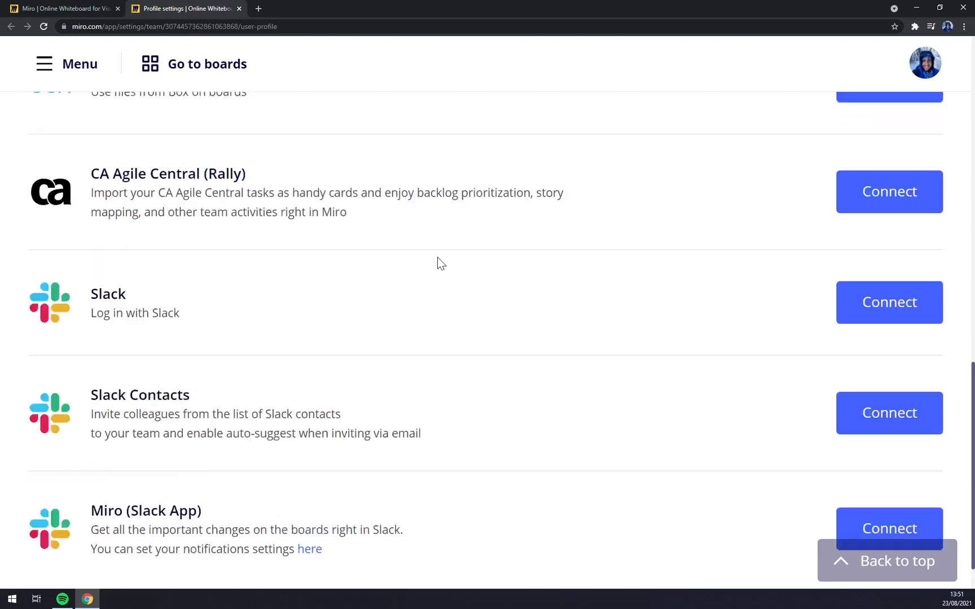
pyautogui.scroll(3)
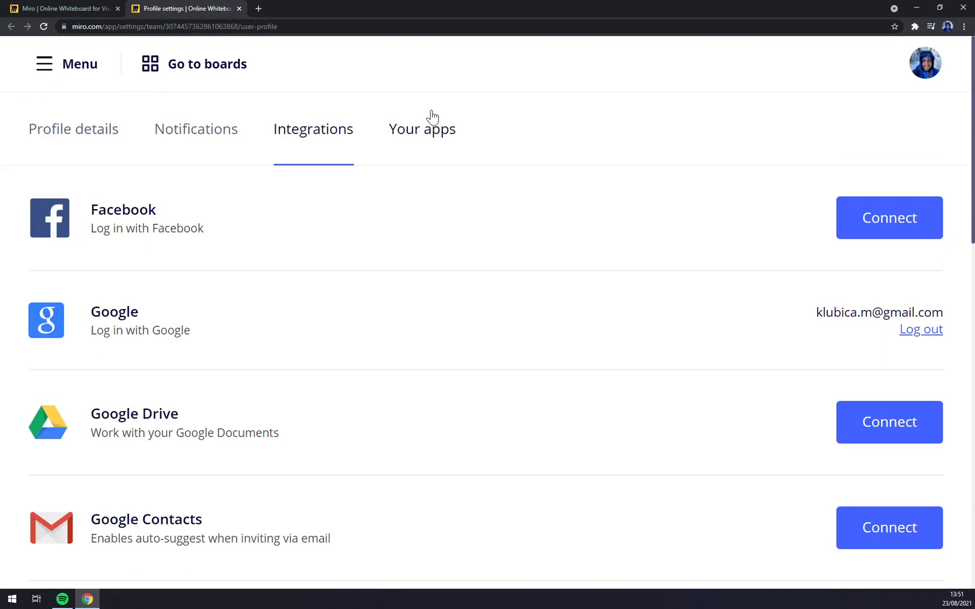
pyautogui.moveTo(449, 157)
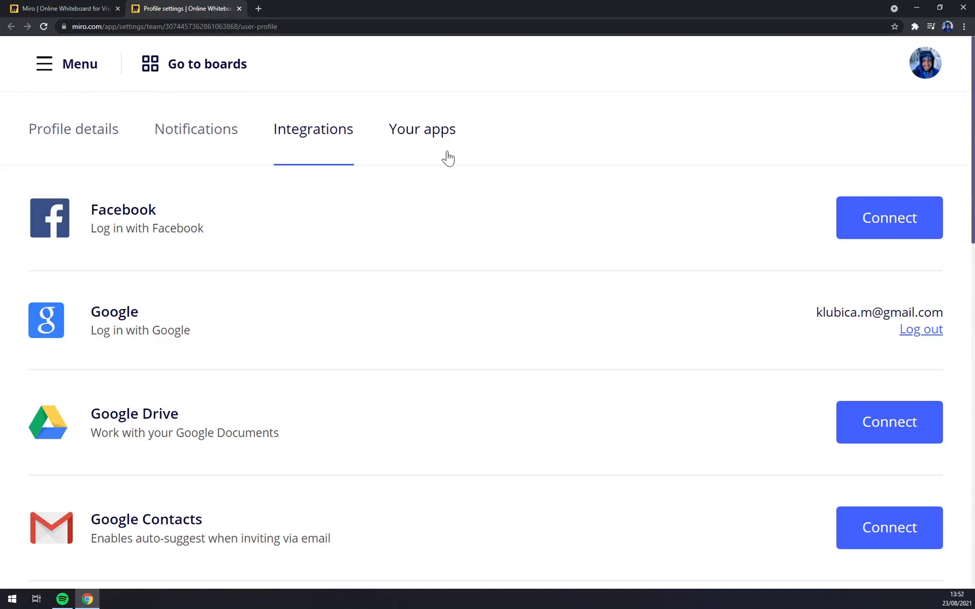
pyautogui.moveTo(459, 197)
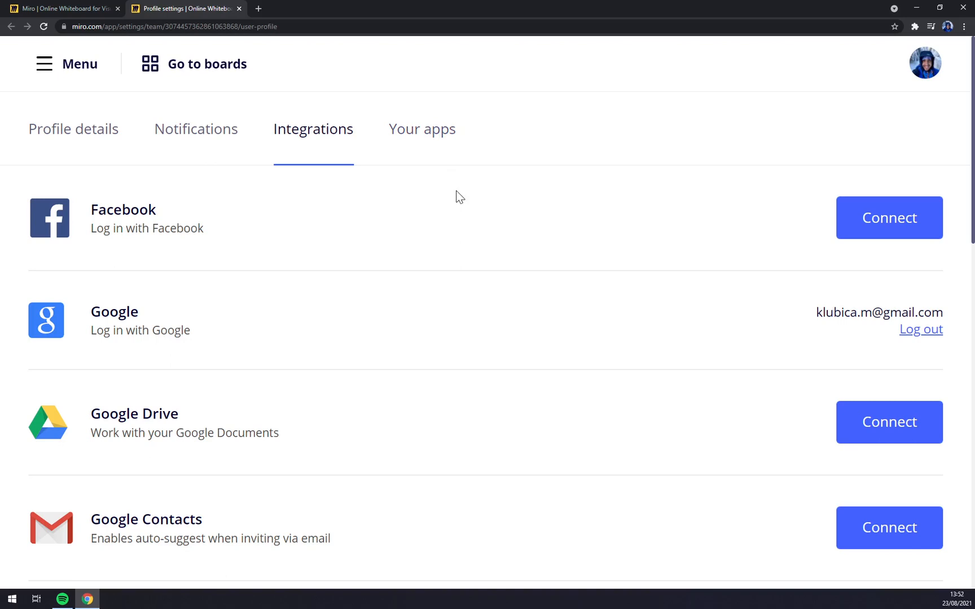
pyautogui.moveTo(468, 245)
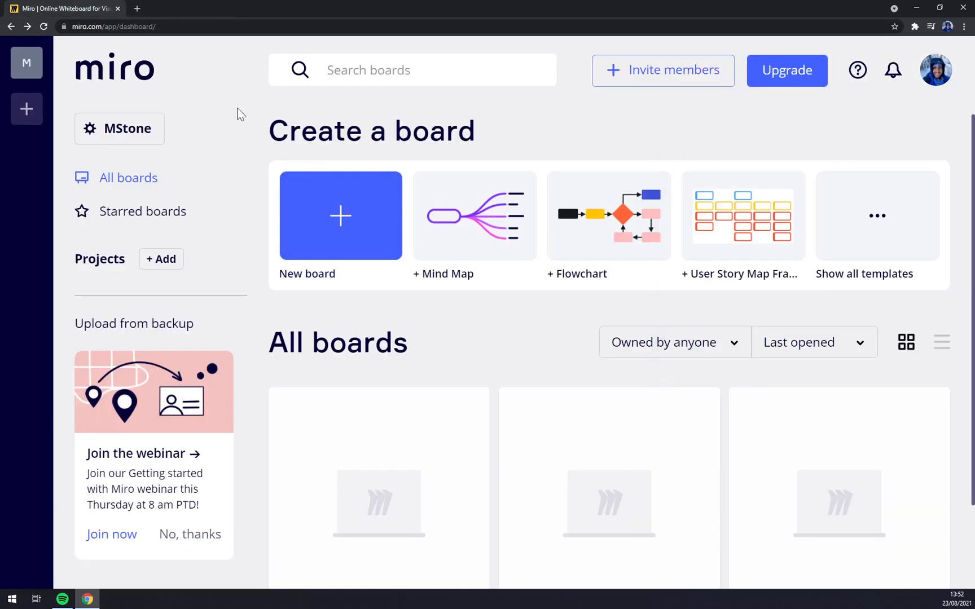
pyautogui.moveTo(583, 226)
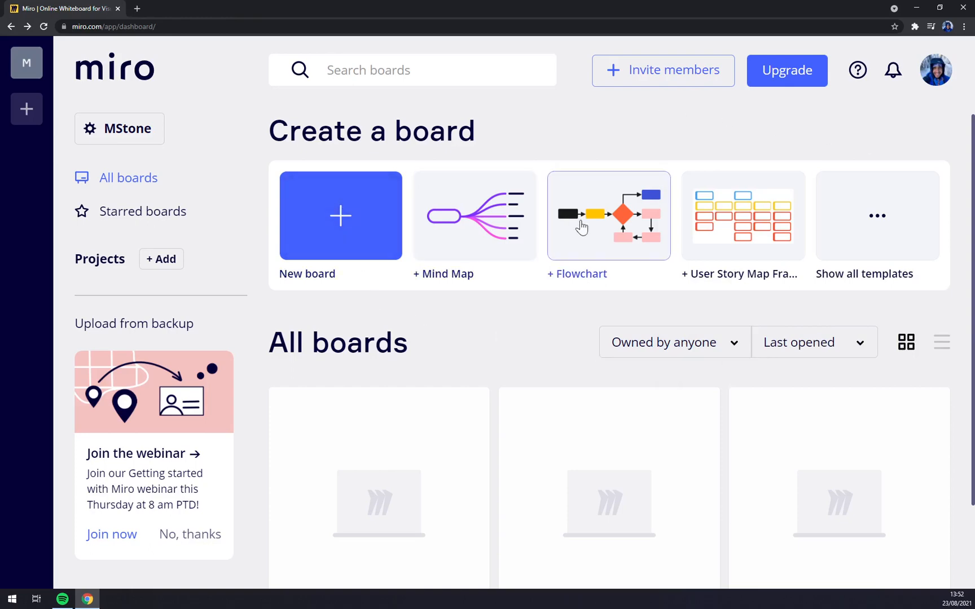
pyautogui.moveTo(370, 215)
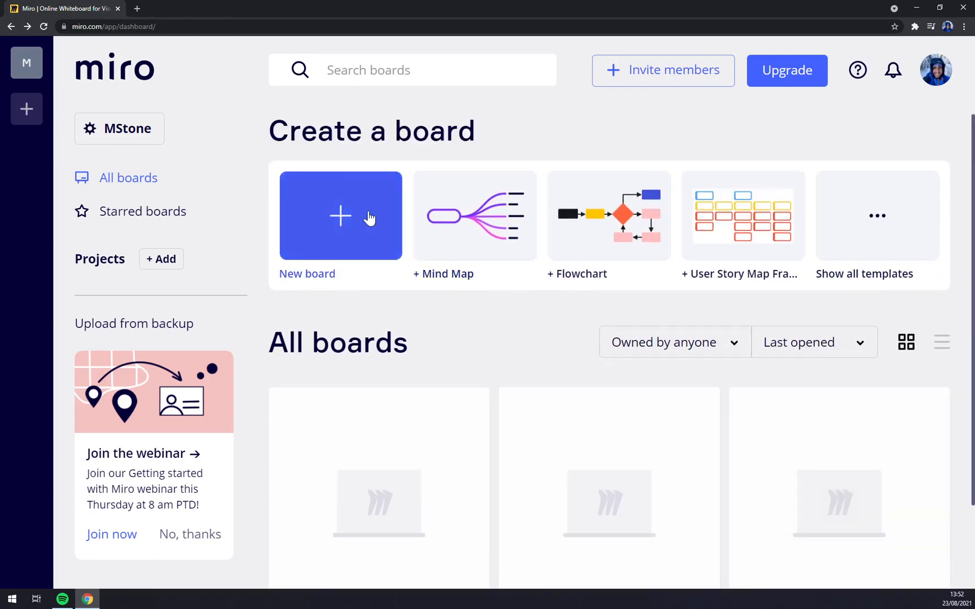
# Step: Start a new board and choose 'Create a shared board' despite the limit
pyautogui.click(340, 215)
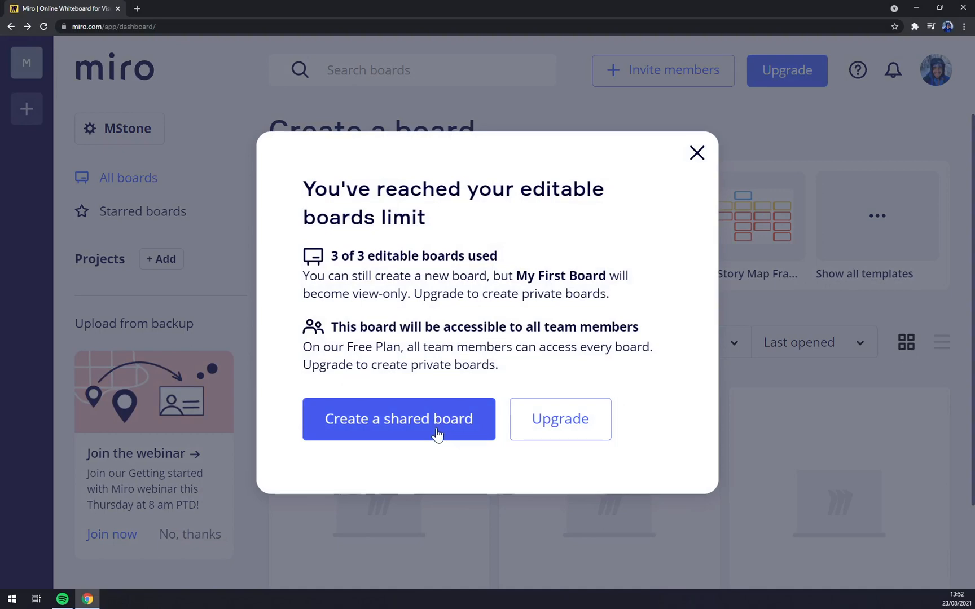
pyautogui.click(398, 418)
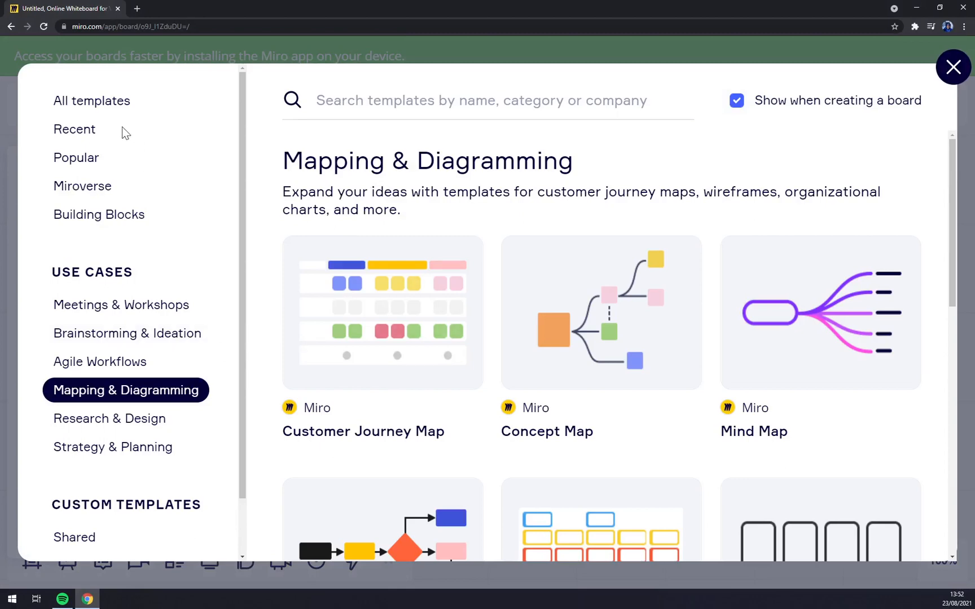
# Step: Browse the All templates, Recent, Miroverse and Building Blocks template categories
pyautogui.click(92, 100)
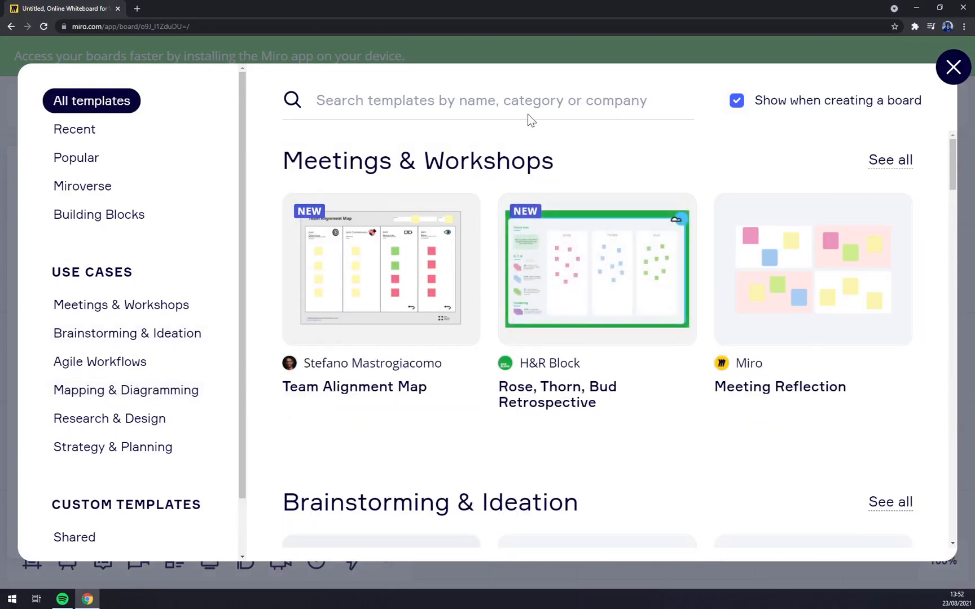
pyautogui.scroll(-3)
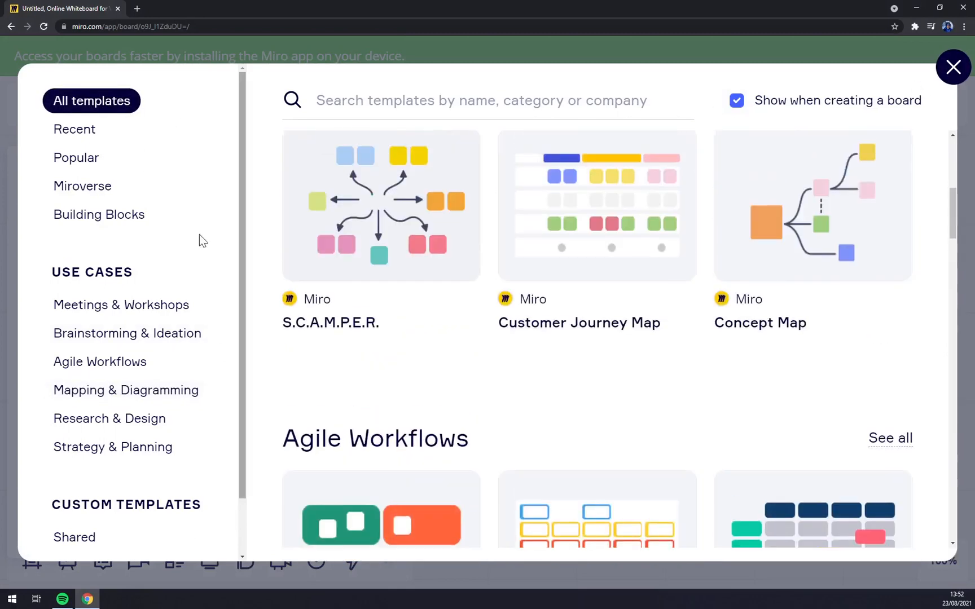
pyautogui.click(74, 129)
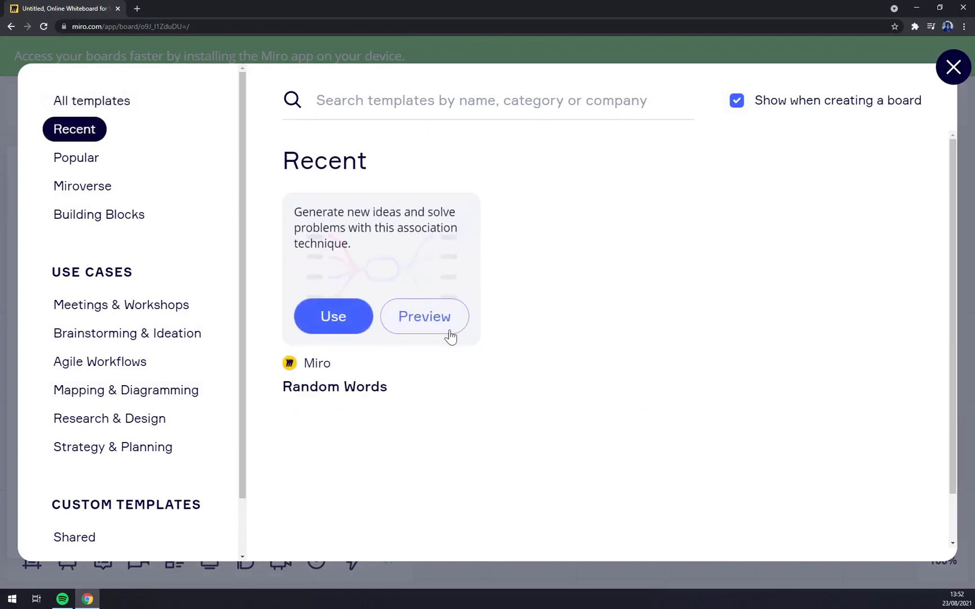
pyautogui.moveTo(93, 163)
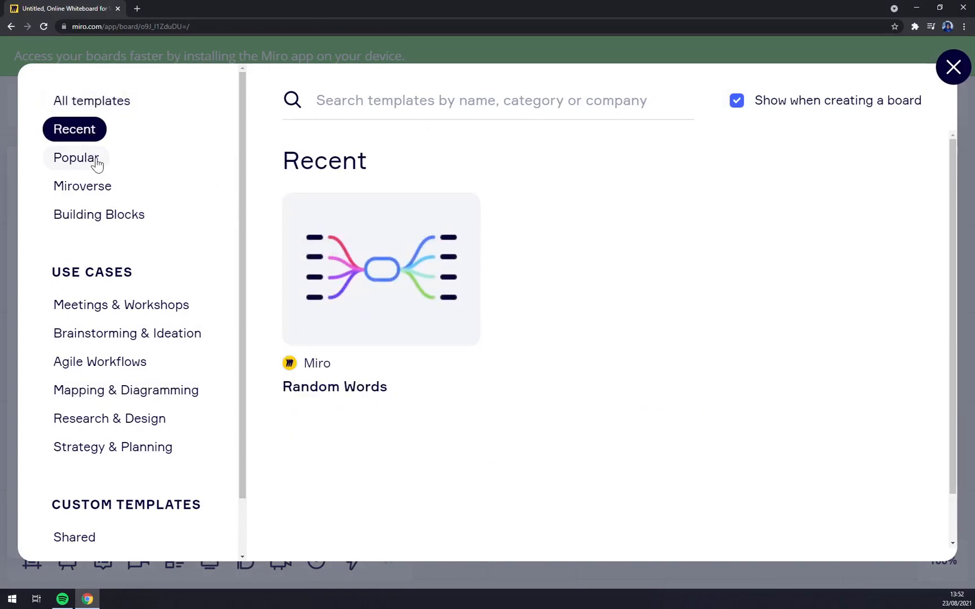
pyautogui.click(82, 185)
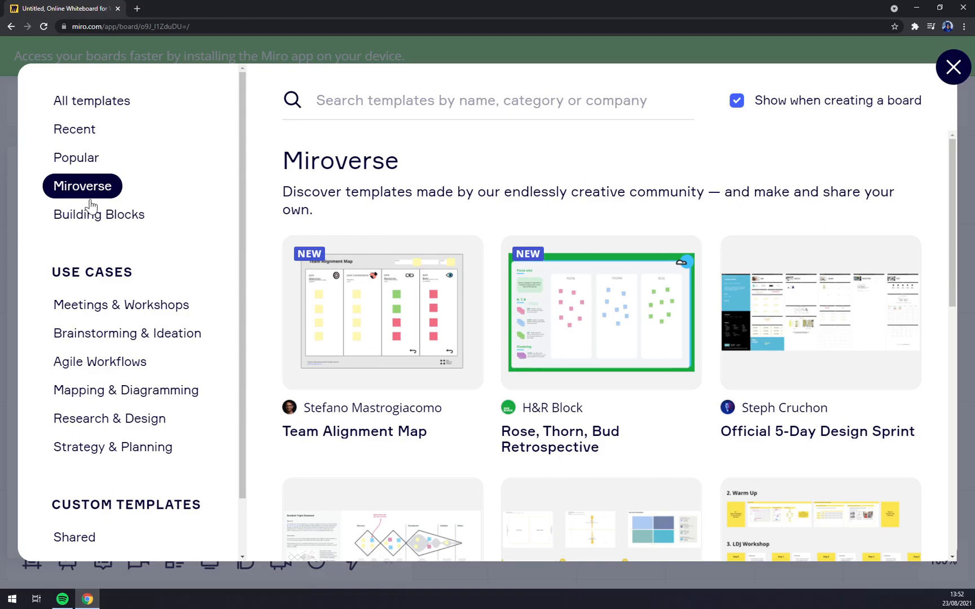
pyautogui.scroll(-3)
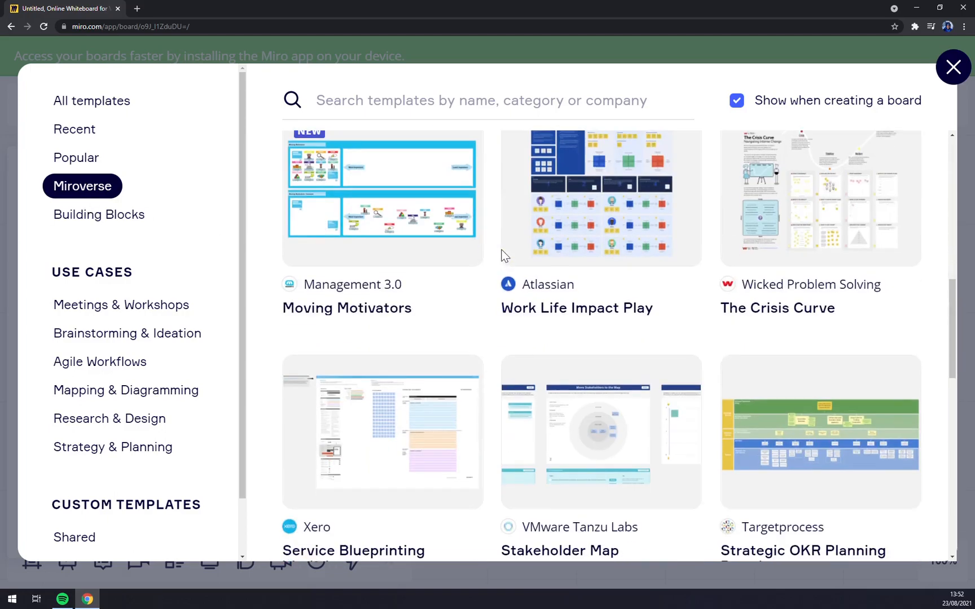
pyautogui.scroll(-3)
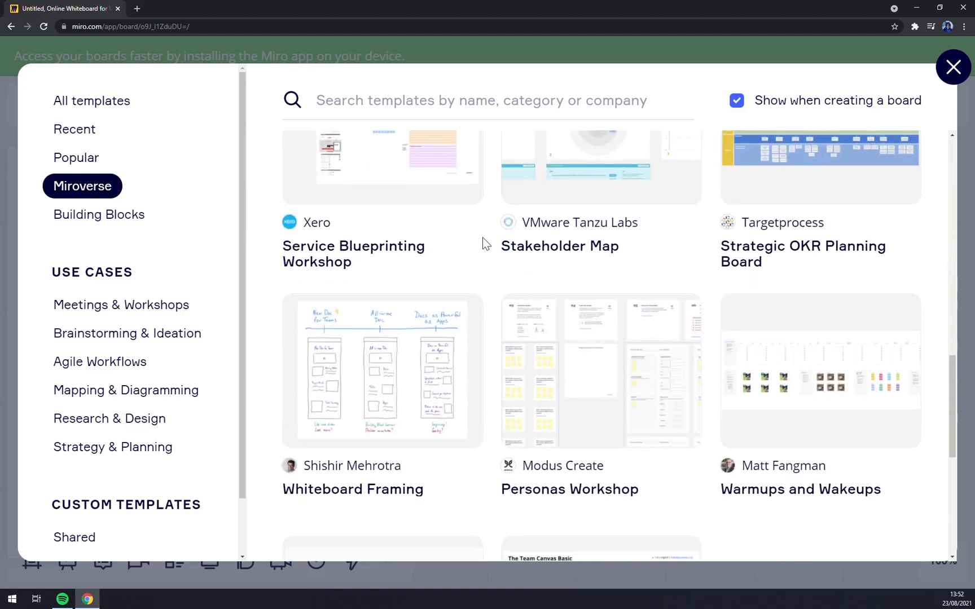
pyautogui.scroll(3)
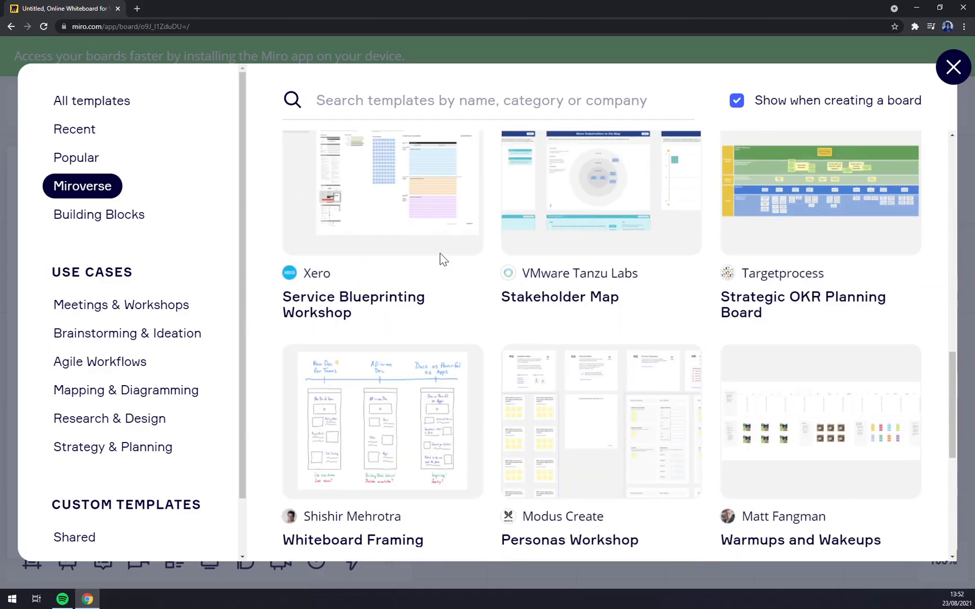
pyautogui.click(98, 214)
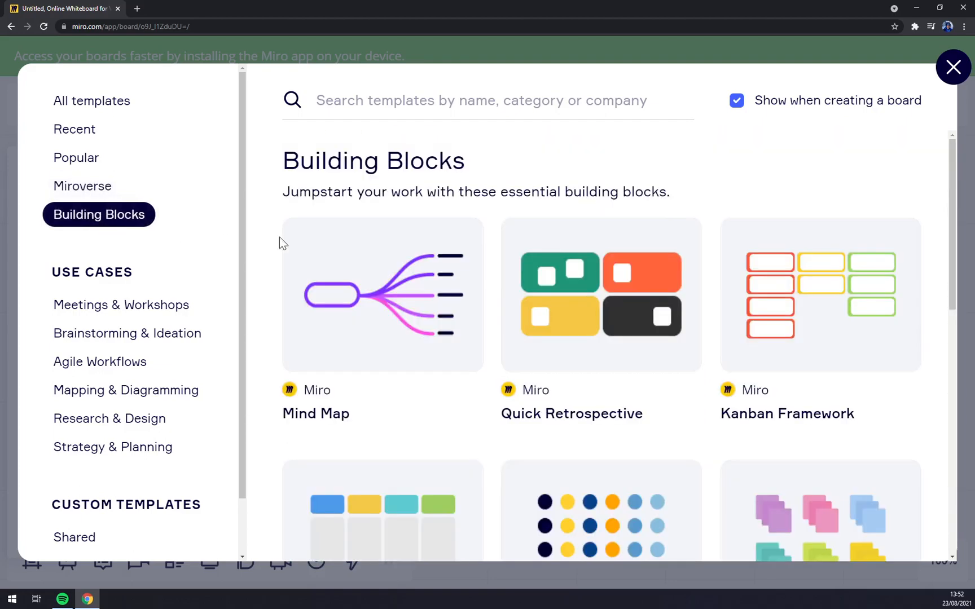
pyautogui.scroll(-3)
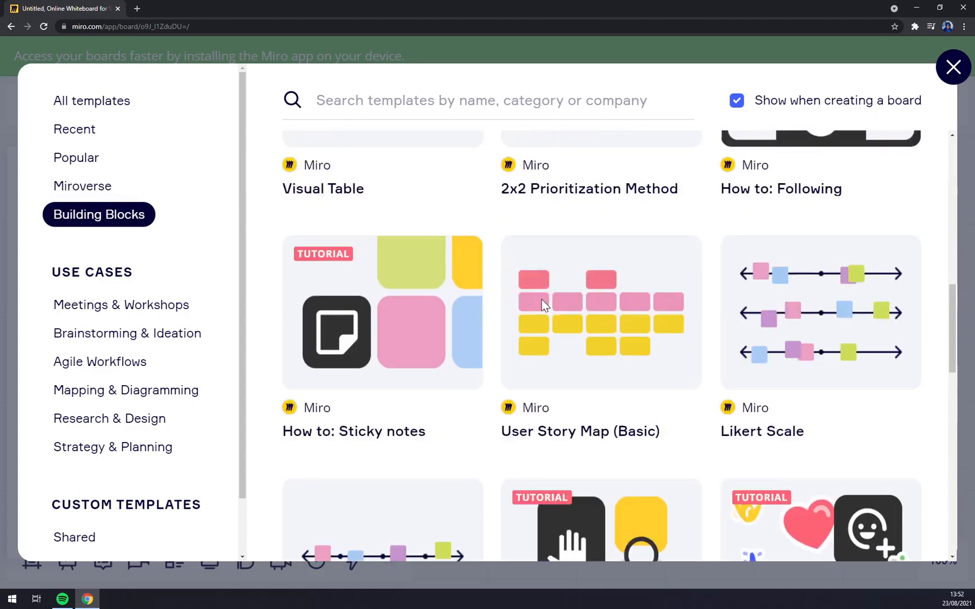
pyautogui.scroll(3)
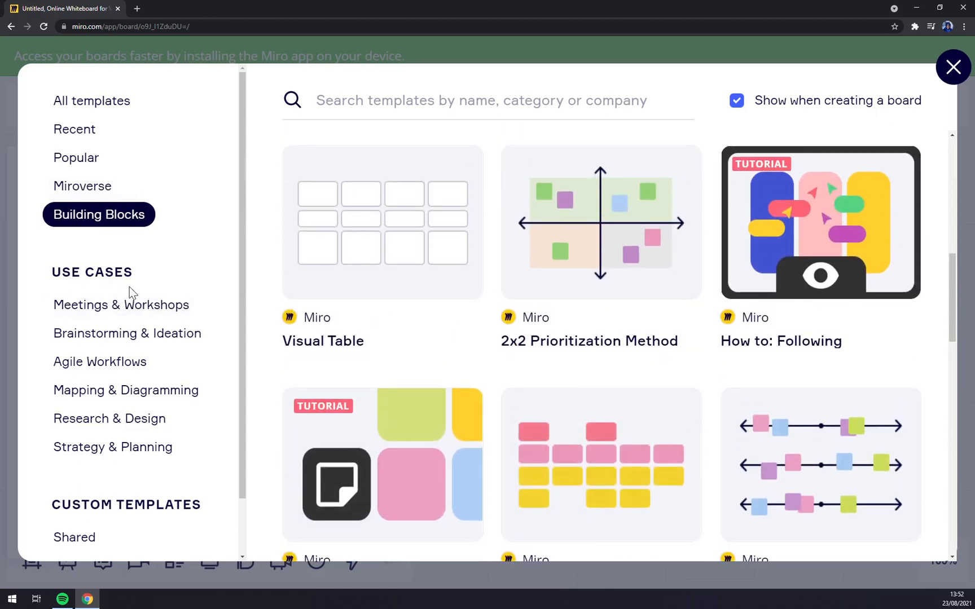
pyautogui.scroll(-3)
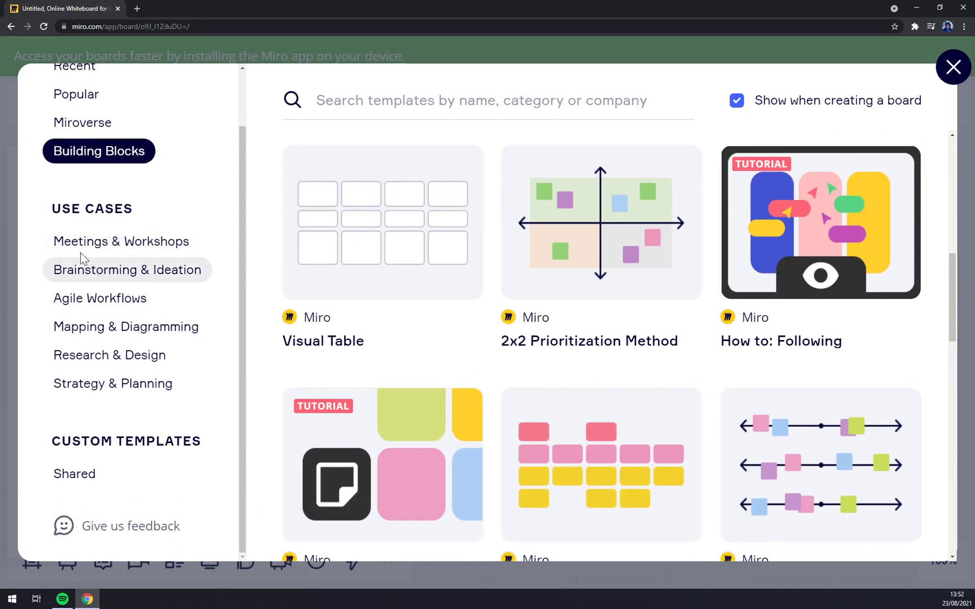
# Step: Browse Meetings, Mapping & Diagramming and Research categories, then use the Concept Map template
pyautogui.click(120, 242)
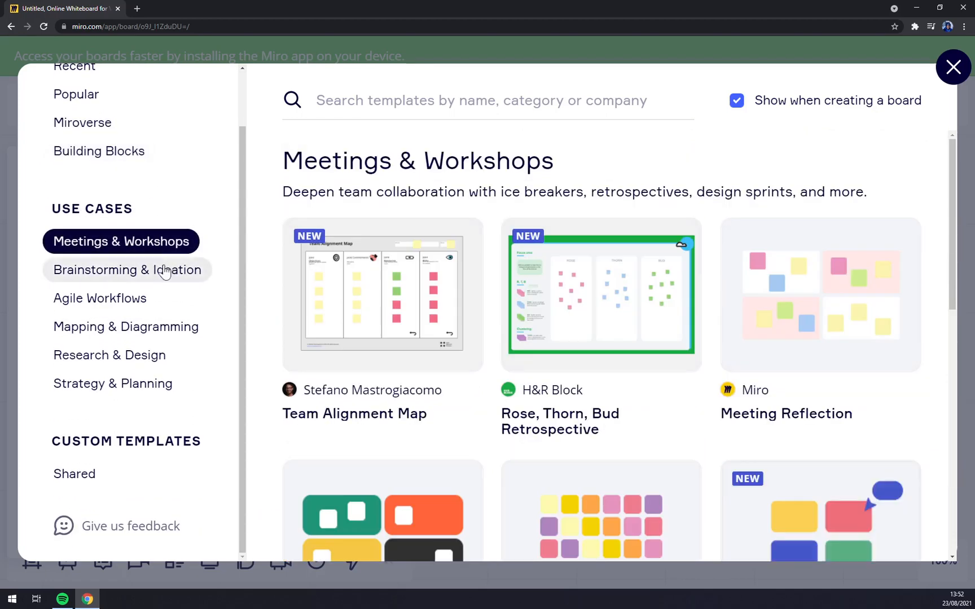
pyautogui.click(126, 327)
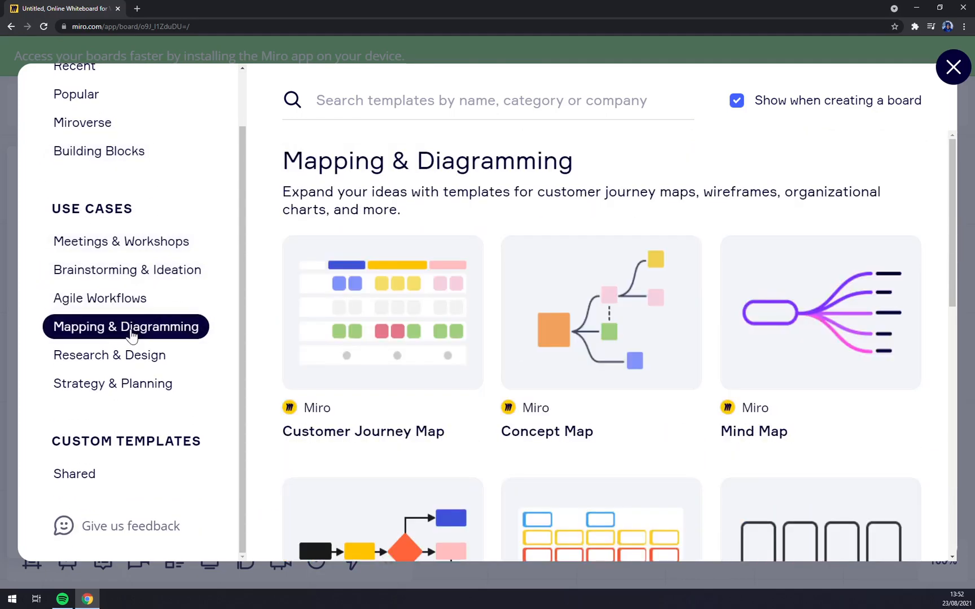
pyautogui.click(109, 355)
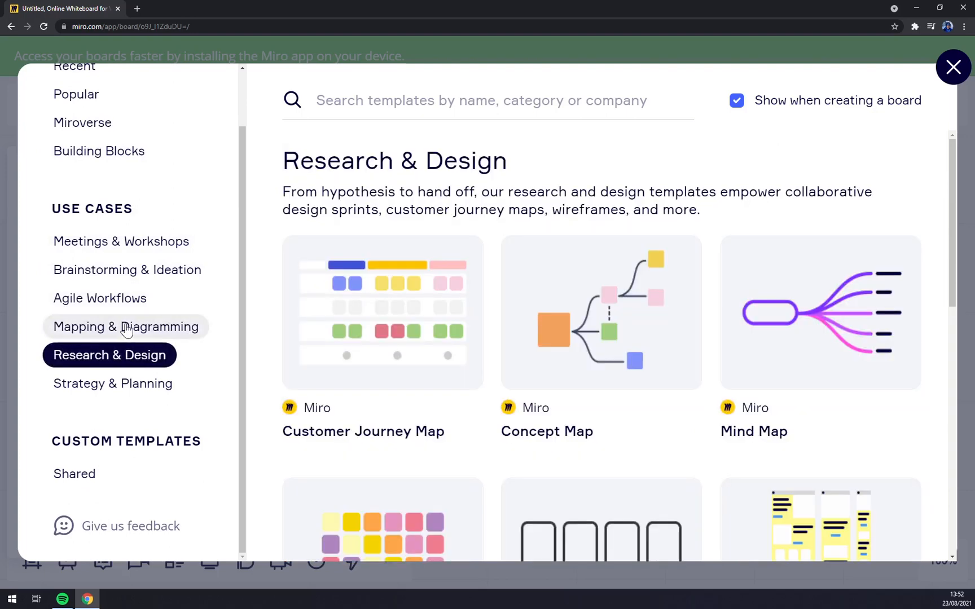
pyautogui.click(126, 326)
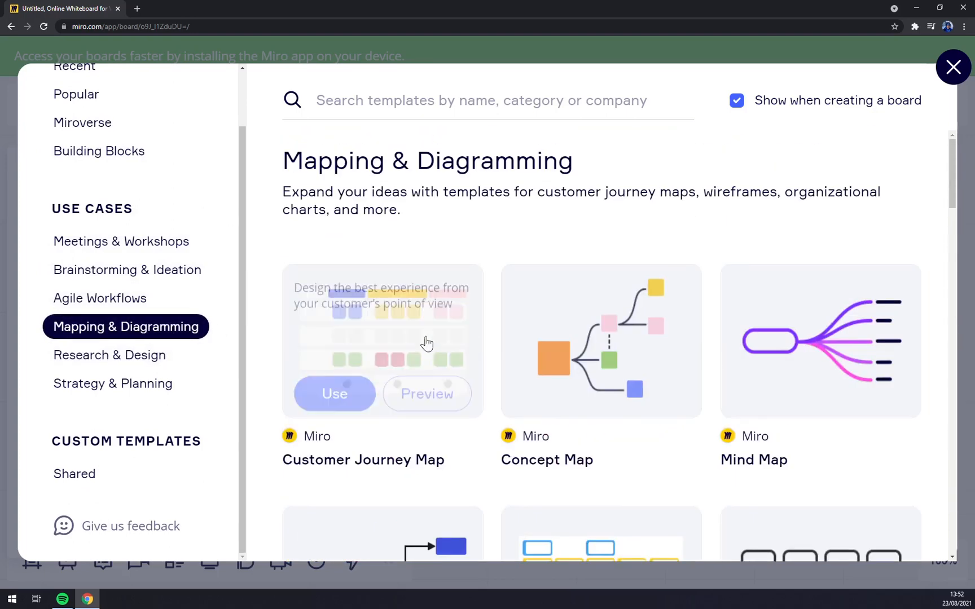
pyautogui.scroll(3)
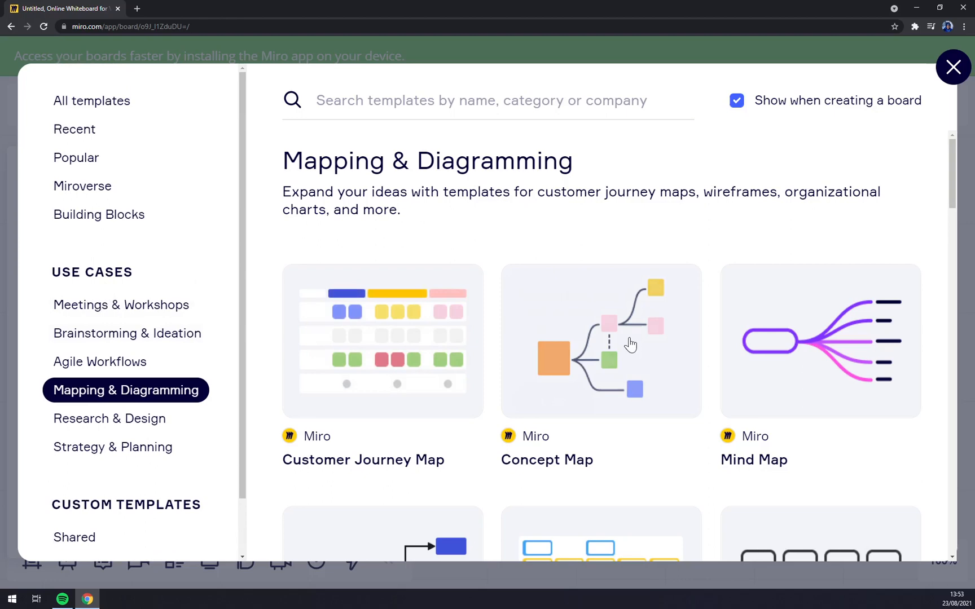
pyautogui.moveTo(601, 341)
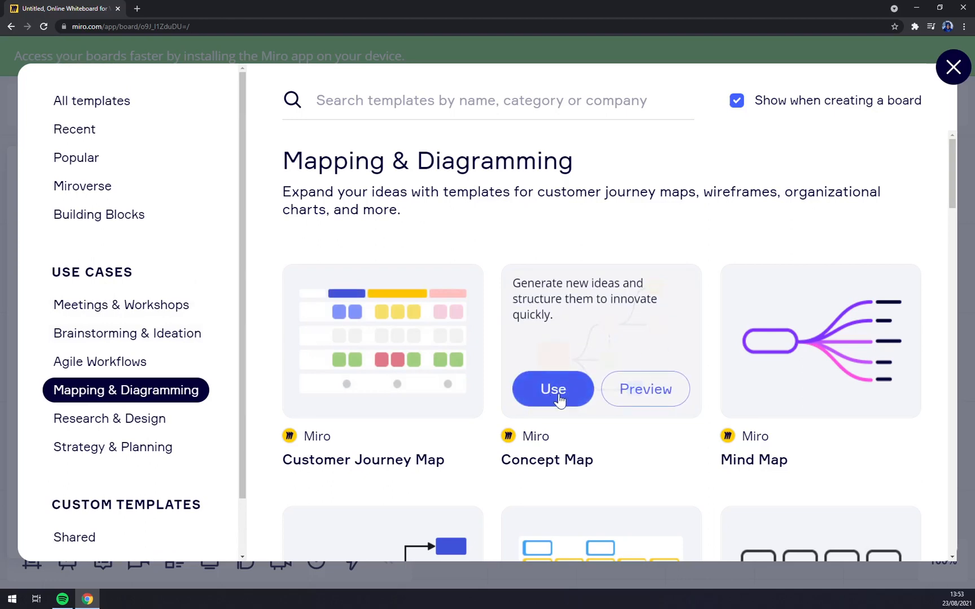
pyautogui.click(553, 388)
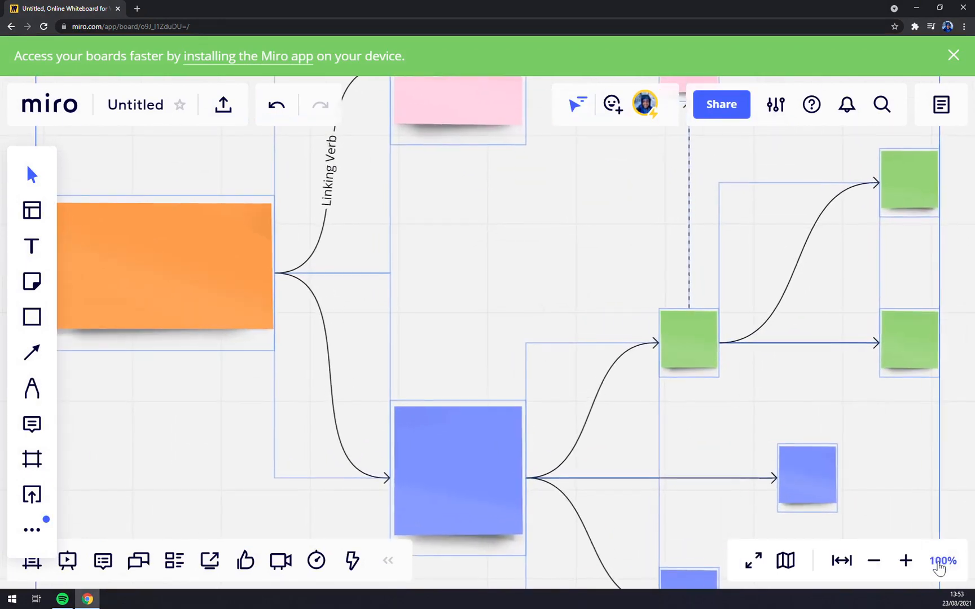
pyautogui.click(872, 561)
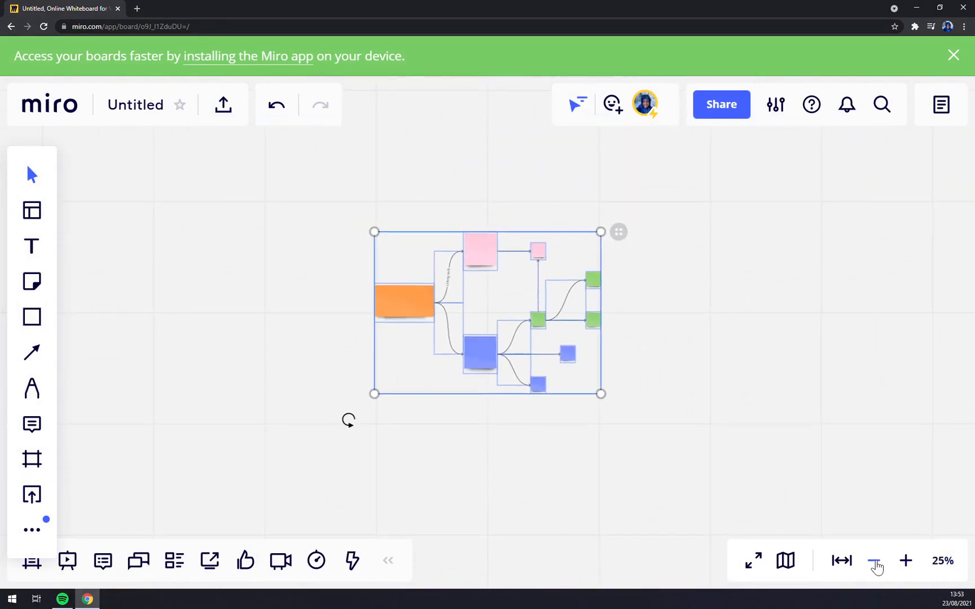
pyautogui.click(906, 561)
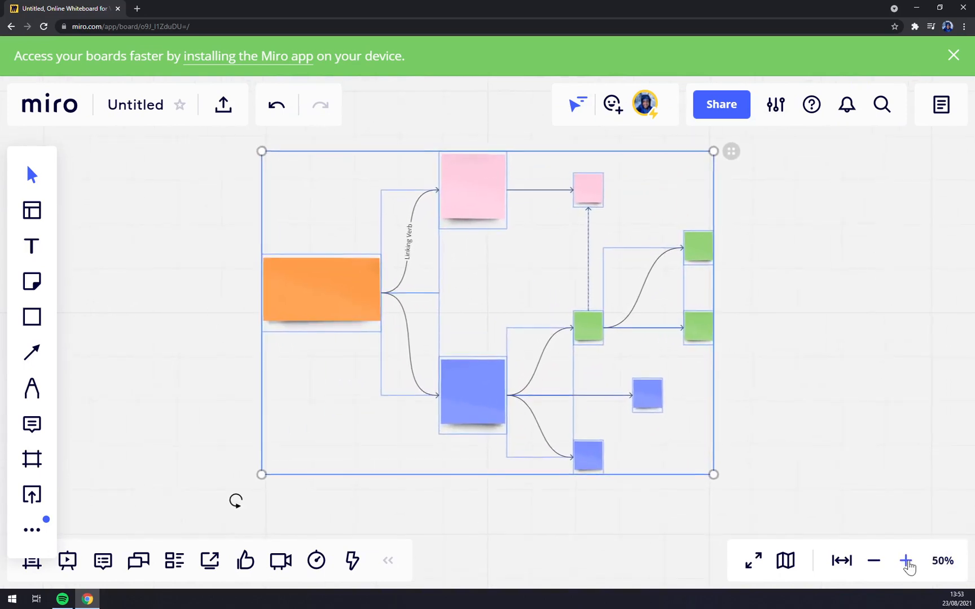
pyautogui.click(906, 560)
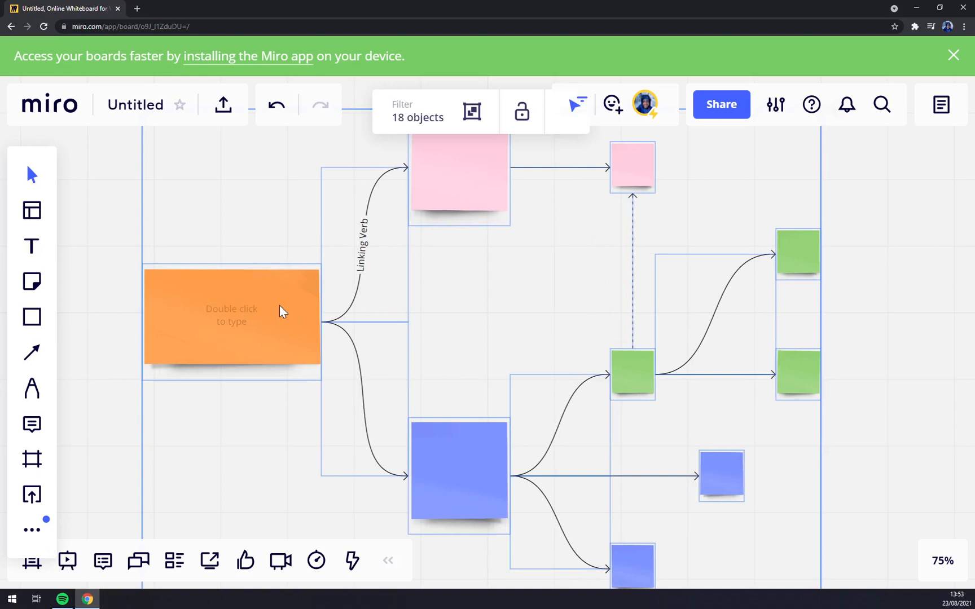
pyautogui.click(218, 243)
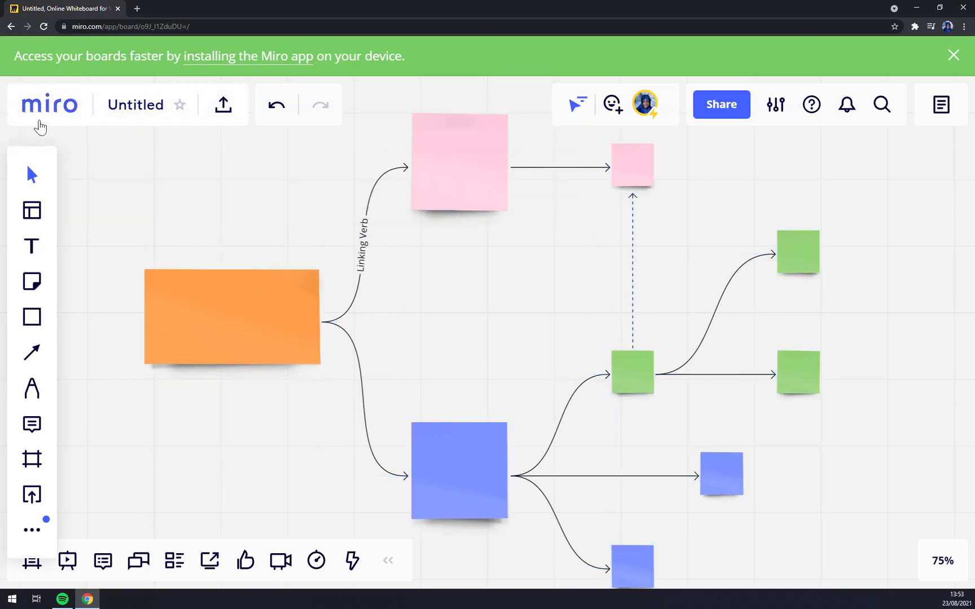
pyautogui.moveTo(54, 105)
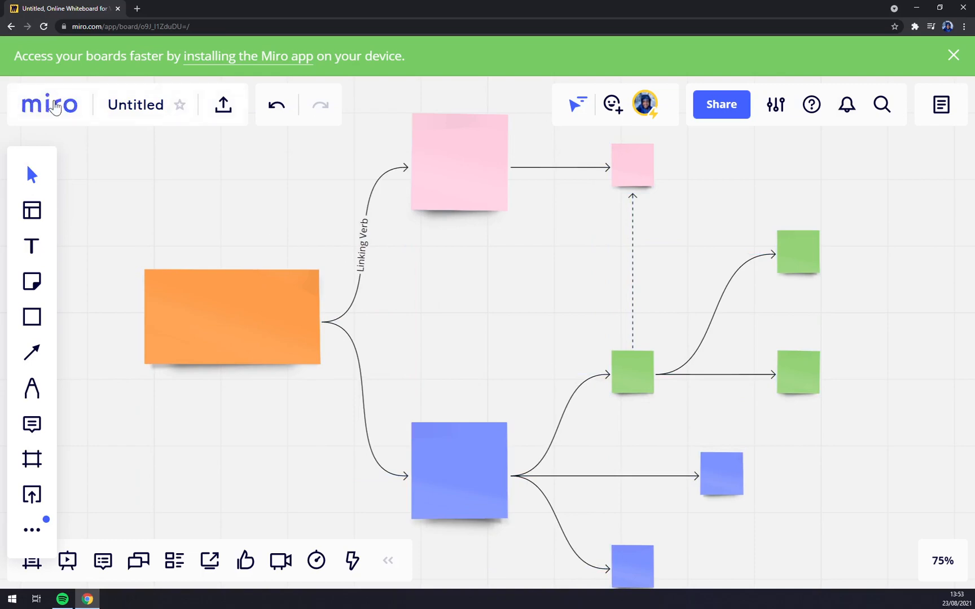
pyautogui.click(50, 104)
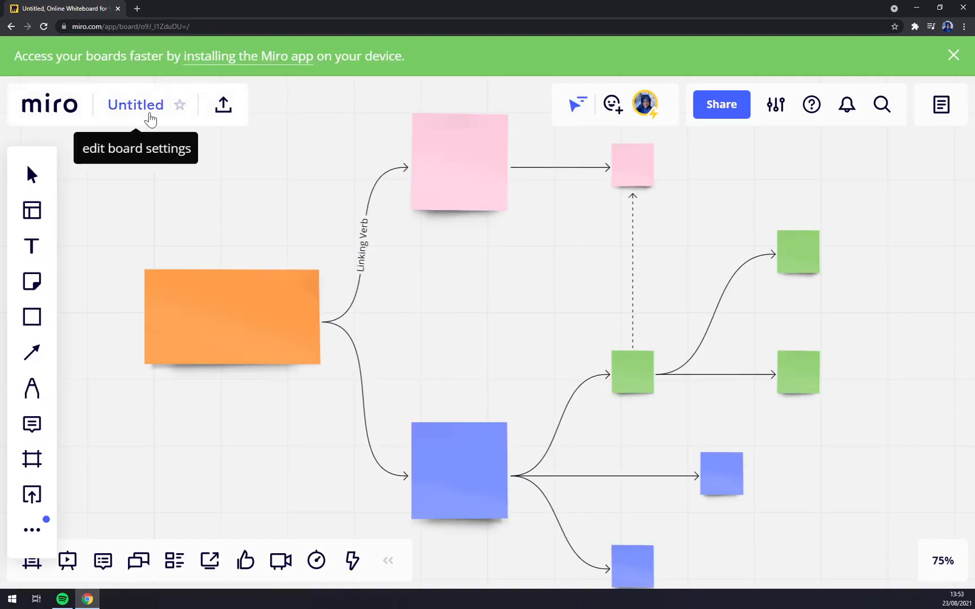
pyautogui.moveTo(223, 104)
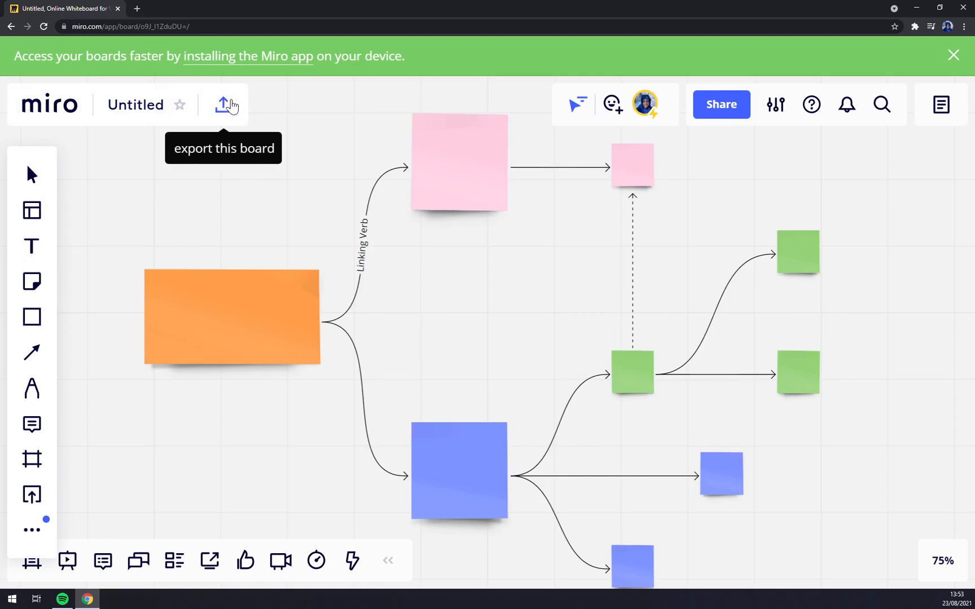
# Step: Export the board as a small JPG image
pyautogui.click(225, 104)
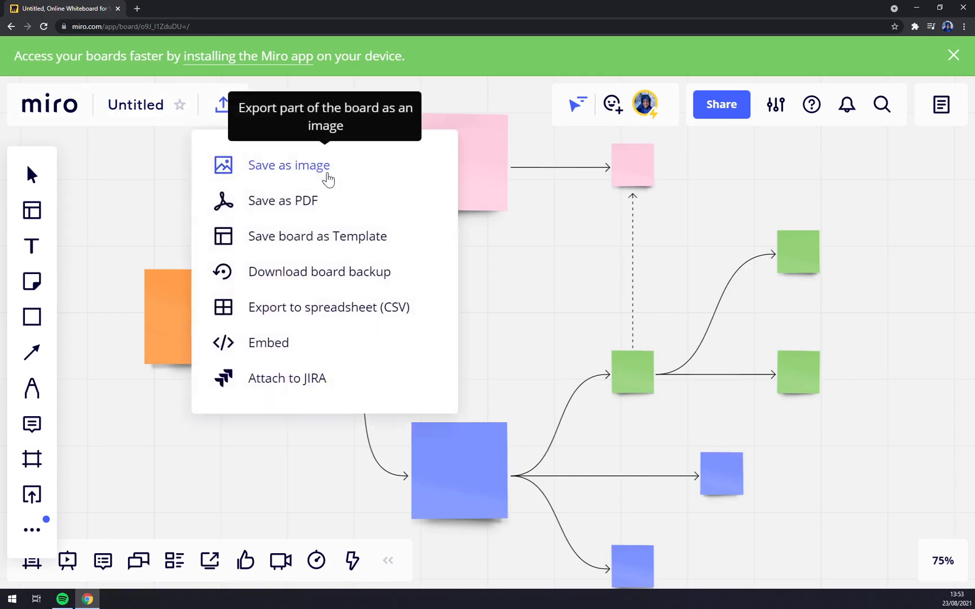
pyautogui.moveTo(329, 257)
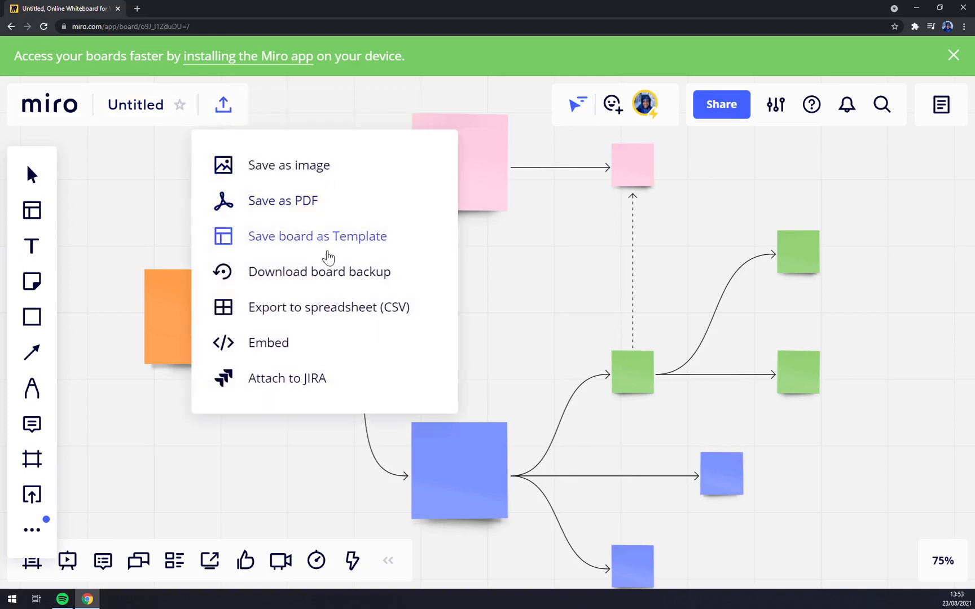
pyautogui.moveTo(283, 201)
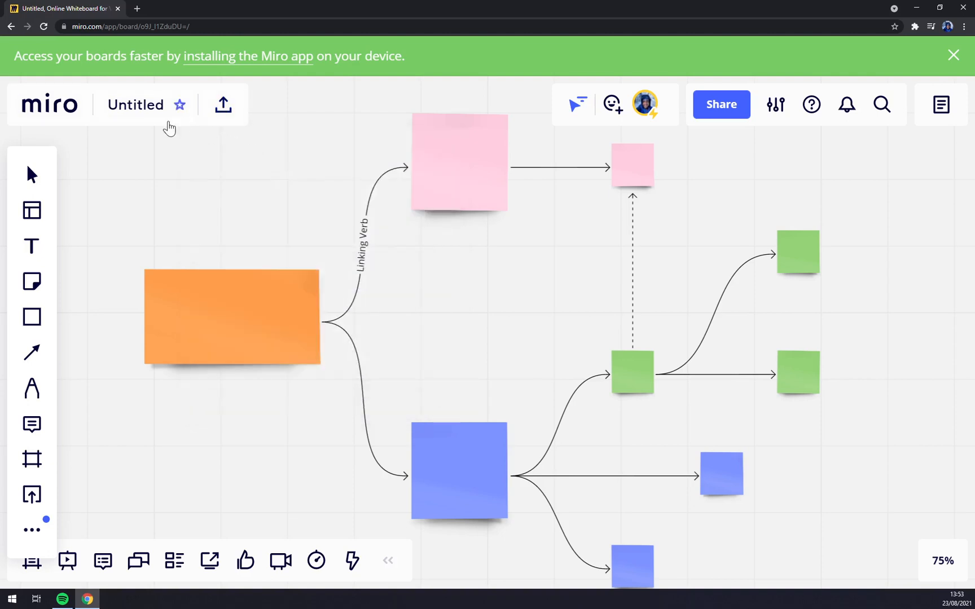
pyautogui.click(223, 103)
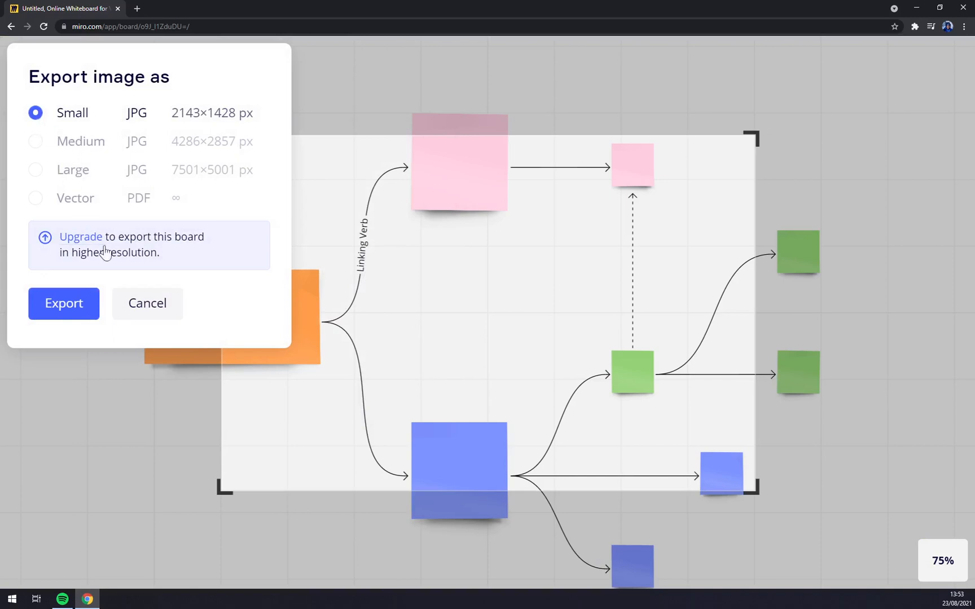
pyautogui.click(63, 304)
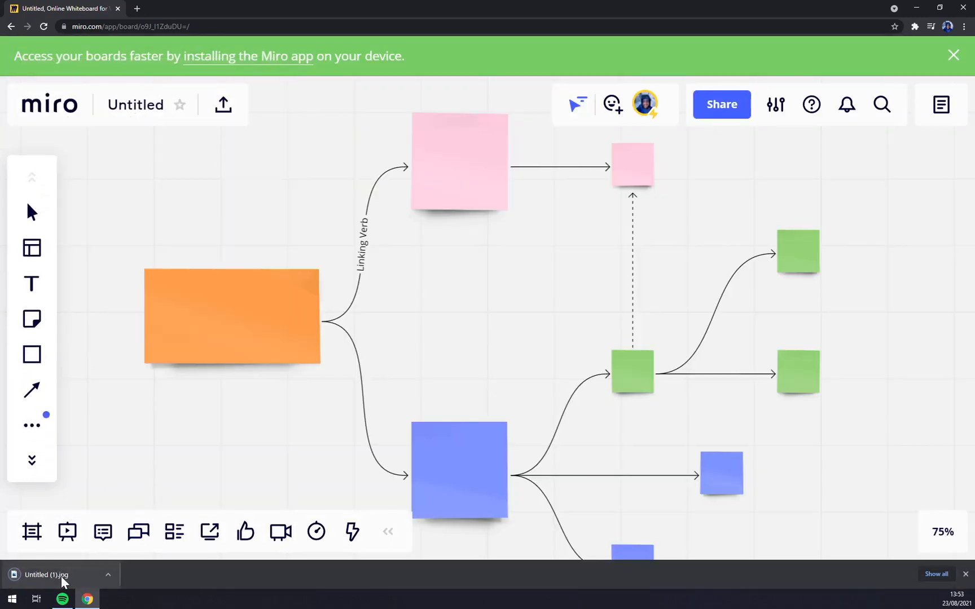
# Step: Open the downloaded JPG in Photos to check it, then close the viewer
pyautogui.click(46, 574)
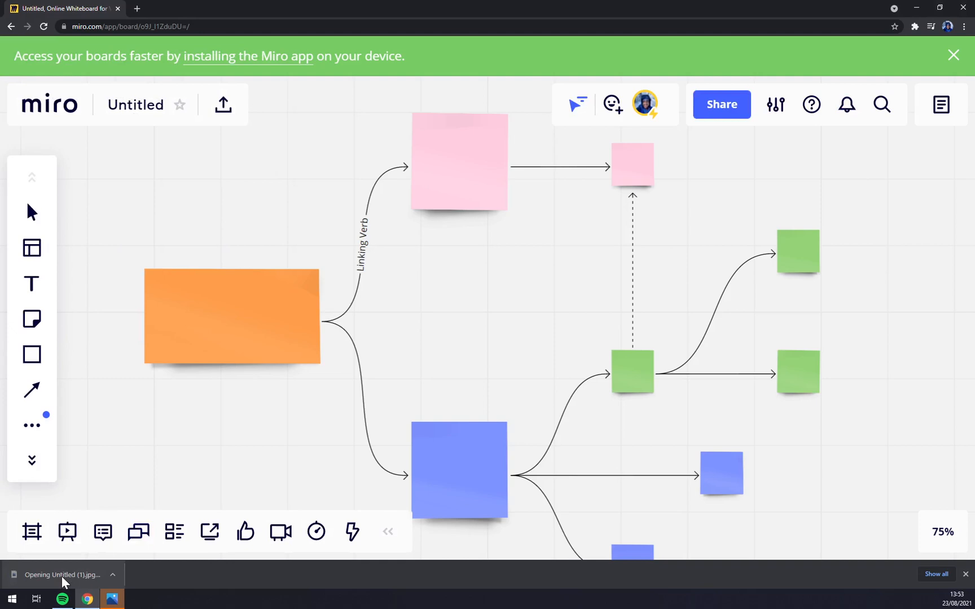
pyautogui.click(62, 574)
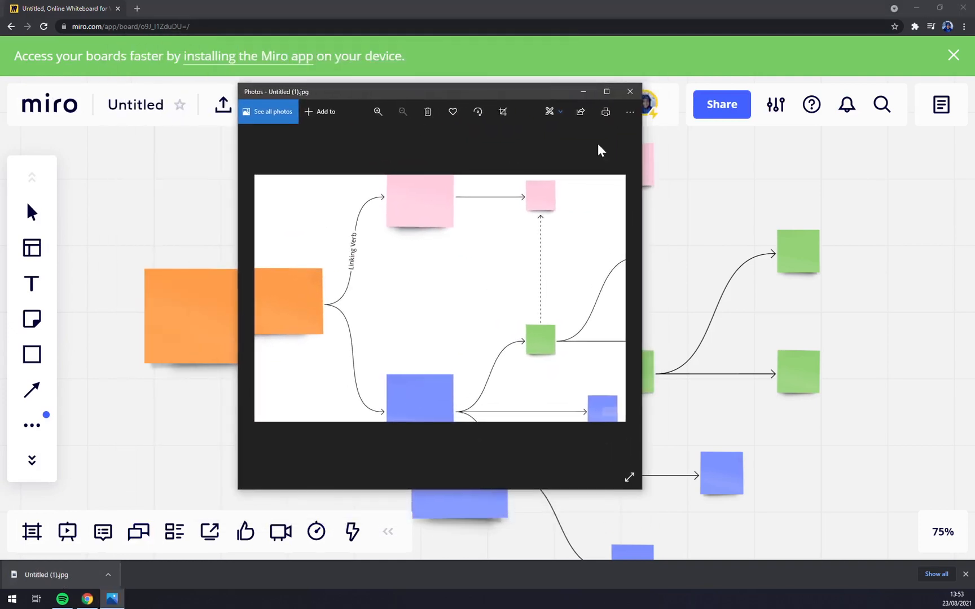
pyautogui.moveTo(628, 92)
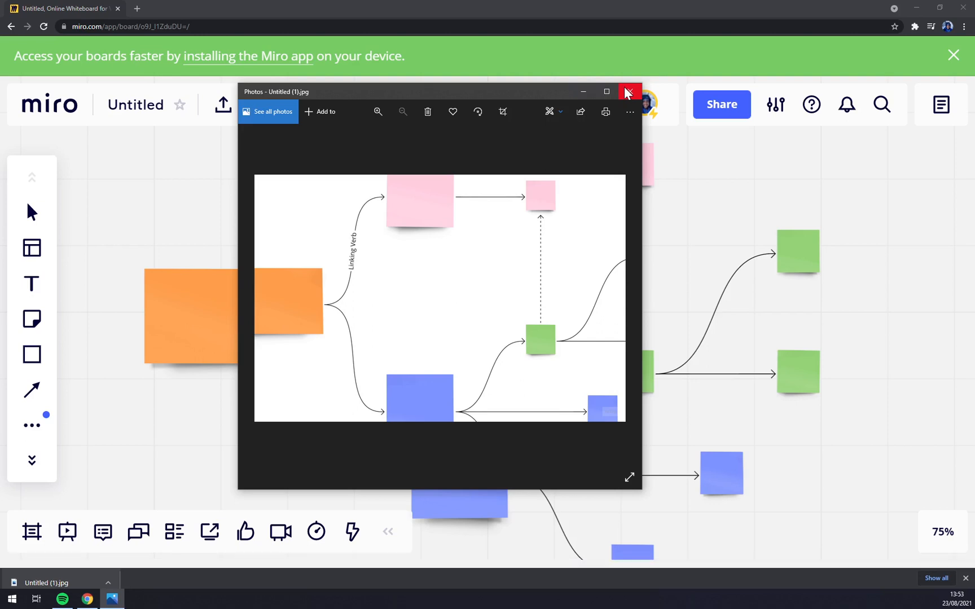
pyautogui.click(628, 92)
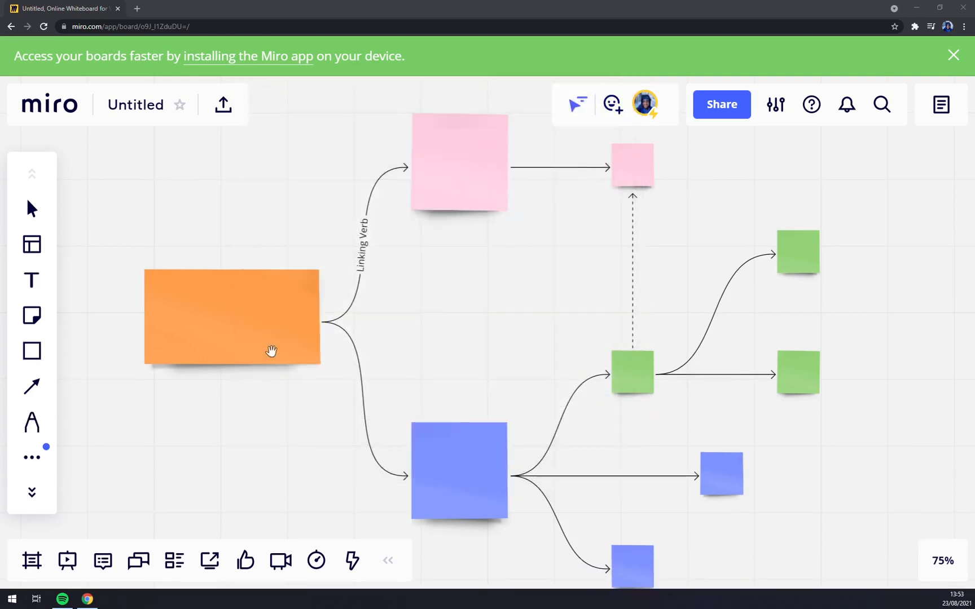
pyautogui.moveTo(578, 104)
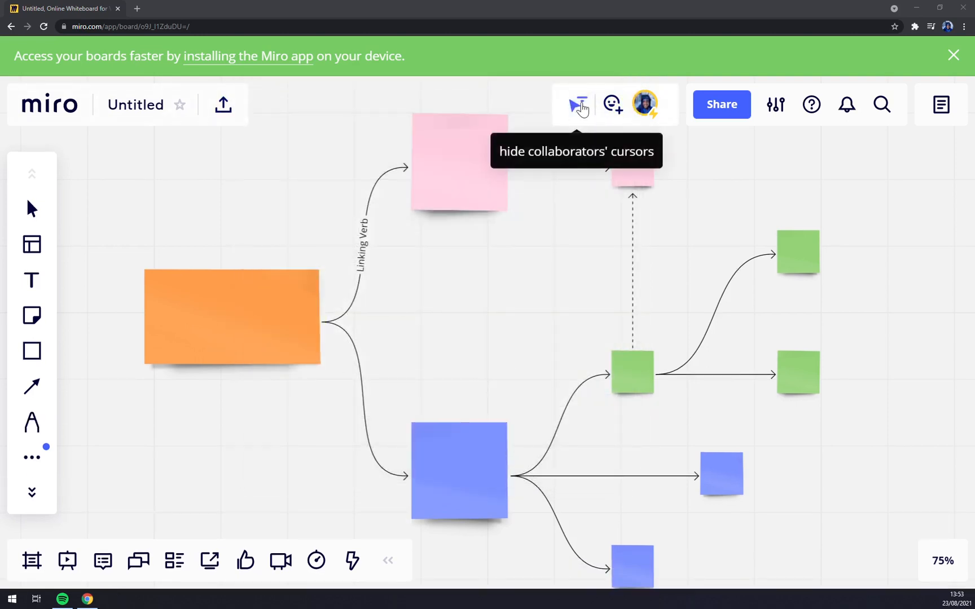
pyautogui.moveTo(560, 180)
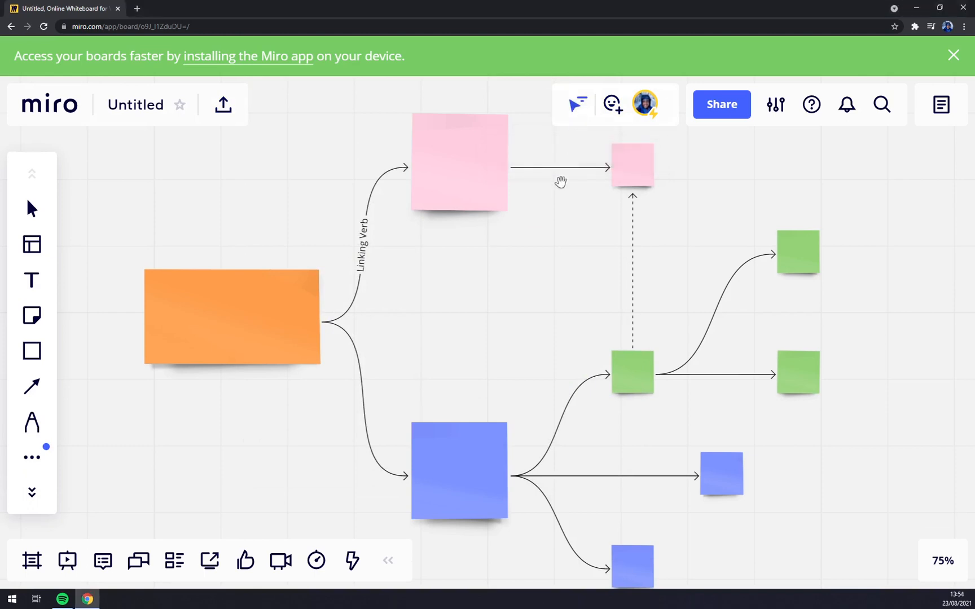
pyautogui.moveTo(578, 104)
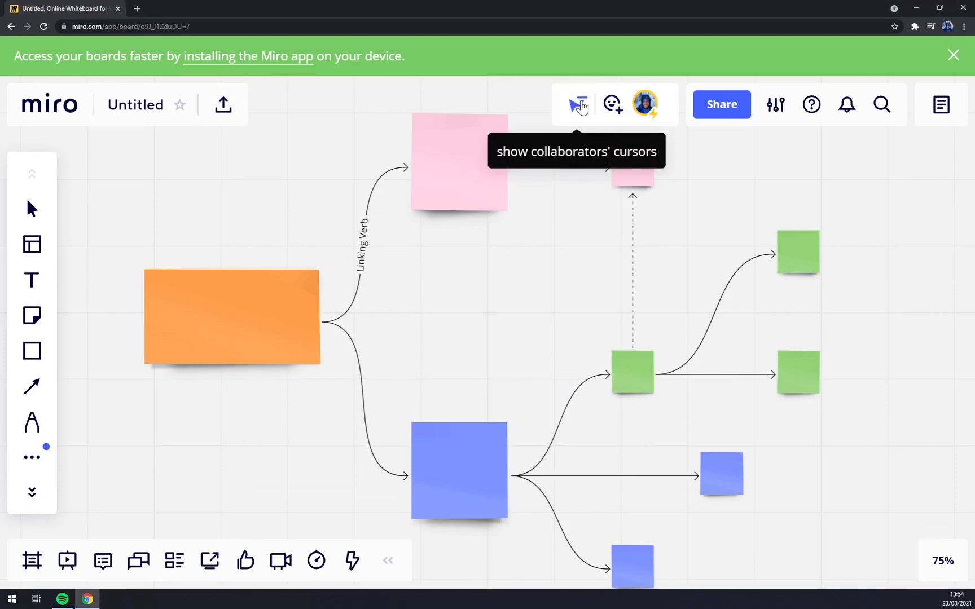
# Step: Raise a hand, zoom out, send heart and fire reactions, and open the bring-everyone menu
pyautogui.click(612, 104)
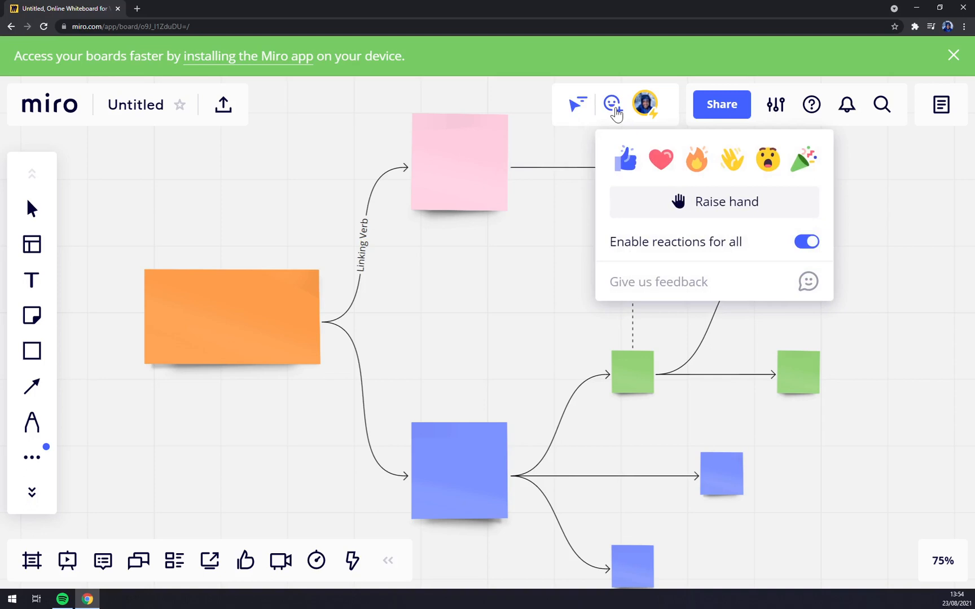
pyautogui.moveTo(732, 212)
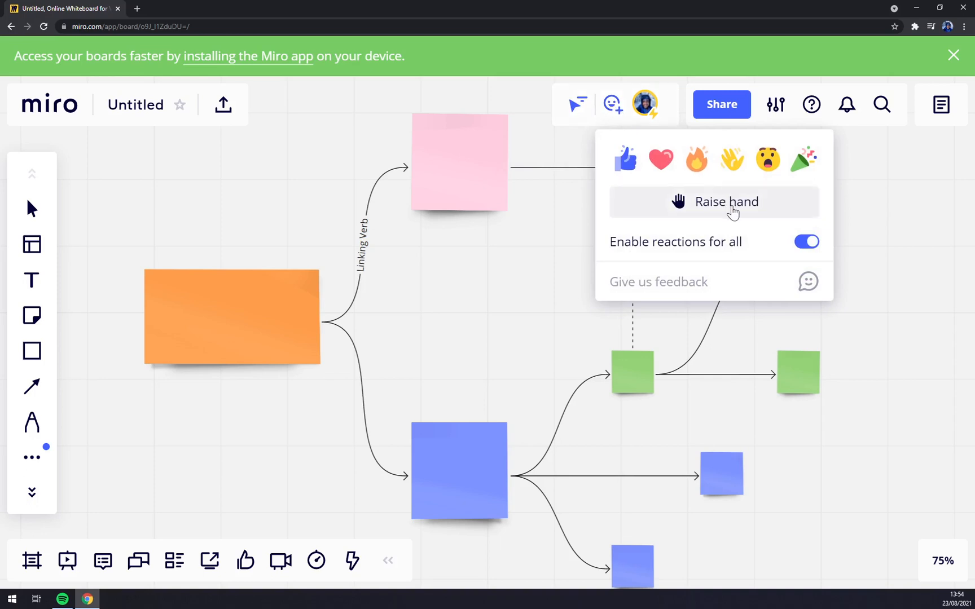
pyautogui.click(713, 202)
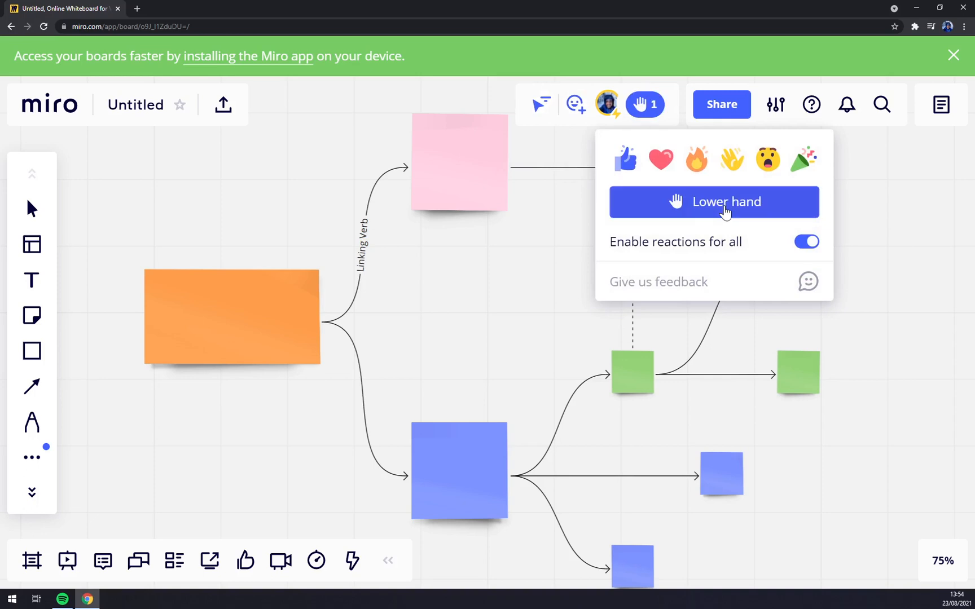
pyautogui.moveTo(302, 247)
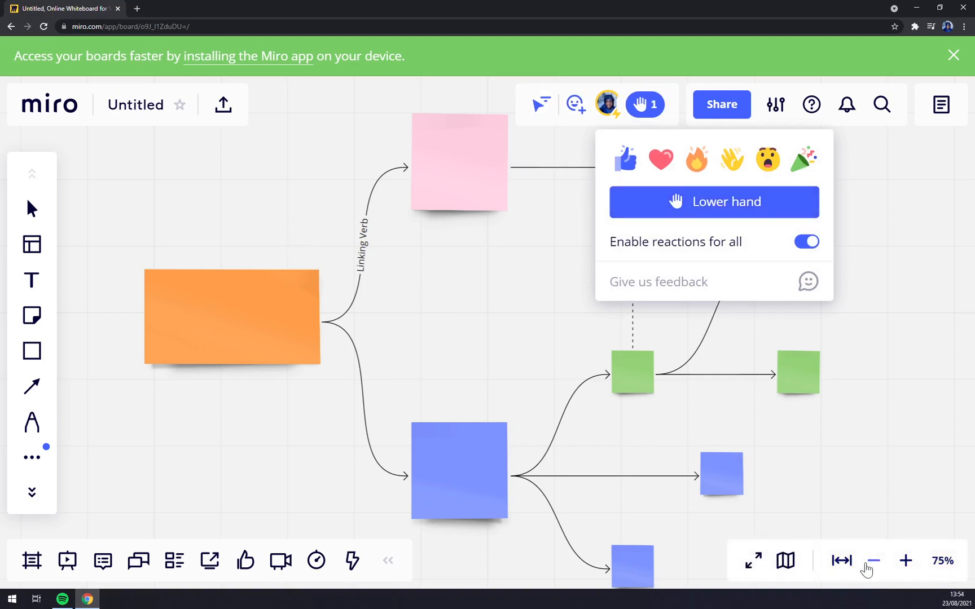
pyautogui.click(873, 561)
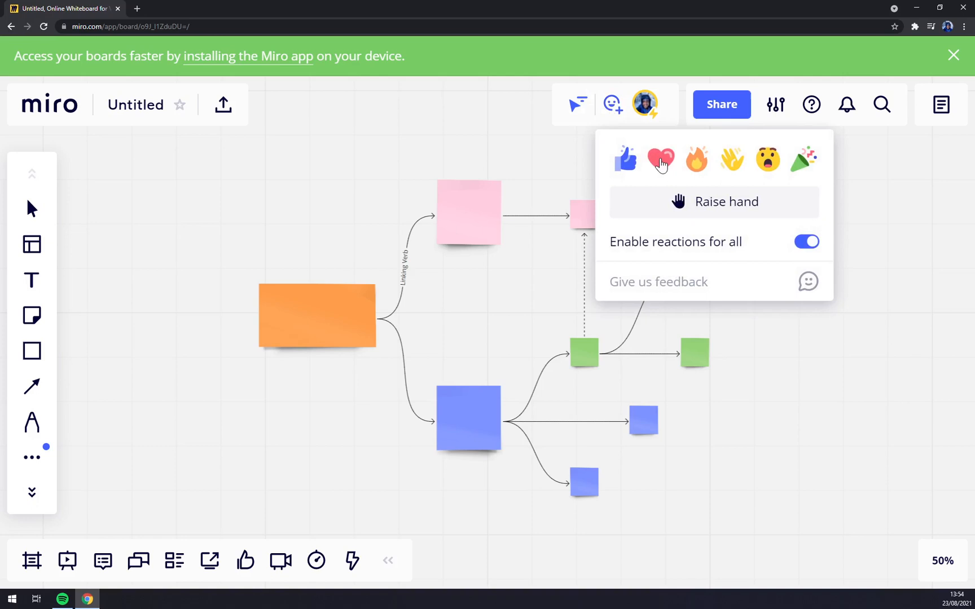
pyautogui.click(660, 160)
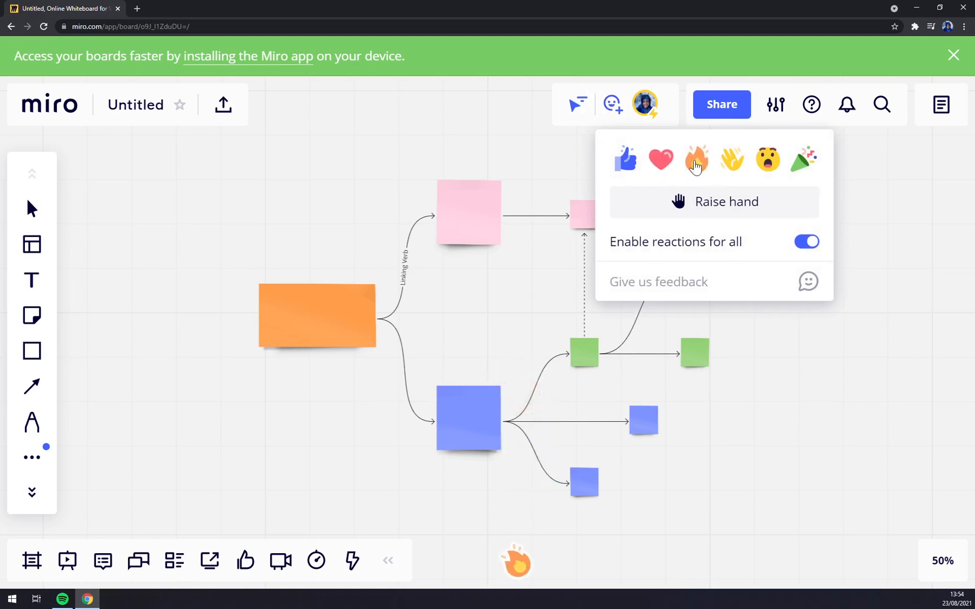
pyautogui.click(804, 159)
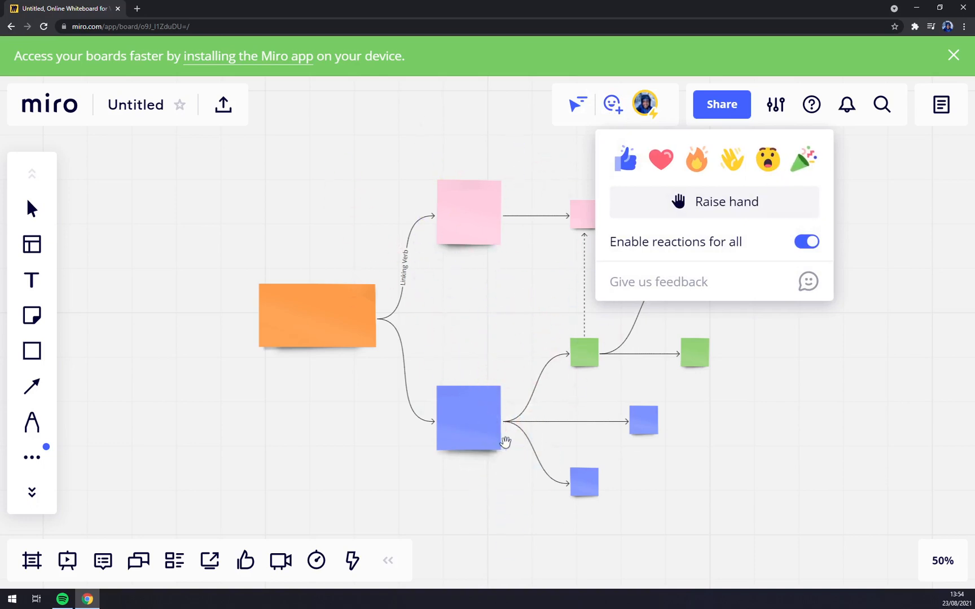
pyautogui.moveTo(689, 99)
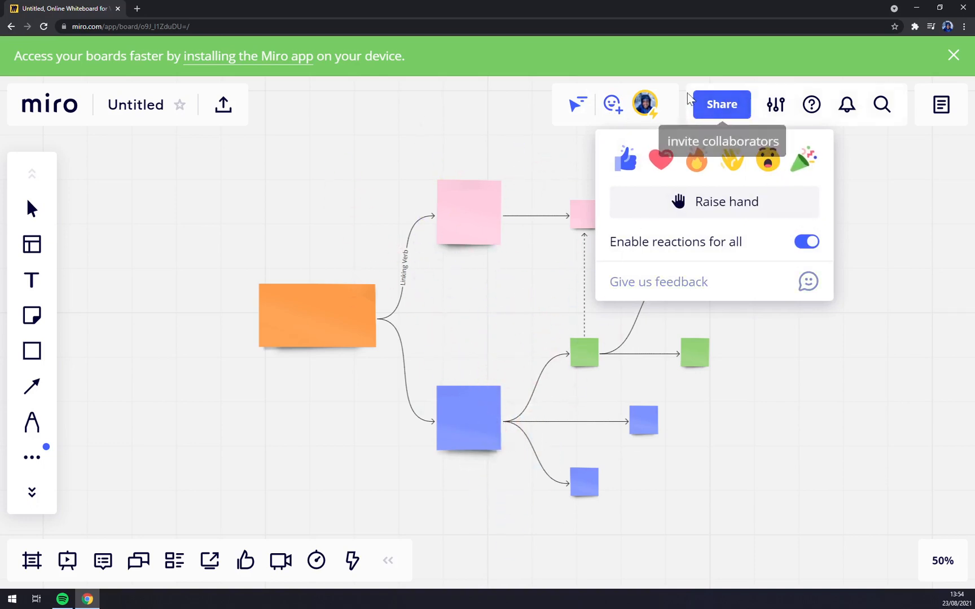
pyautogui.click(645, 104)
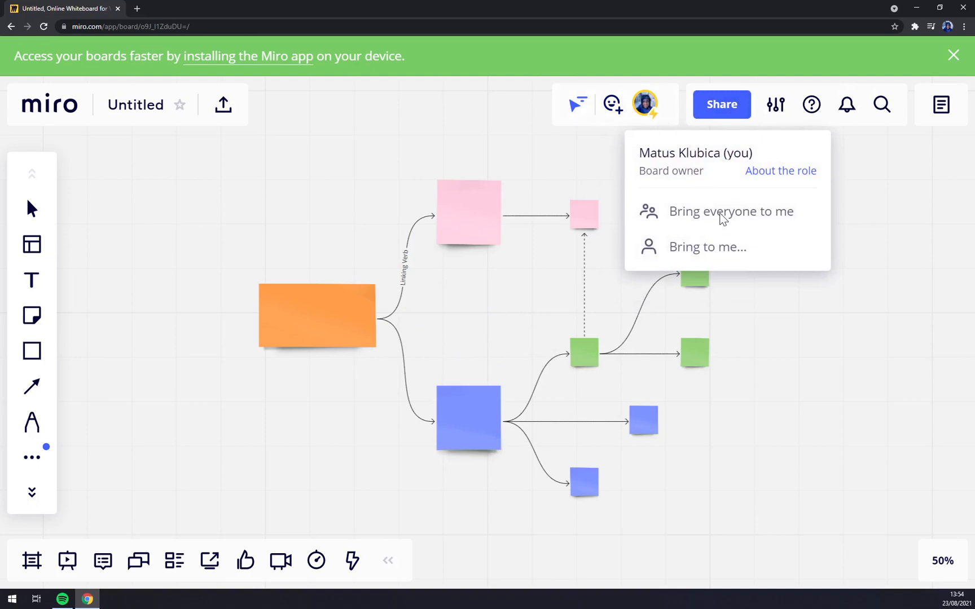
pyautogui.moveTo(715, 195)
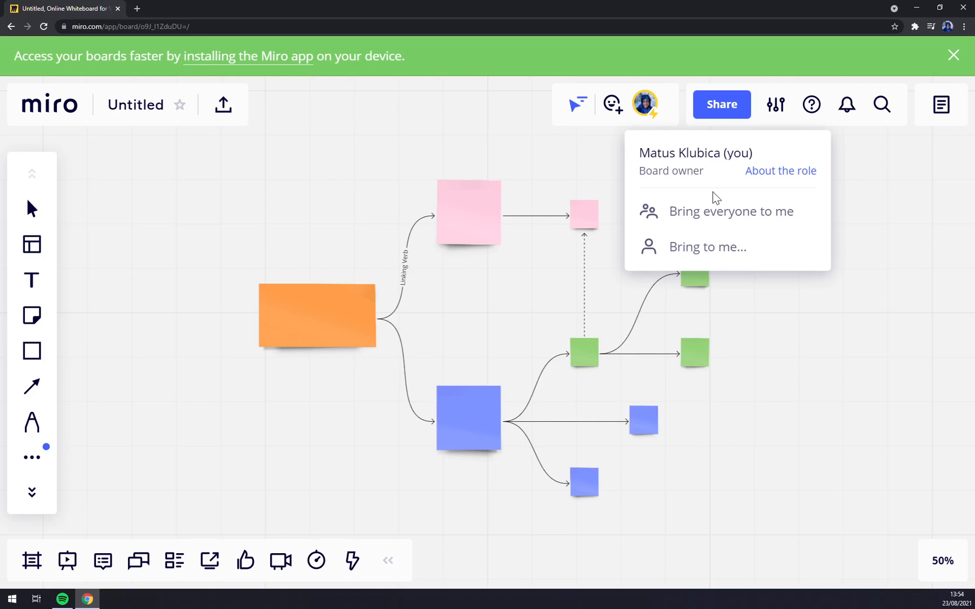
pyautogui.moveTo(675, 139)
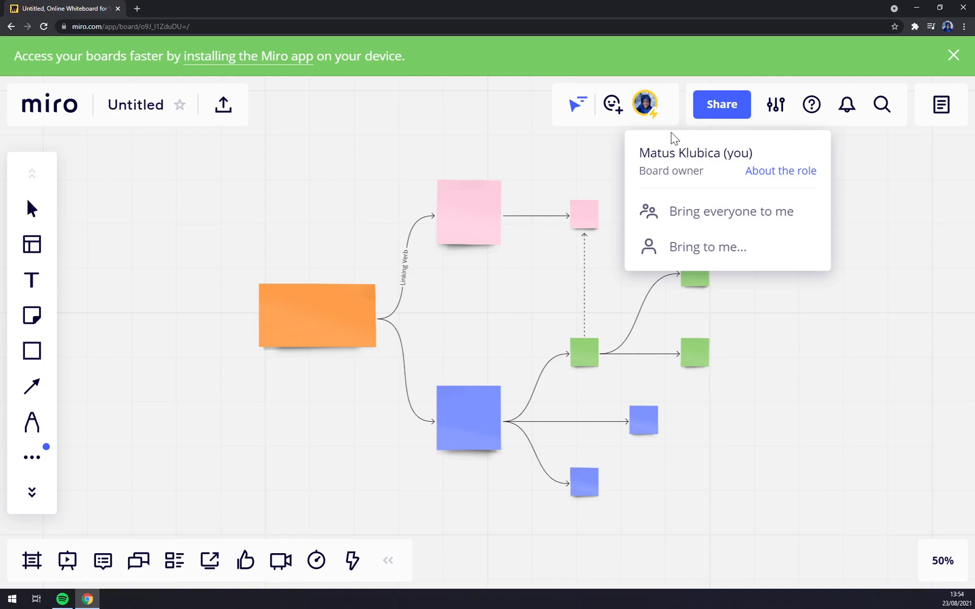
pyautogui.moveTo(715, 105)
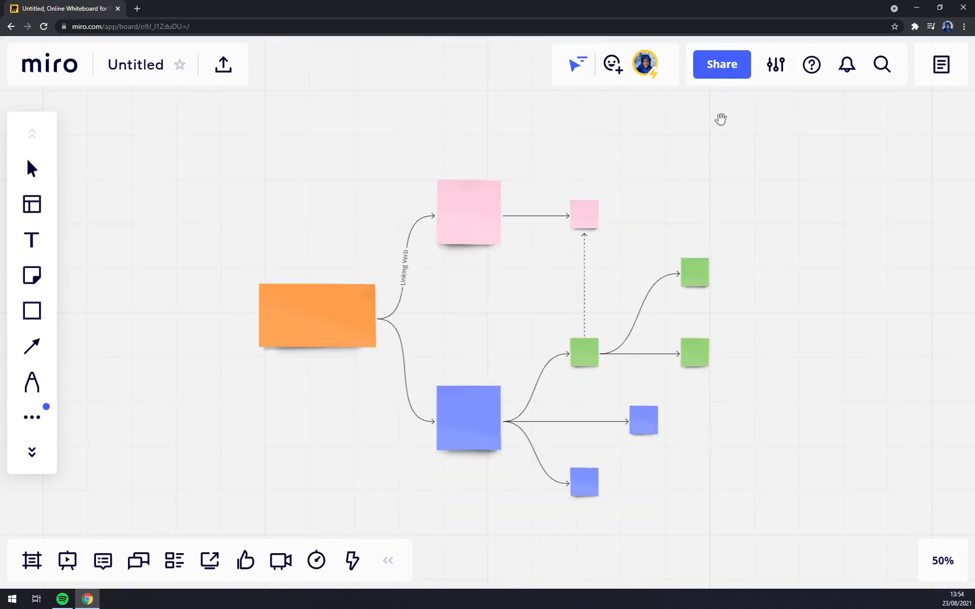
# Step: Title the board 'Tutorial' and save it, reaching the Share dialog
pyautogui.click(721, 64)
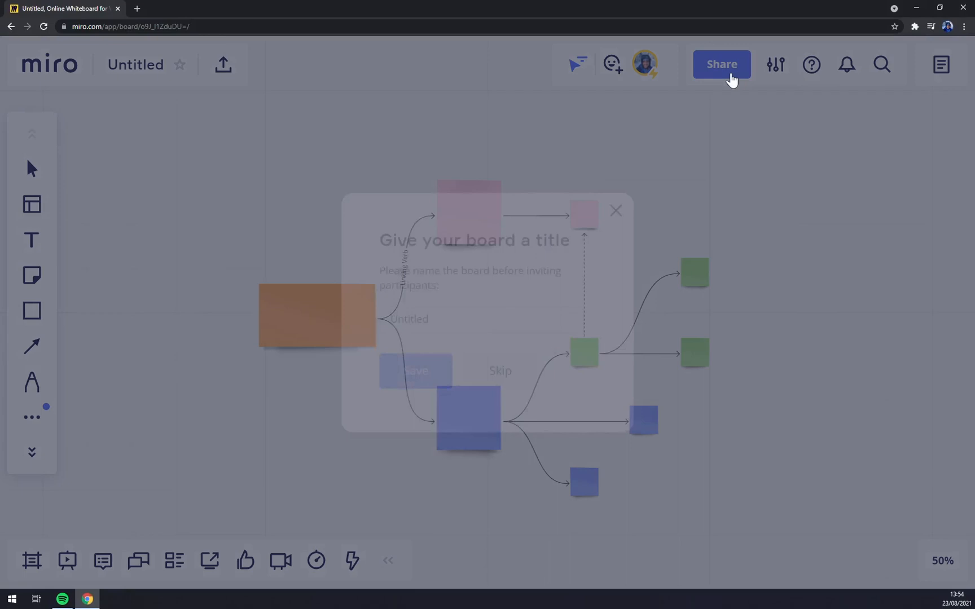
pyautogui.click(721, 64)
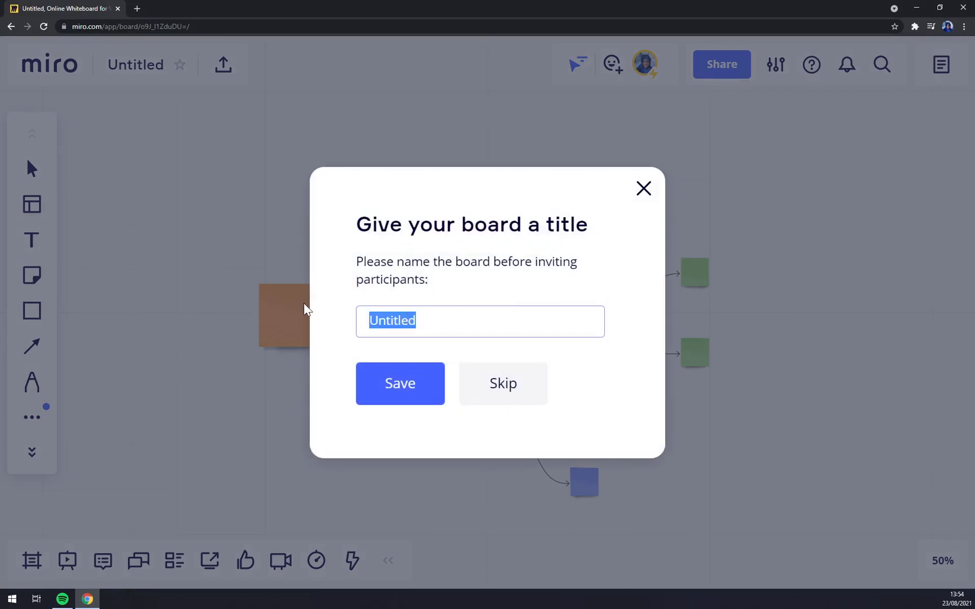
pyautogui.write('Tutorial')
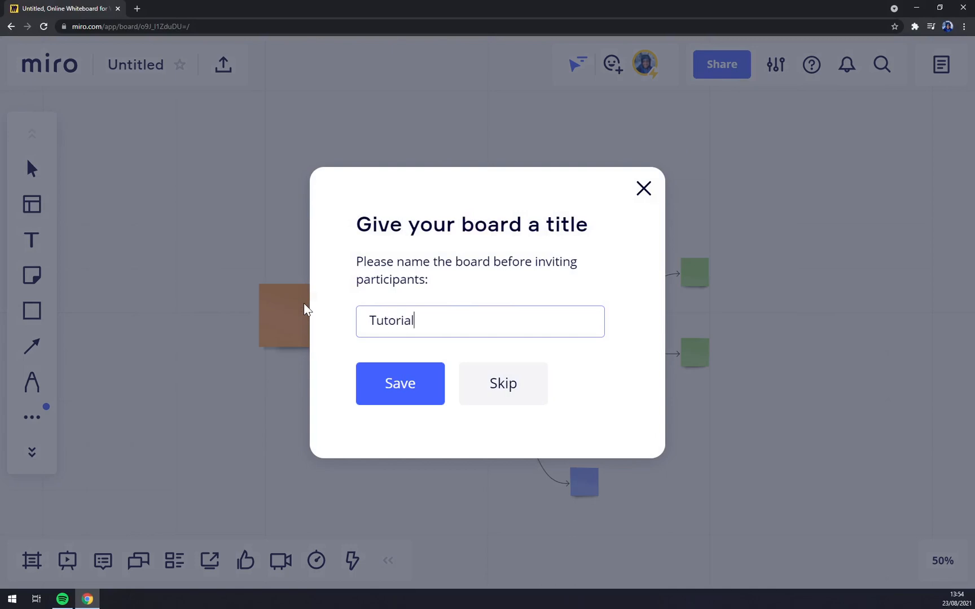
pyautogui.click(400, 384)
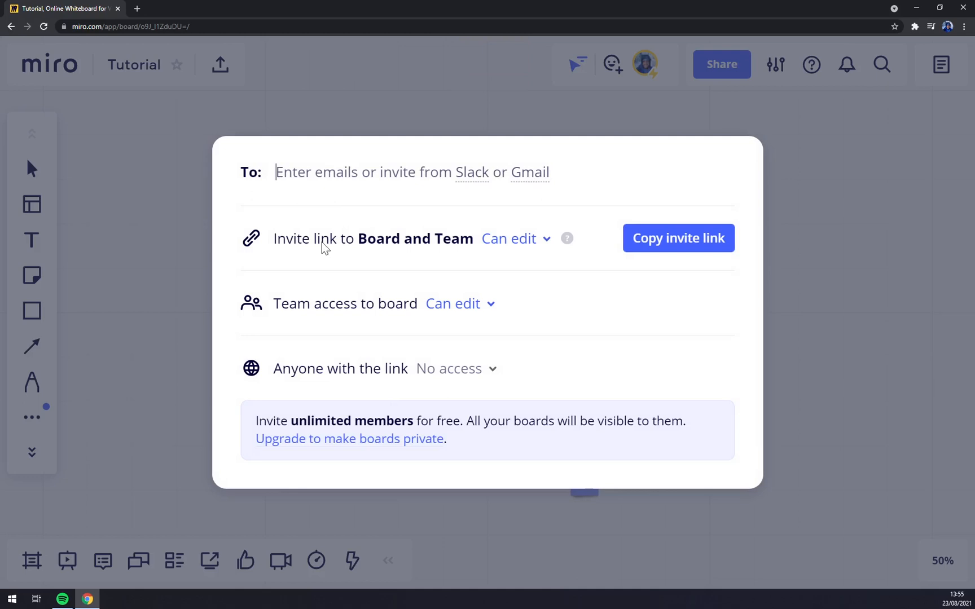
pyautogui.moveTo(566, 239)
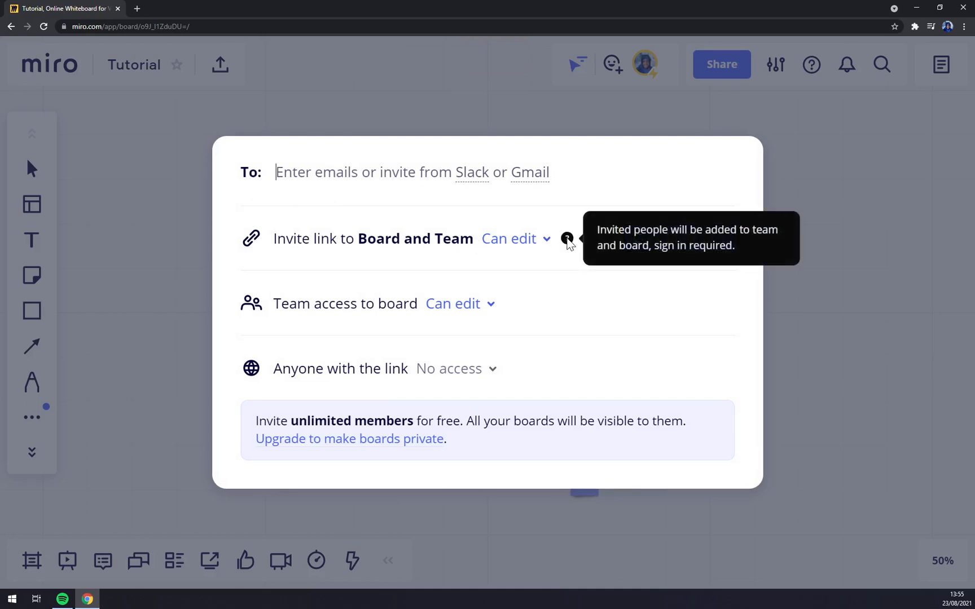
pyautogui.moveTo(502, 249)
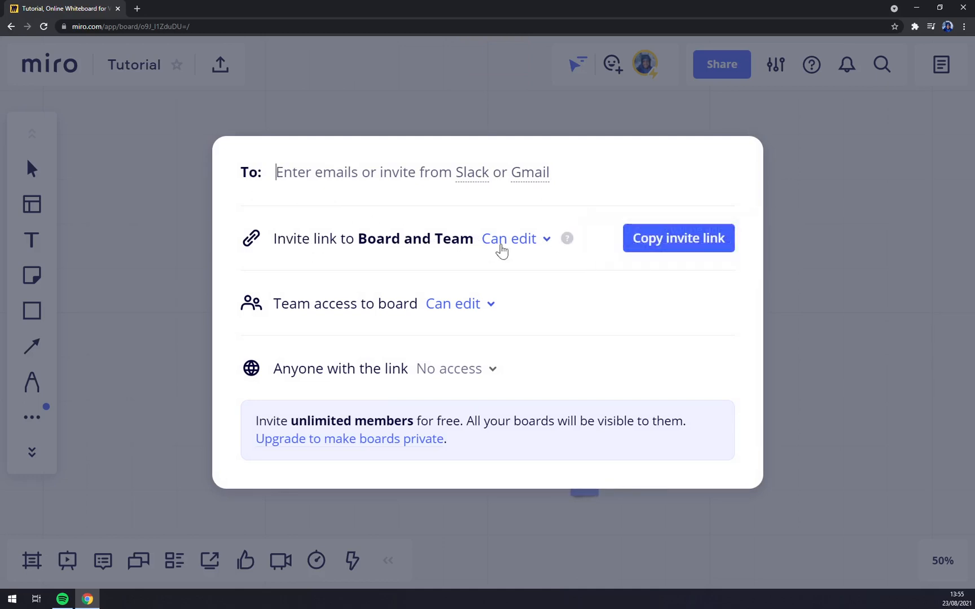
# Step: Set both the invite link and team access to Can view
pyautogui.click(514, 239)
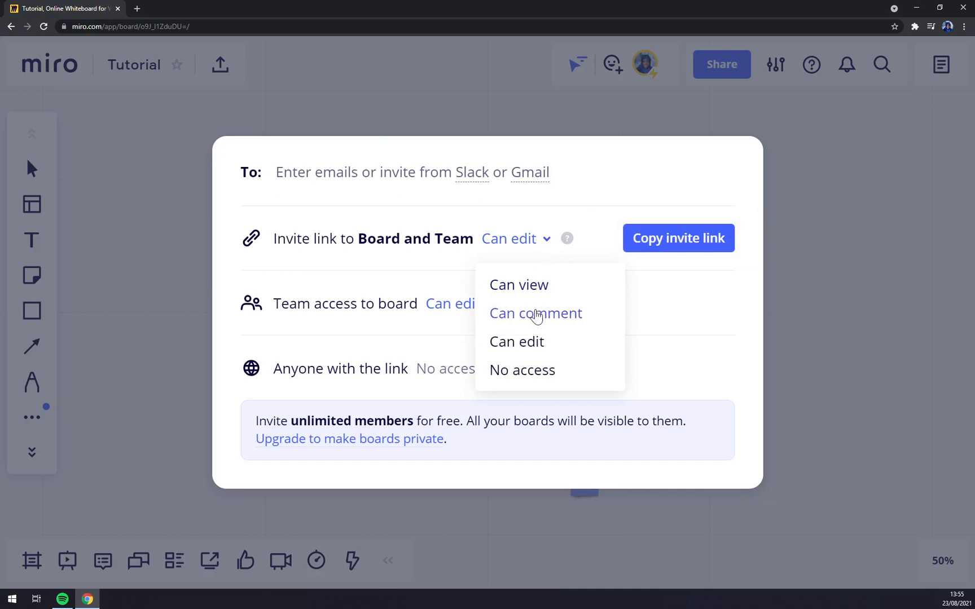
pyautogui.moveTo(536, 365)
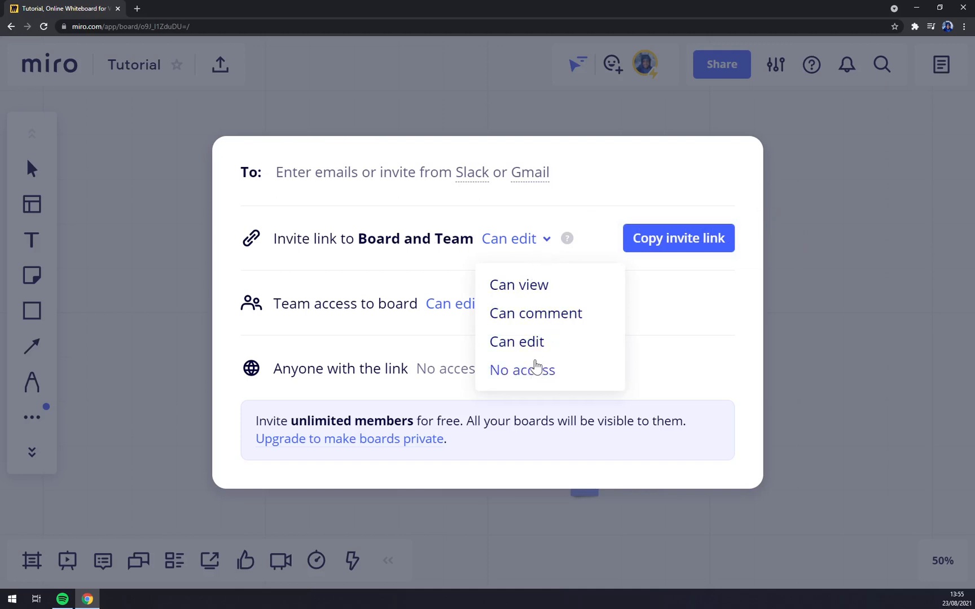
pyautogui.click(518, 285)
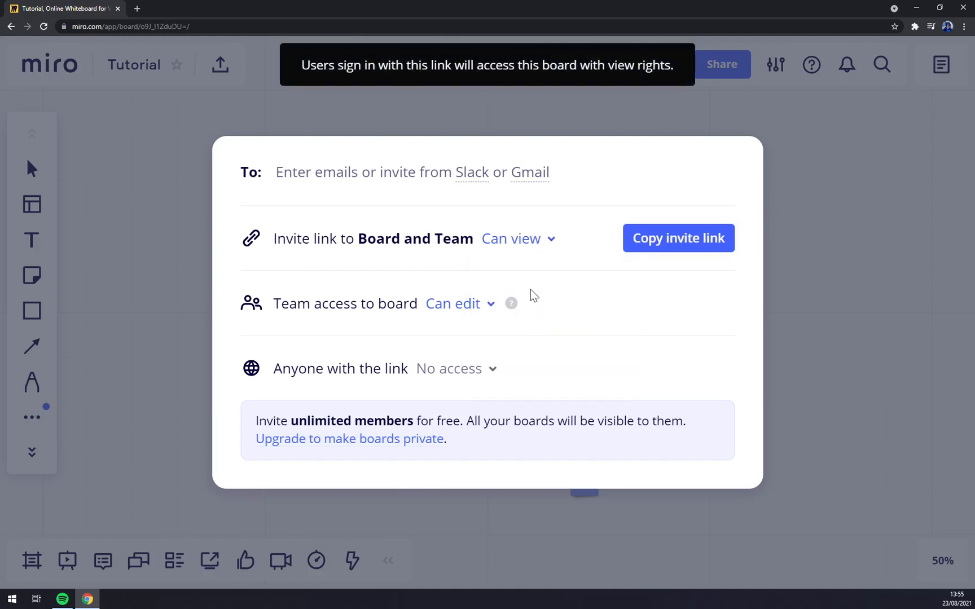
pyautogui.moveTo(287, 304)
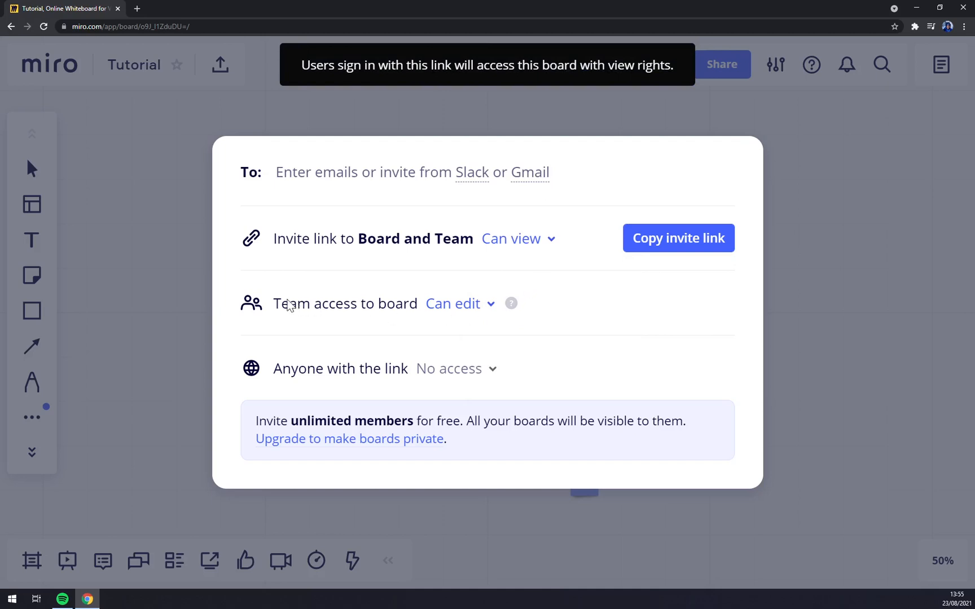
pyautogui.click(458, 304)
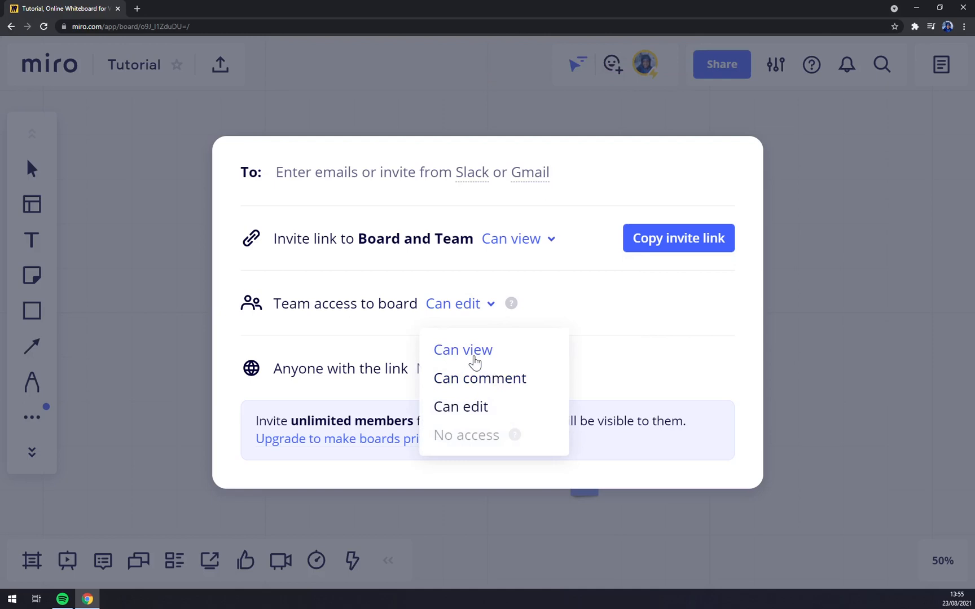
pyautogui.click(463, 350)
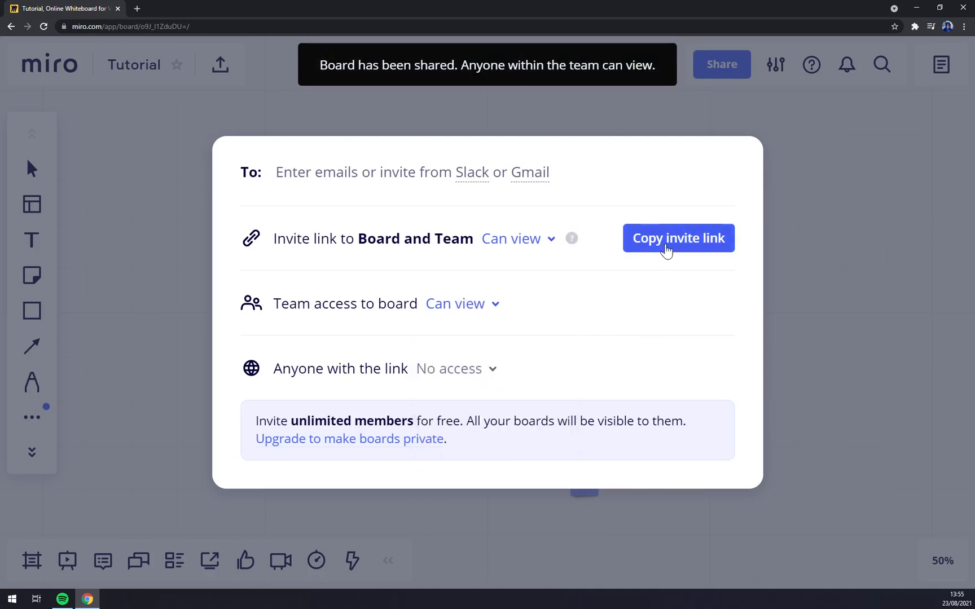
# Step: Copy the invite link, then change the link permission to Can edit
pyautogui.click(677, 238)
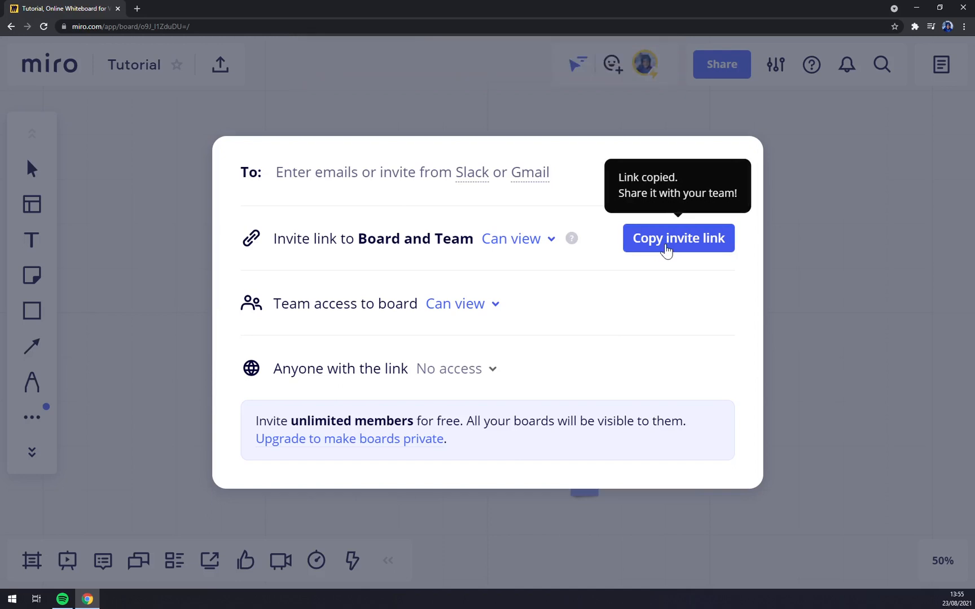
pyautogui.moveTo(384, 445)
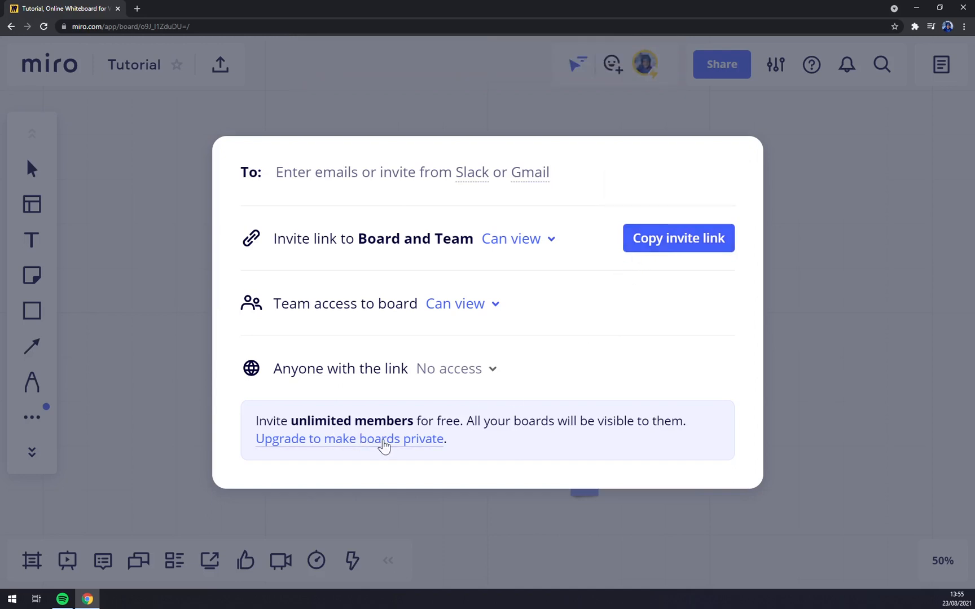
pyautogui.moveTo(825, 219)
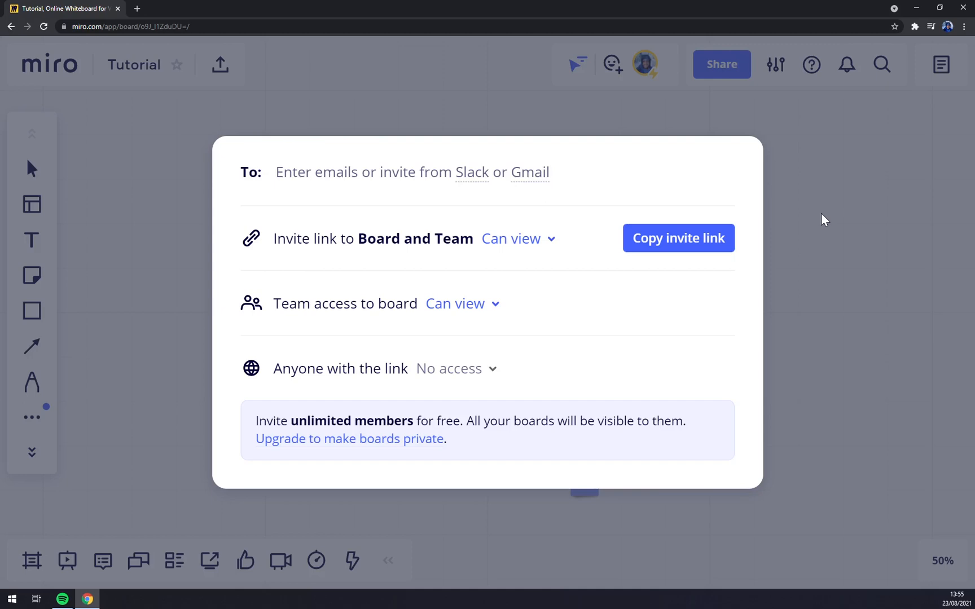
pyautogui.moveTo(536, 239)
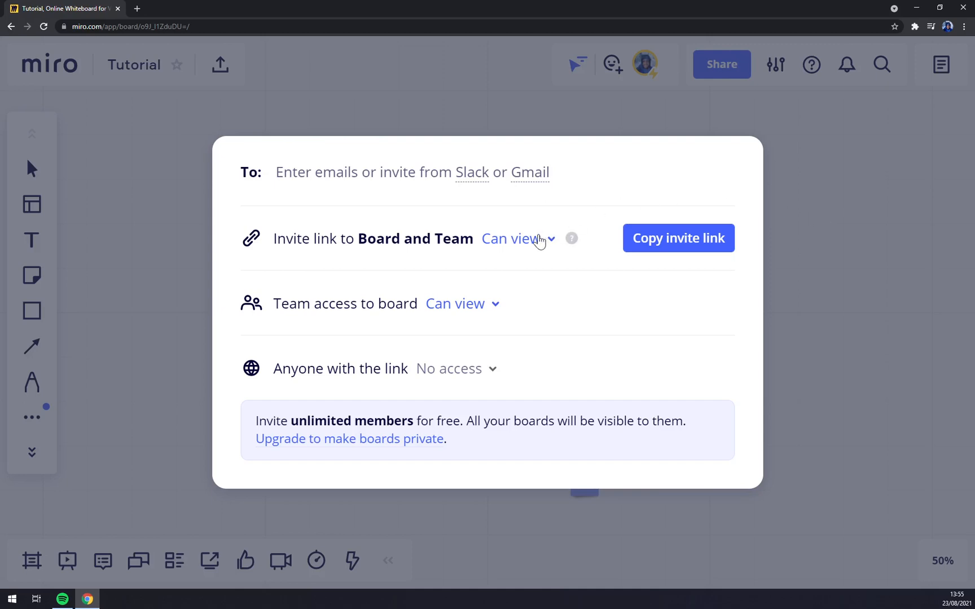
pyautogui.click(516, 238)
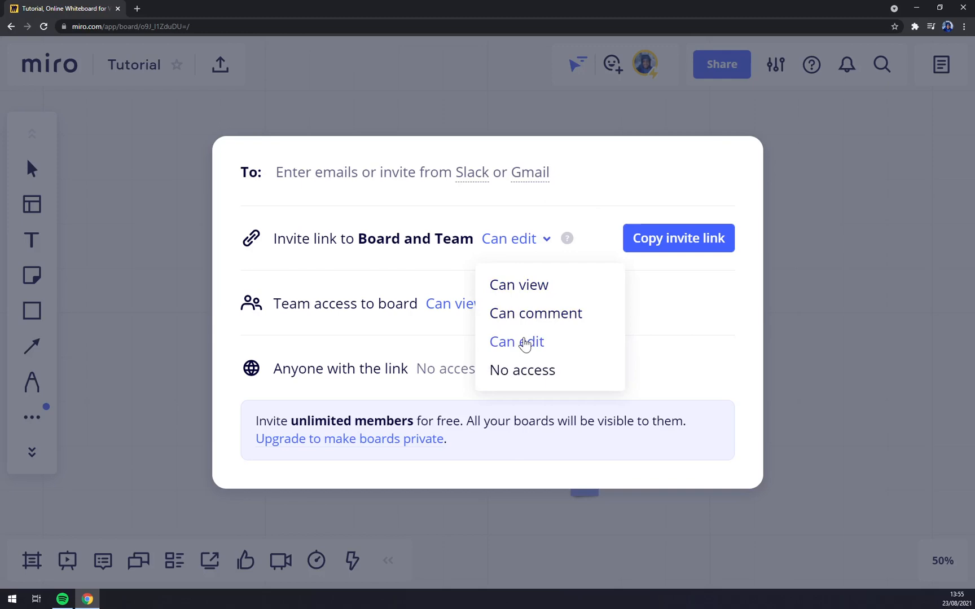
pyautogui.click(516, 342)
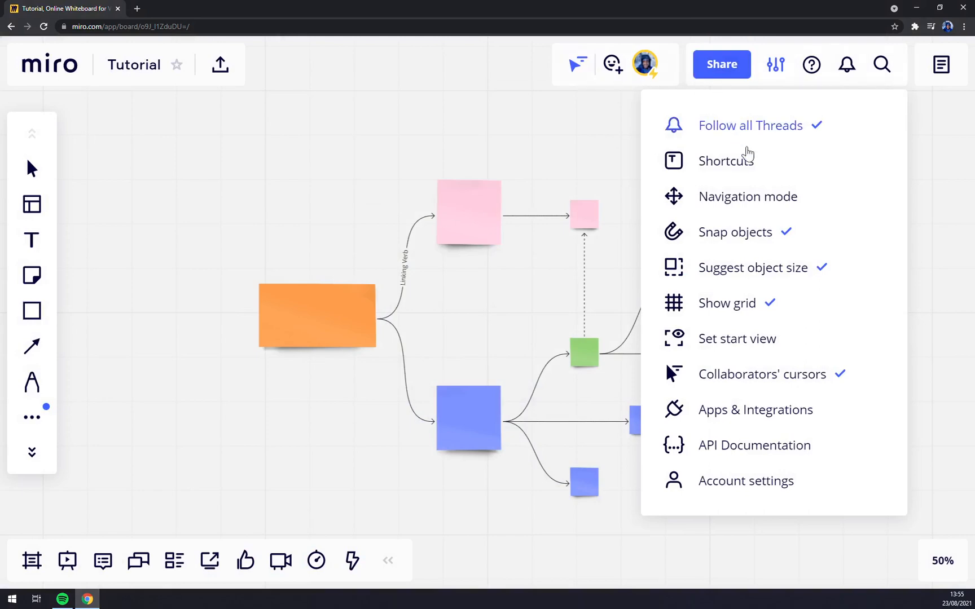
pyautogui.moveTo(777, 379)
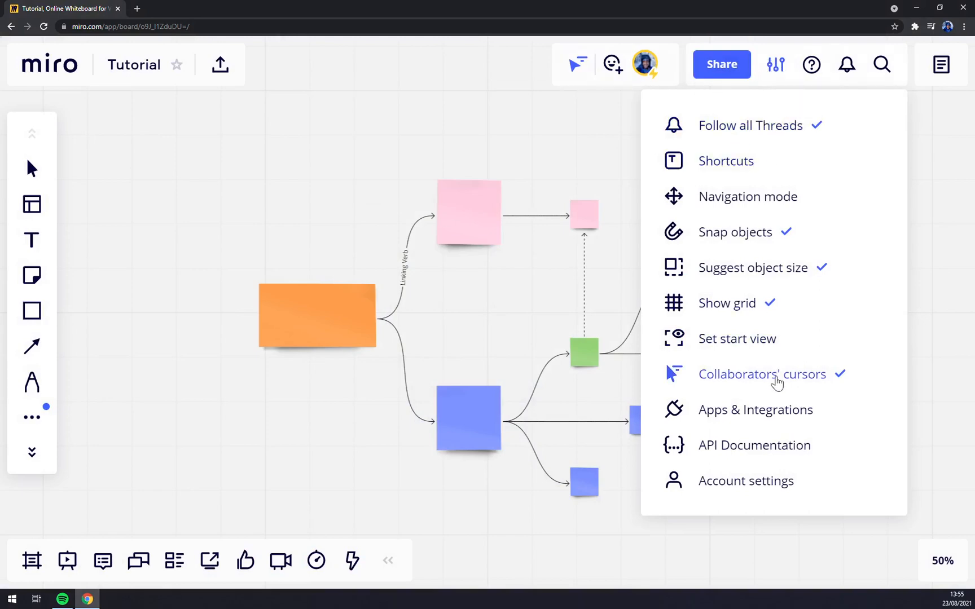
pyautogui.click(726, 160)
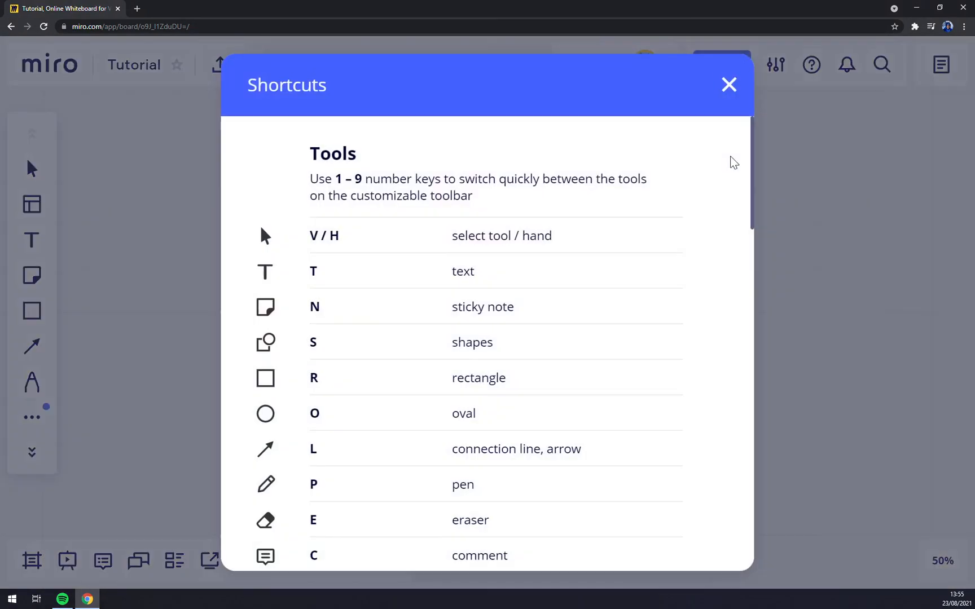
pyautogui.scroll(-3)
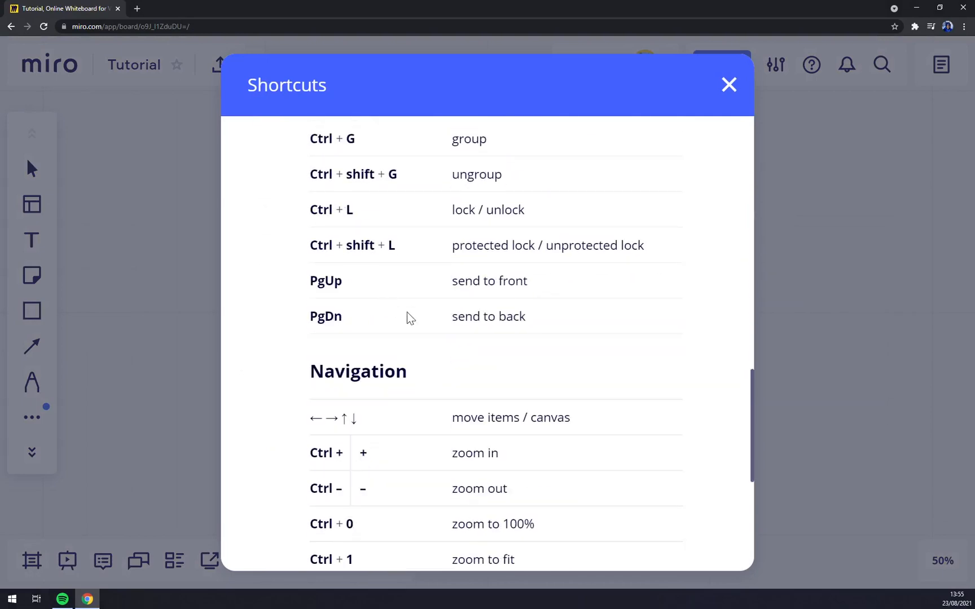
pyautogui.scroll(-3)
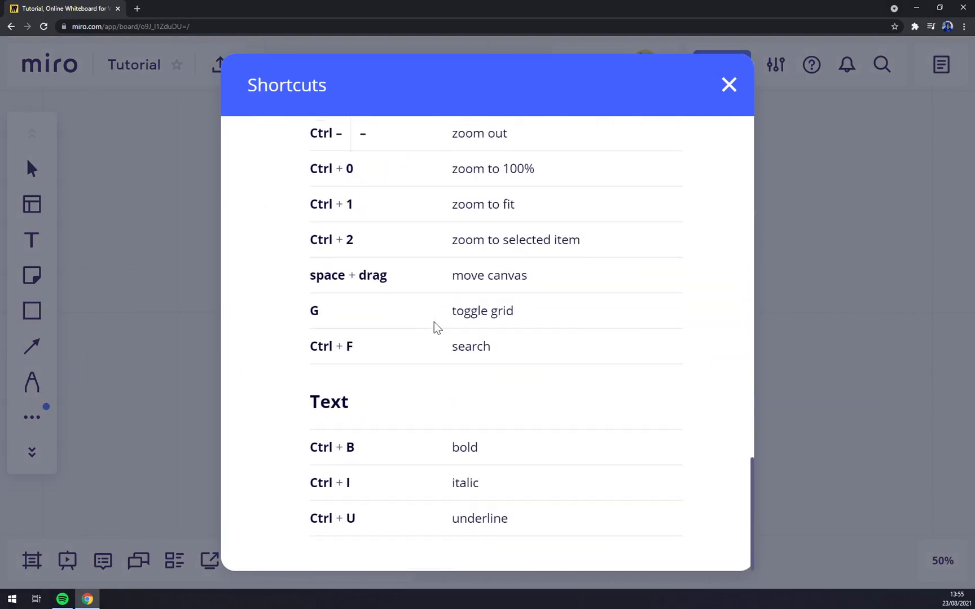
pyautogui.scroll(3)
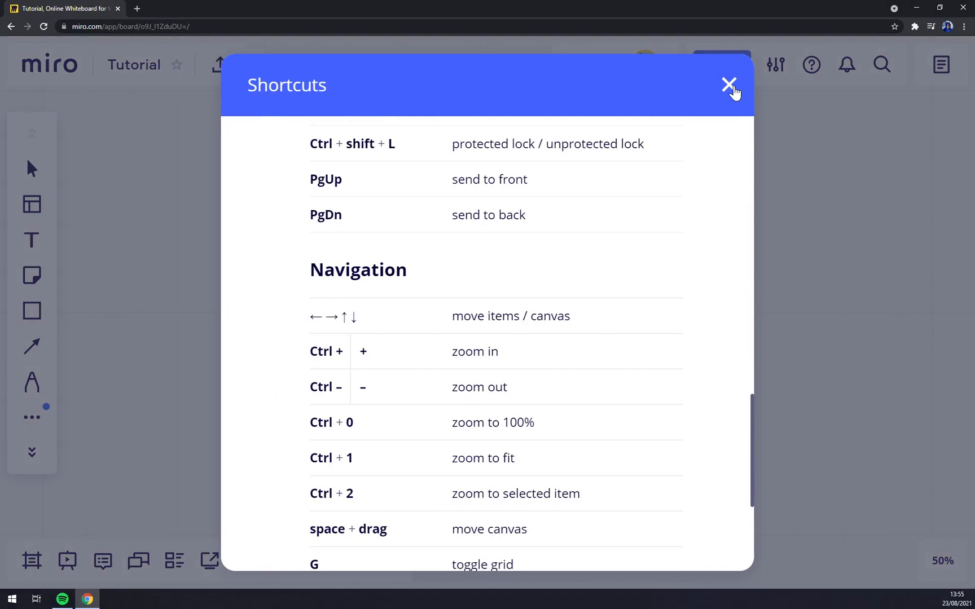
pyautogui.click(729, 85)
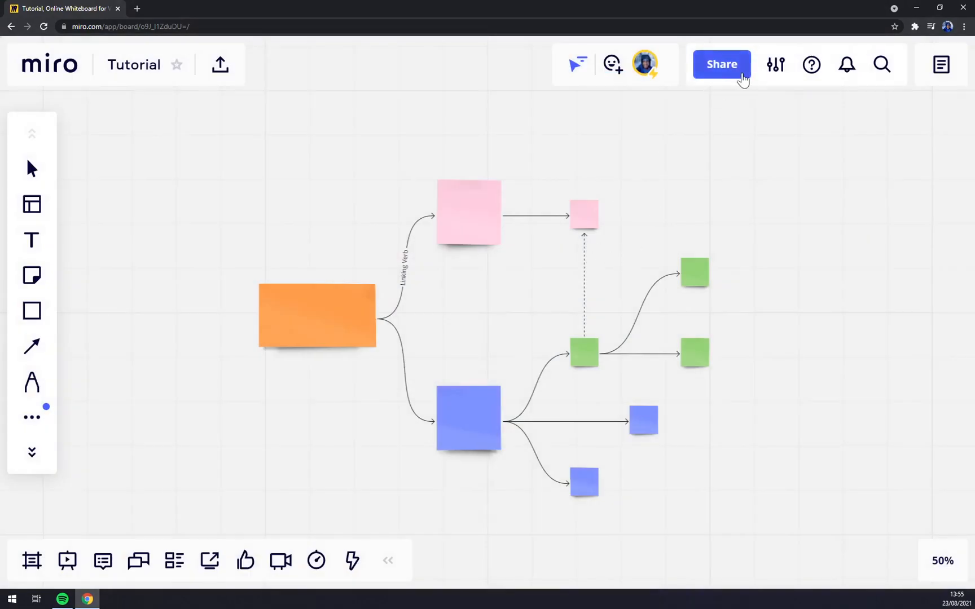
# Step: Toggle the board grid off and back on in Board settings
pyautogui.click(775, 64)
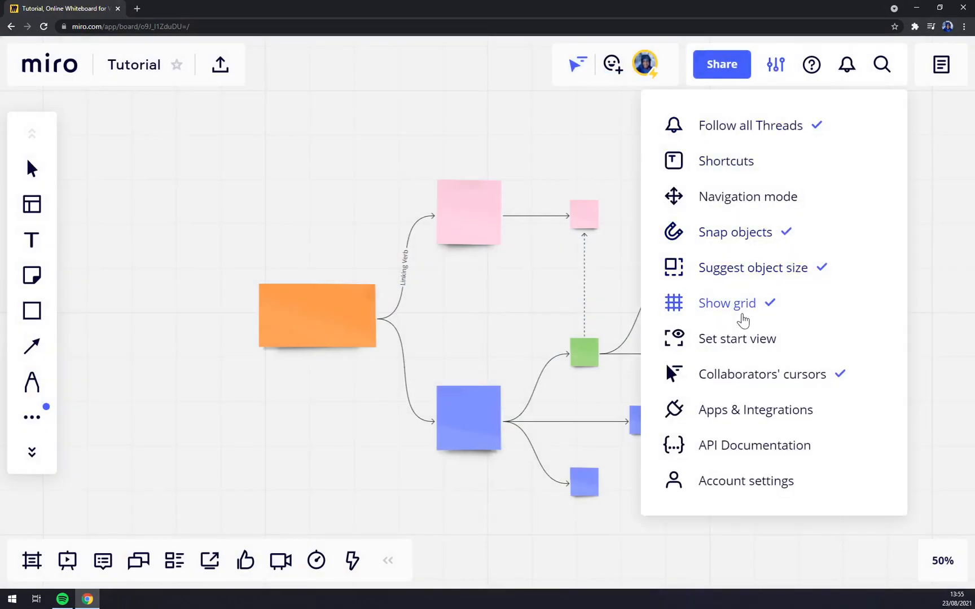
pyautogui.click(726, 303)
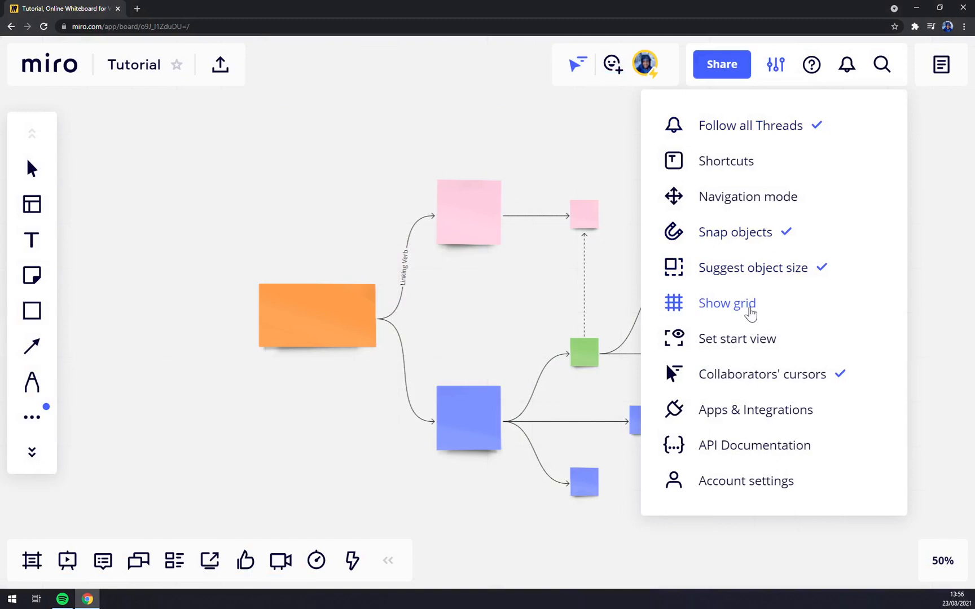
pyautogui.click(726, 303)
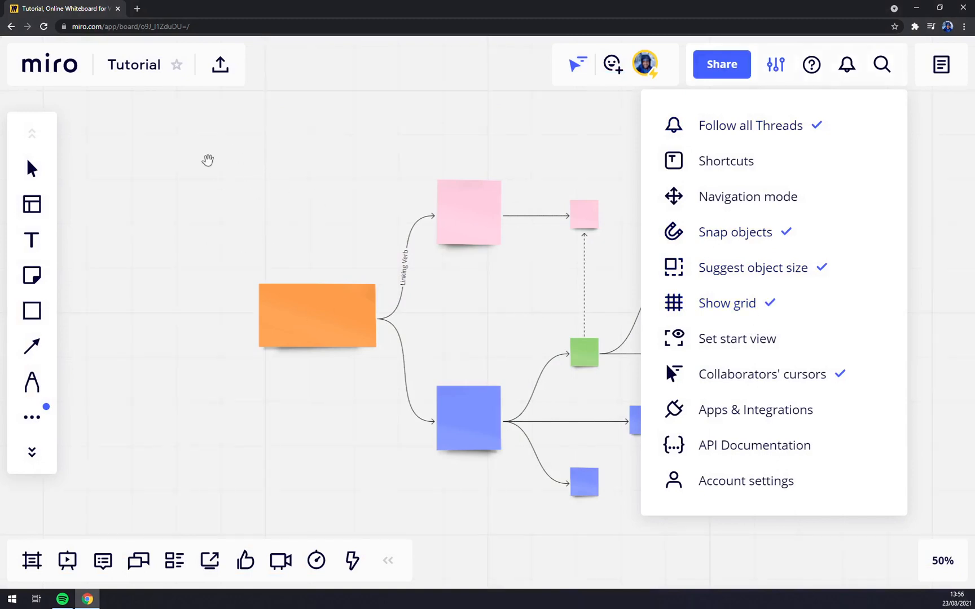
pyautogui.moveTo(769, 362)
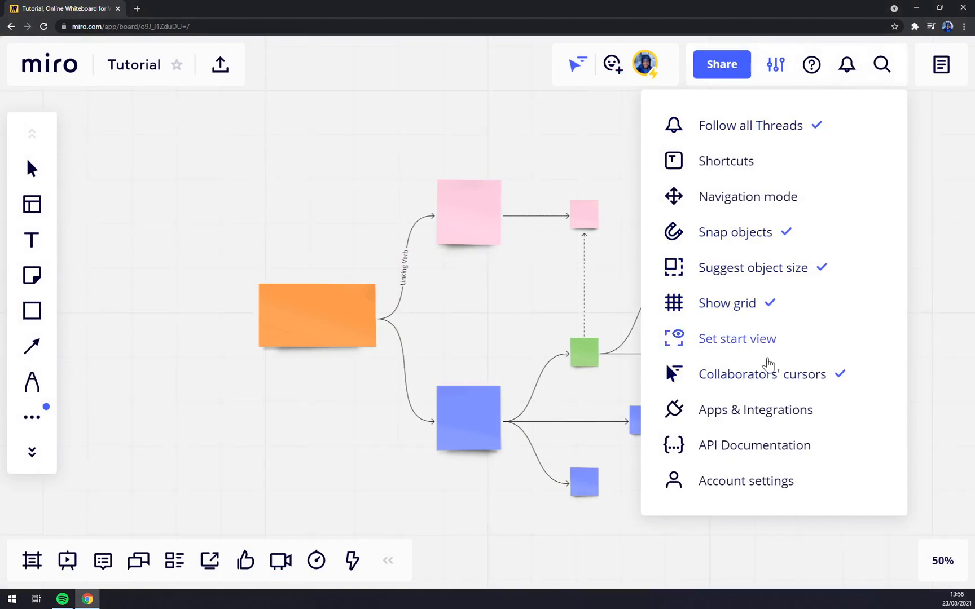
# Step: Browse the Apps & Integrations marketplace and close it
pyautogui.click(751, 422)
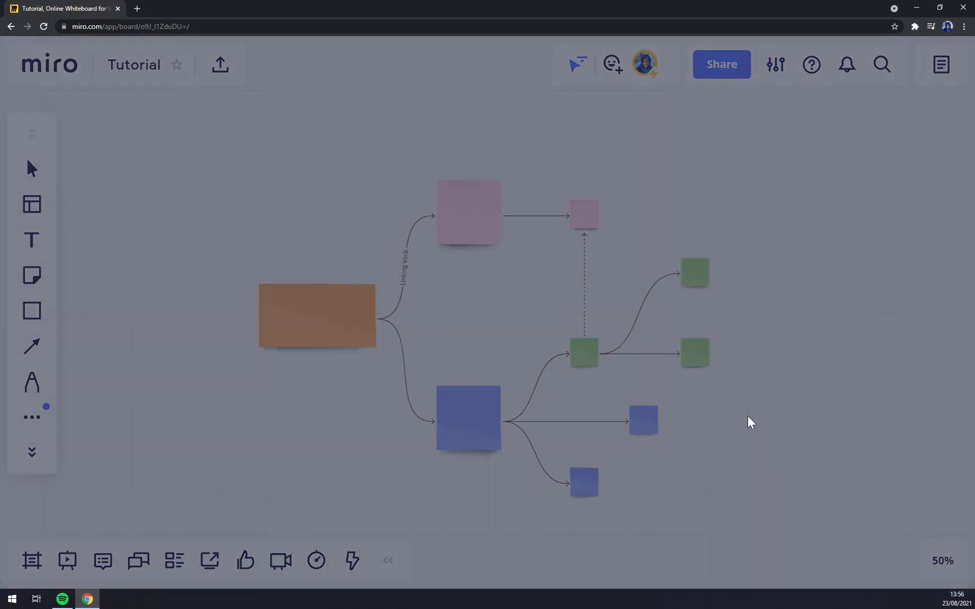
pyautogui.click(940, 64)
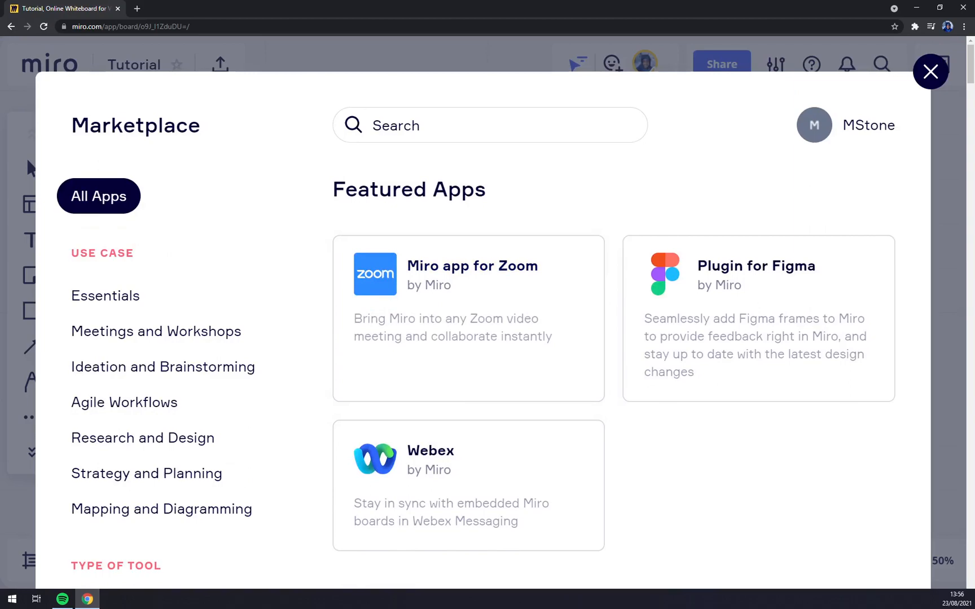
pyautogui.scroll(-3)
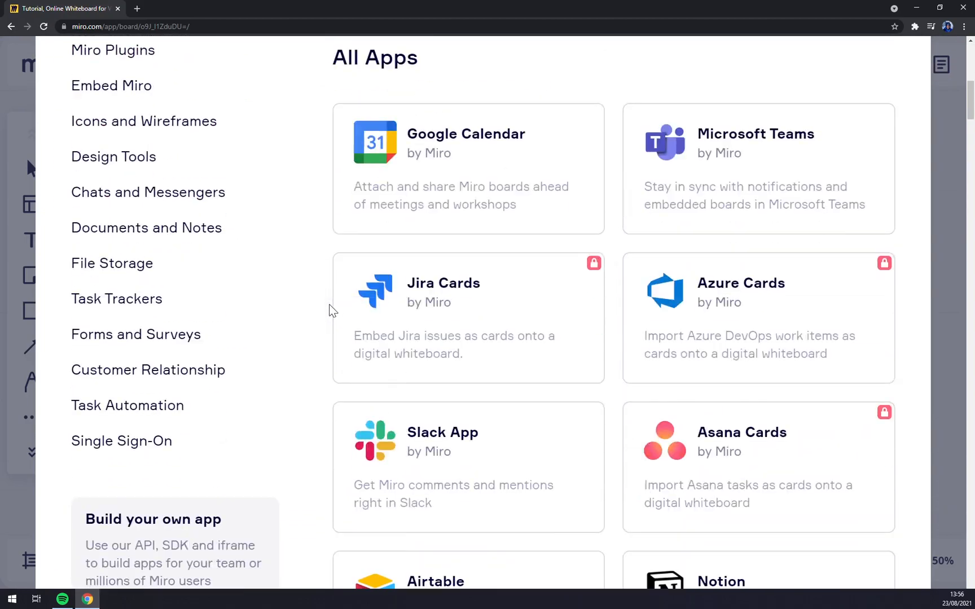
pyautogui.scroll(-3)
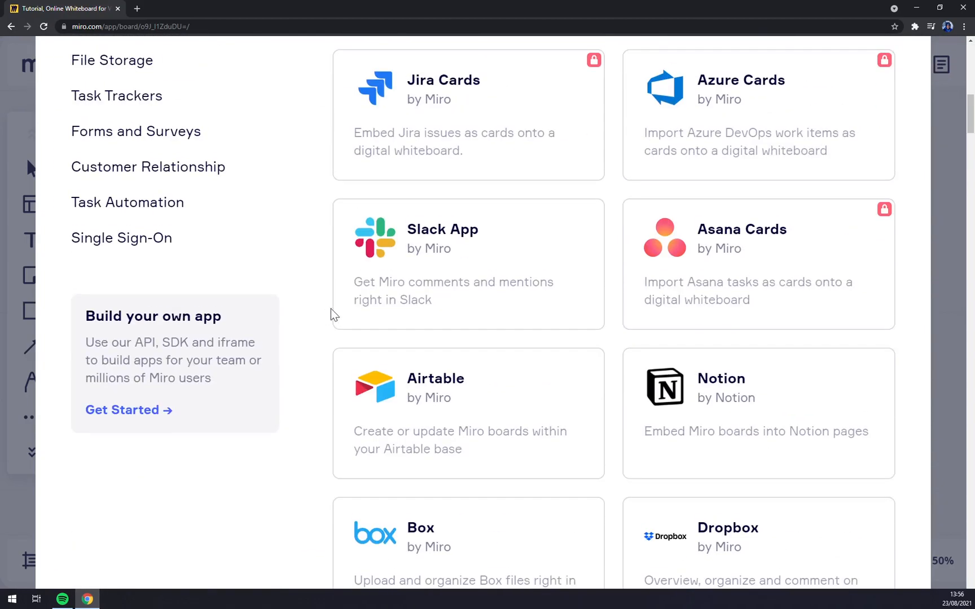
pyautogui.scroll(3)
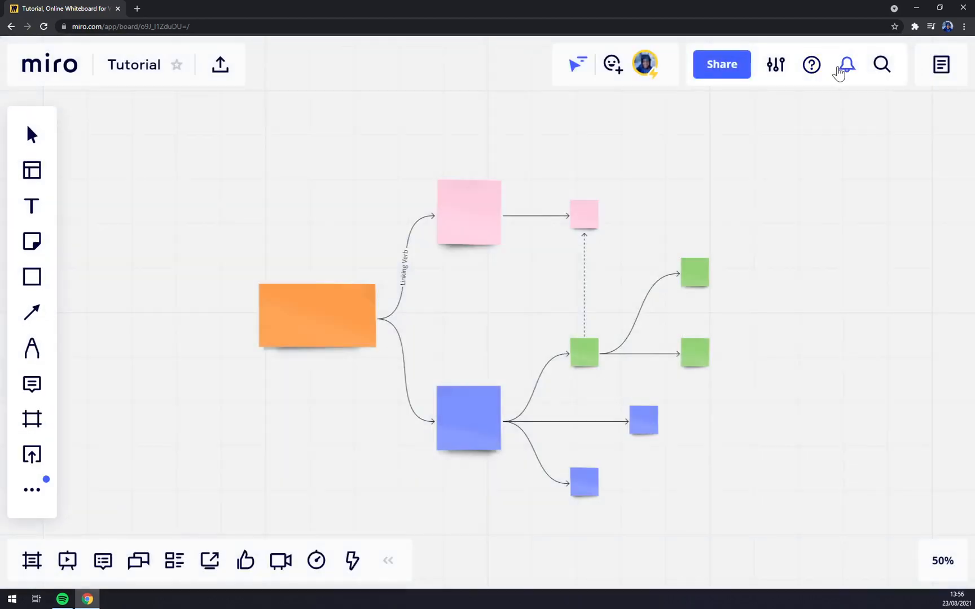
pyautogui.moveTo(812, 65)
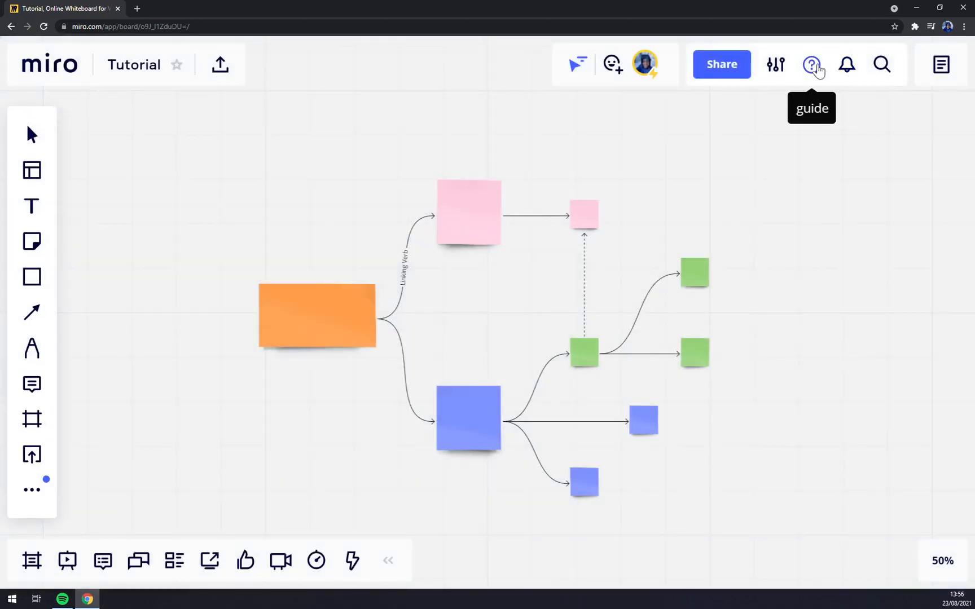
pyautogui.moveTo(878, 64)
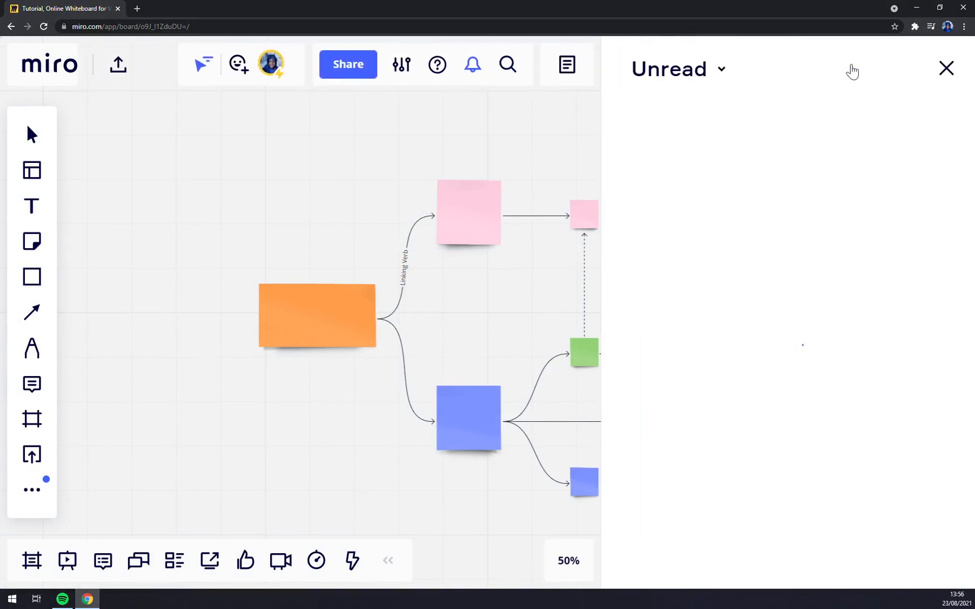
pyautogui.click(945, 68)
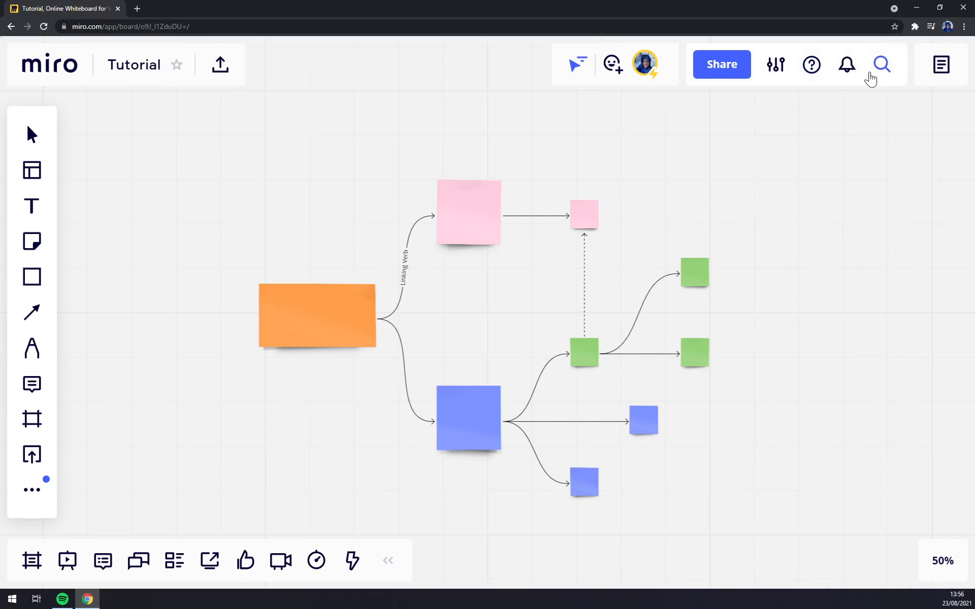
pyautogui.moveTo(940, 65)
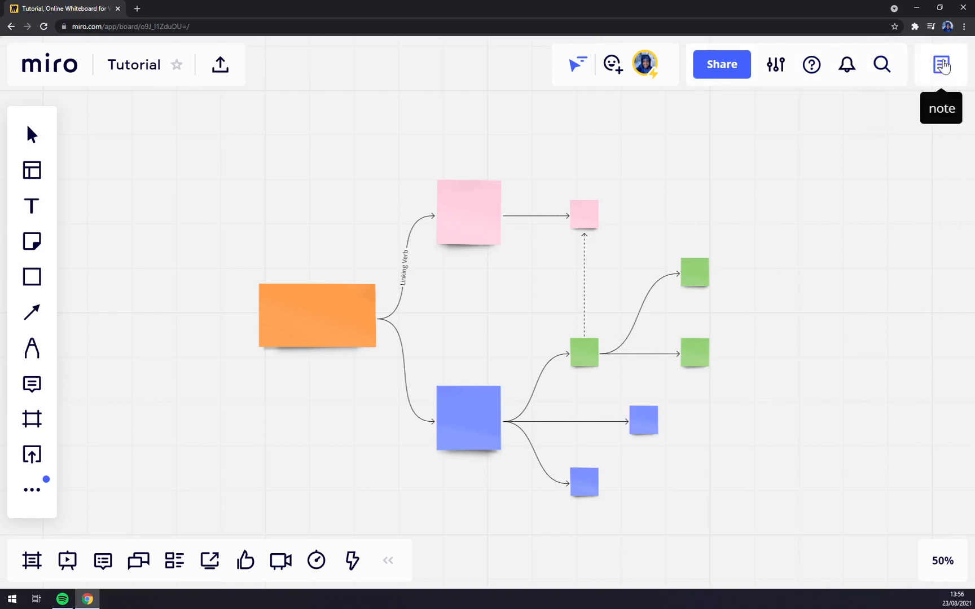
pyautogui.click(941, 64)
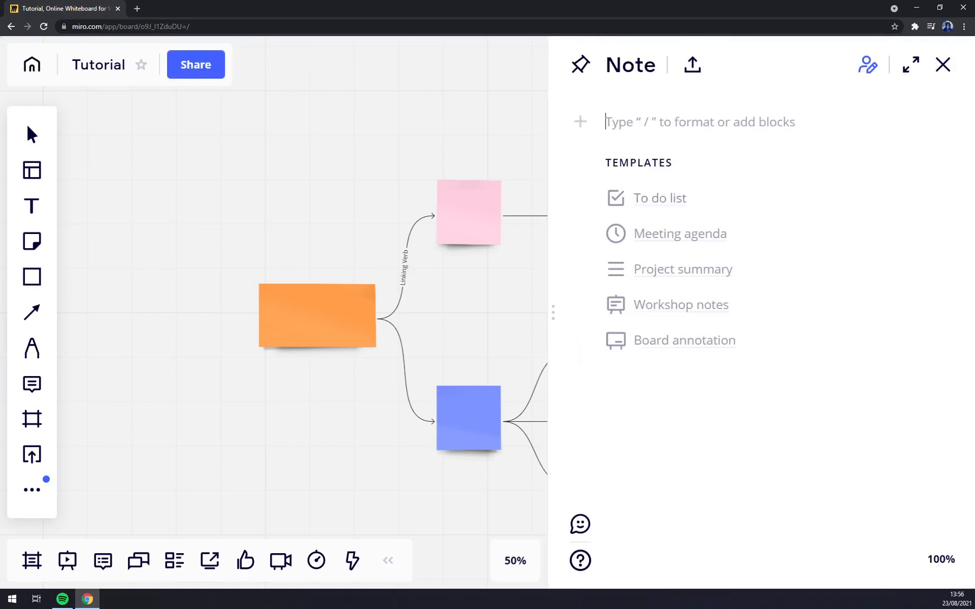
pyautogui.click(943, 65)
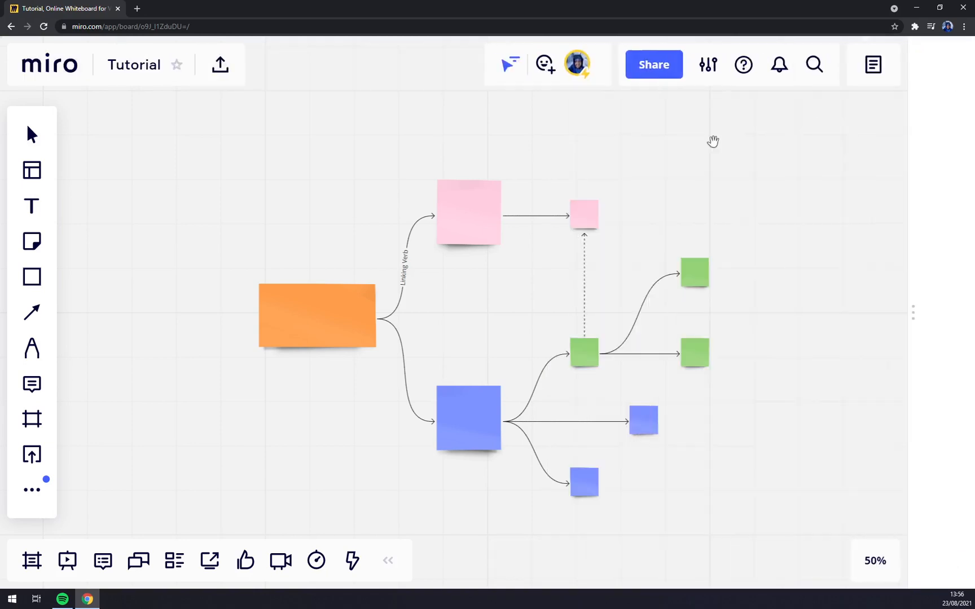
# Step: Drag the orange central sticky note slightly left, its arrows following
pyautogui.scroll(3)
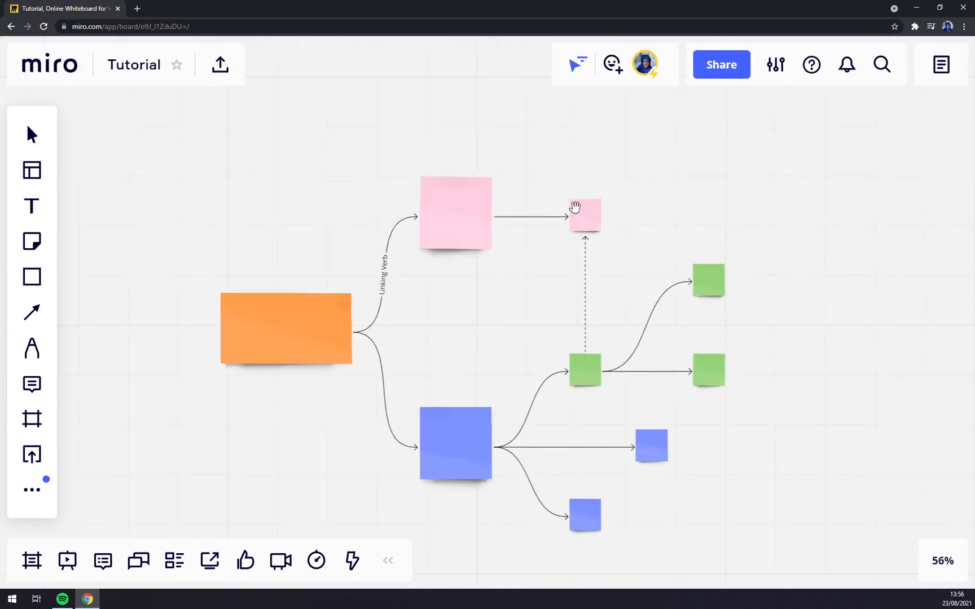
pyautogui.scroll(-3)
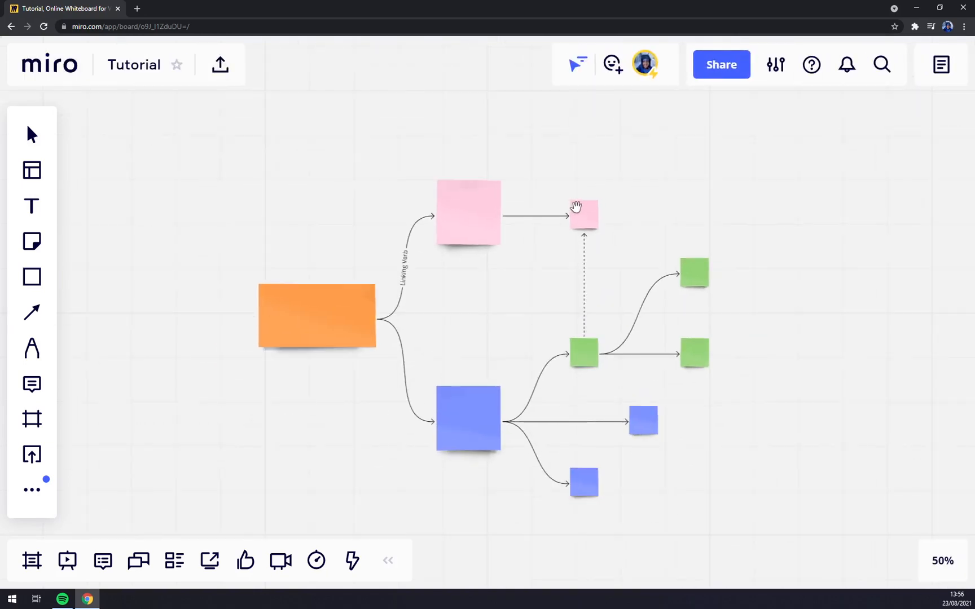
pyautogui.moveTo(31, 135)
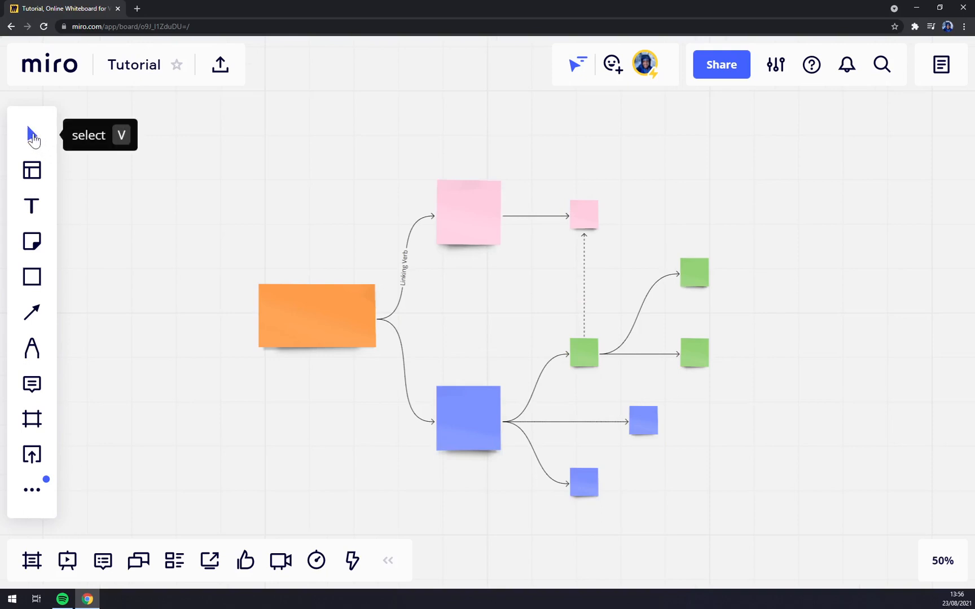
pyautogui.moveTo(405, 294)
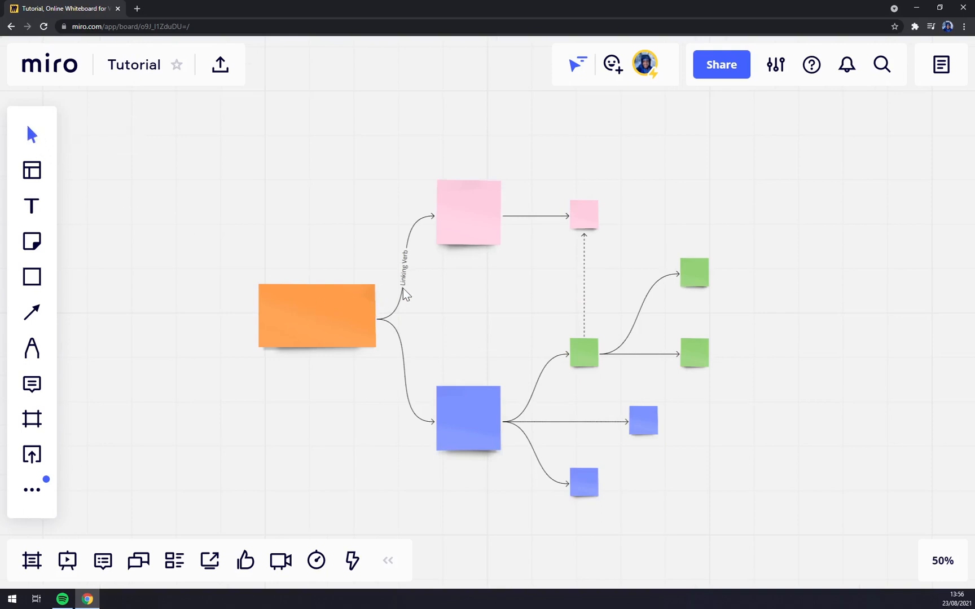
pyautogui.click(317, 315)
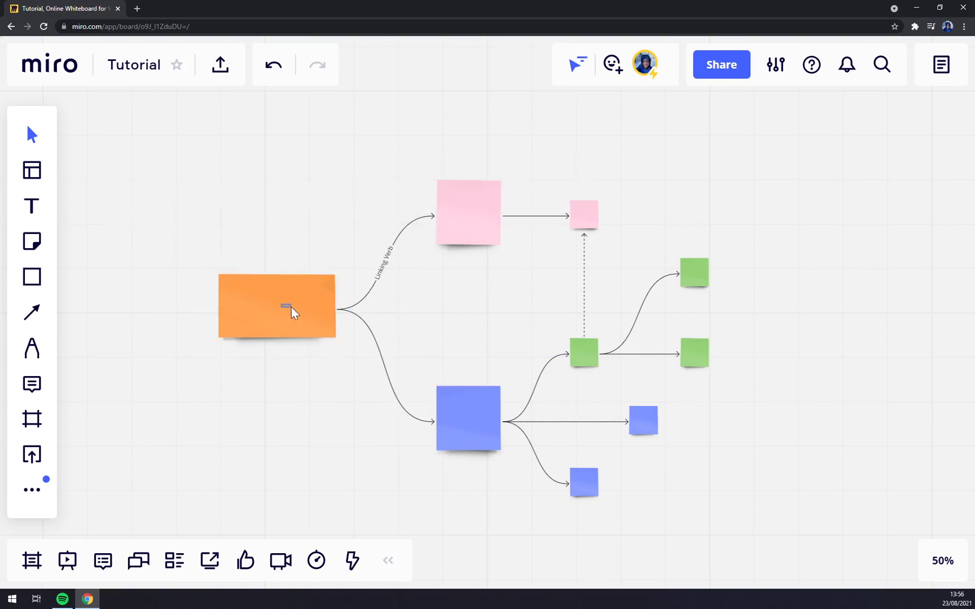
# Step: Convert the orange central sticky note into a text item and close the template picker
pyautogui.click(277, 306)
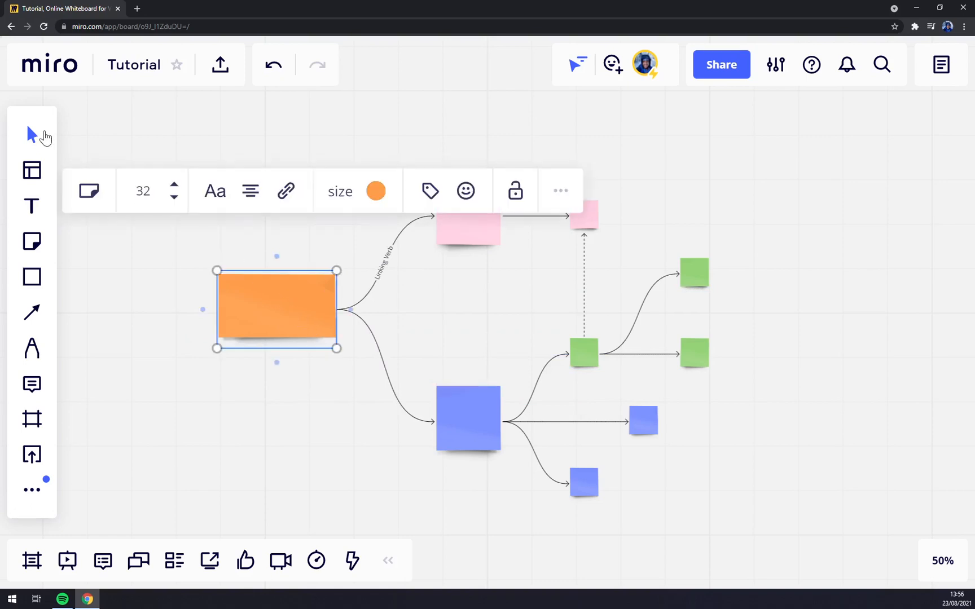
pyautogui.moveTo(299, 317)
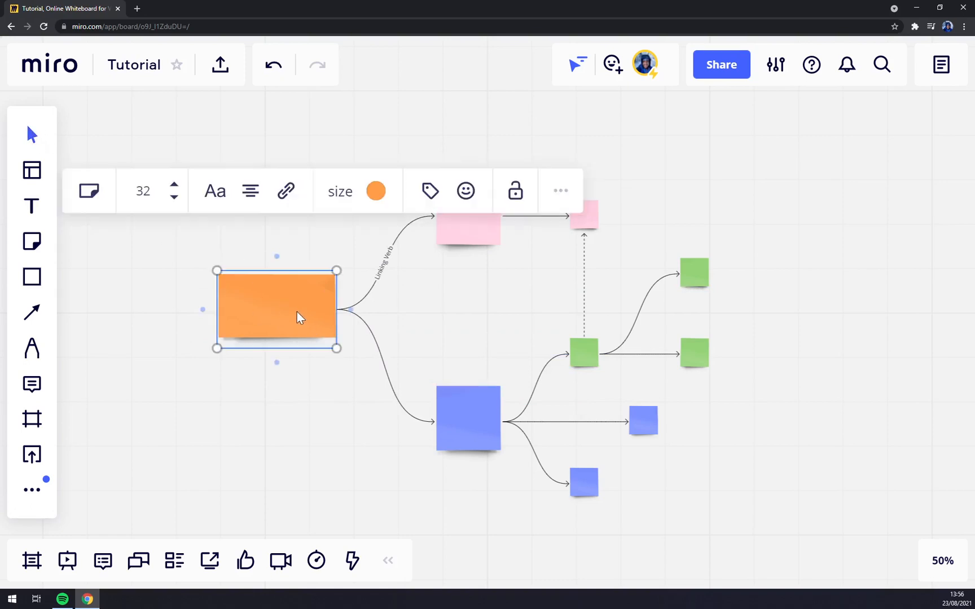
pyautogui.moveTo(214, 191)
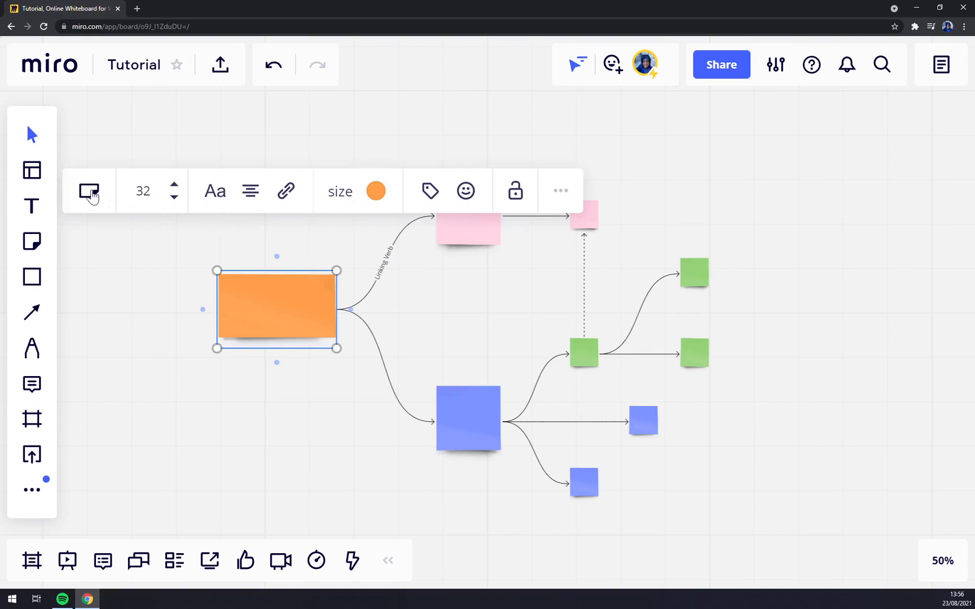
pyautogui.click(88, 191)
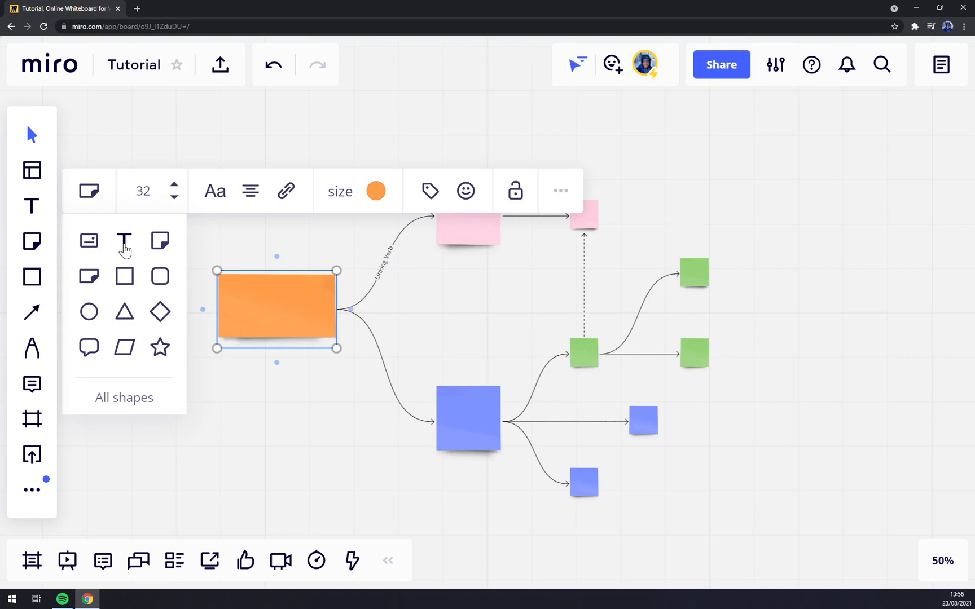
pyautogui.doubleClick(276, 310)
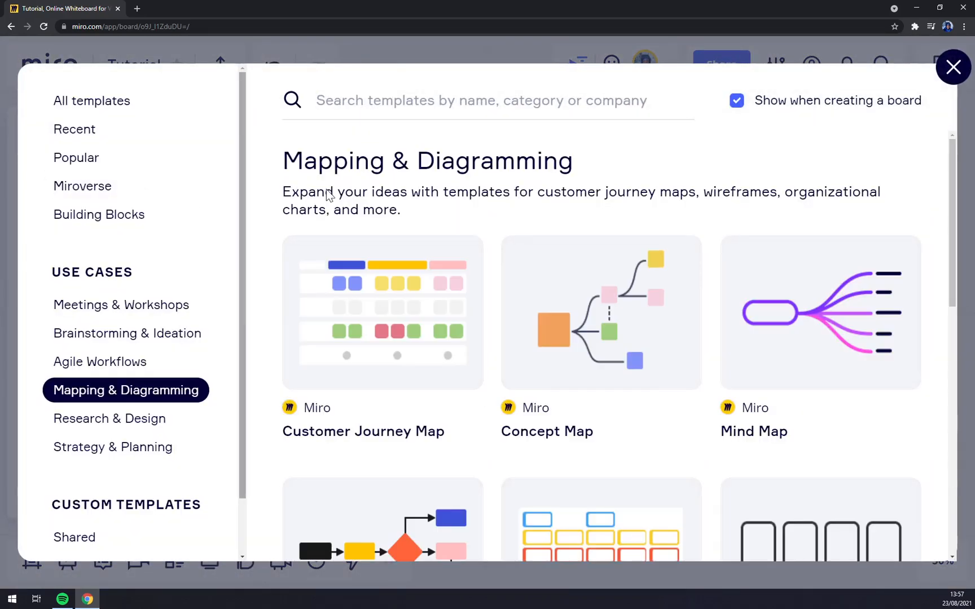
pyautogui.click(952, 67)
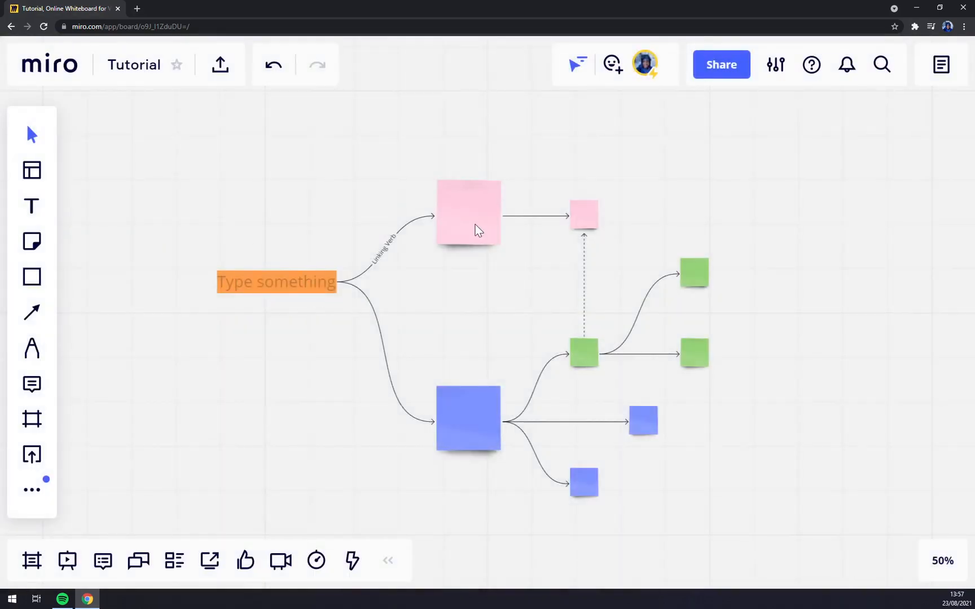
pyautogui.moveTo(97, 221)
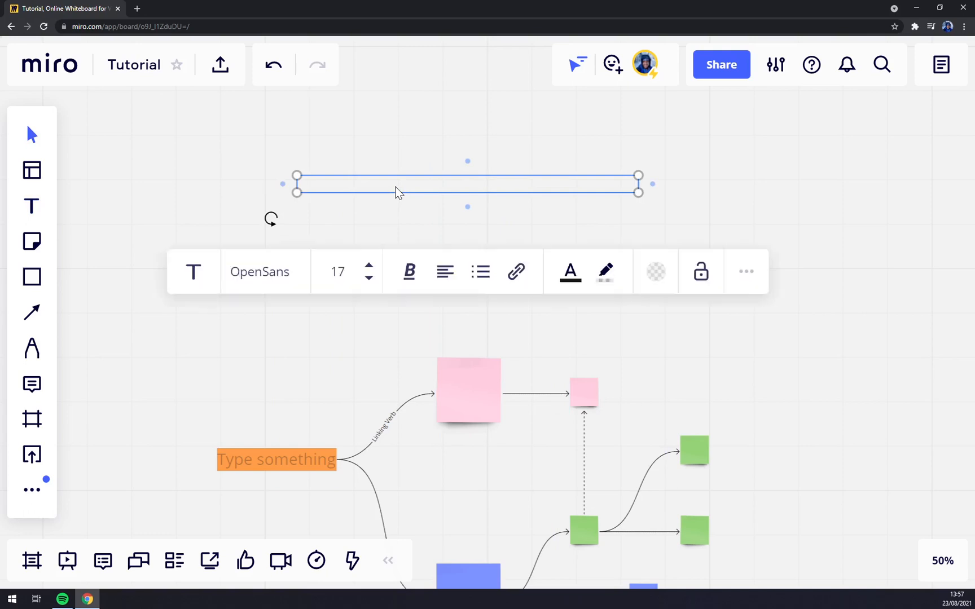
# Step: Keep the new box above the concept map as plain text with font size 36
pyautogui.click(194, 271)
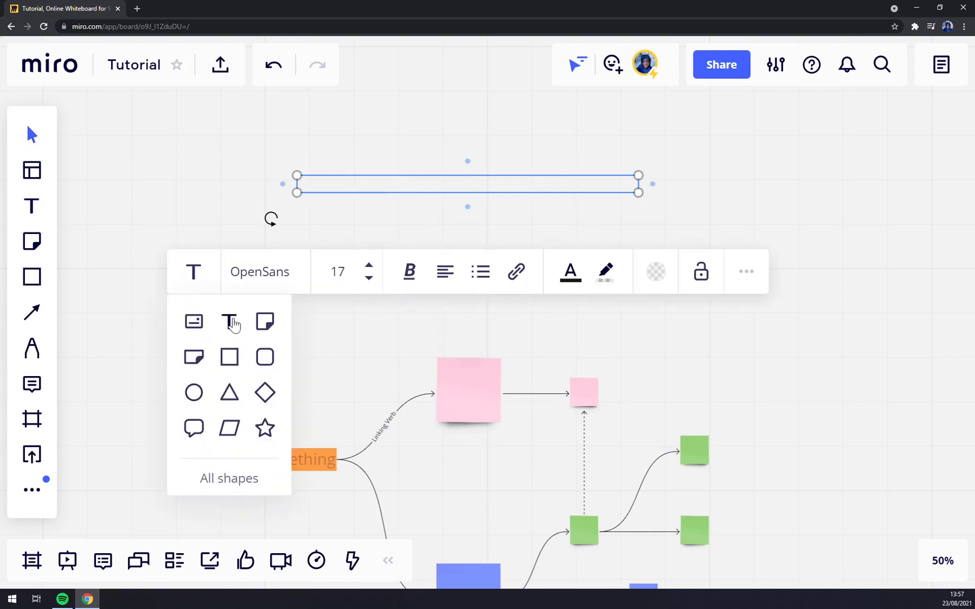
pyautogui.click(356, 188)
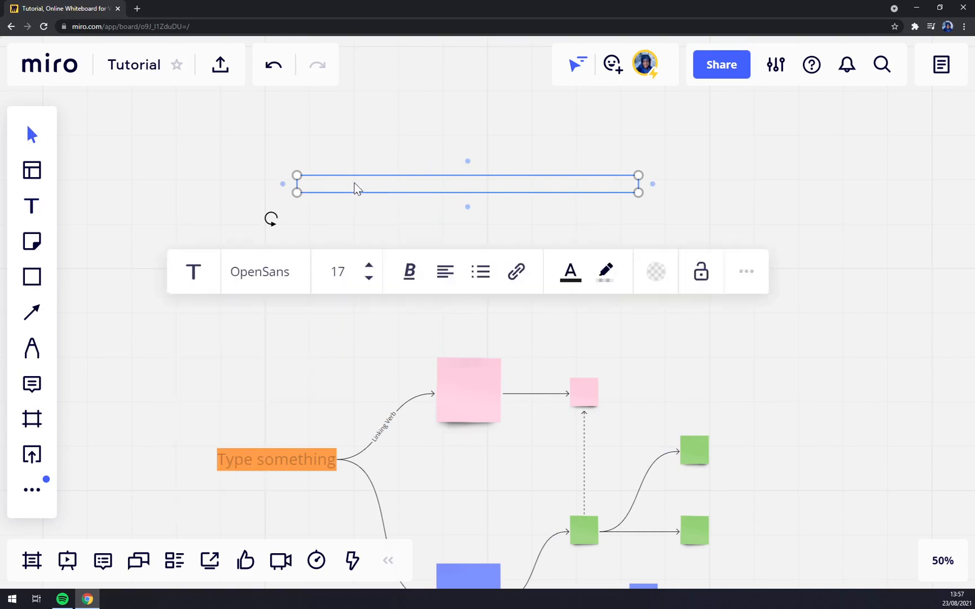
pyautogui.click(293, 280)
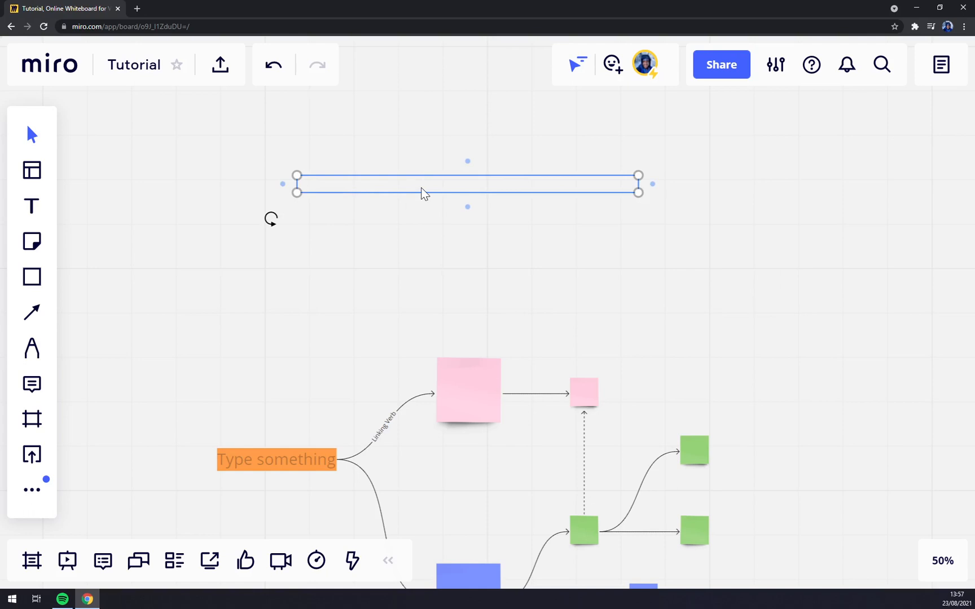
pyautogui.moveTo(398, 189)
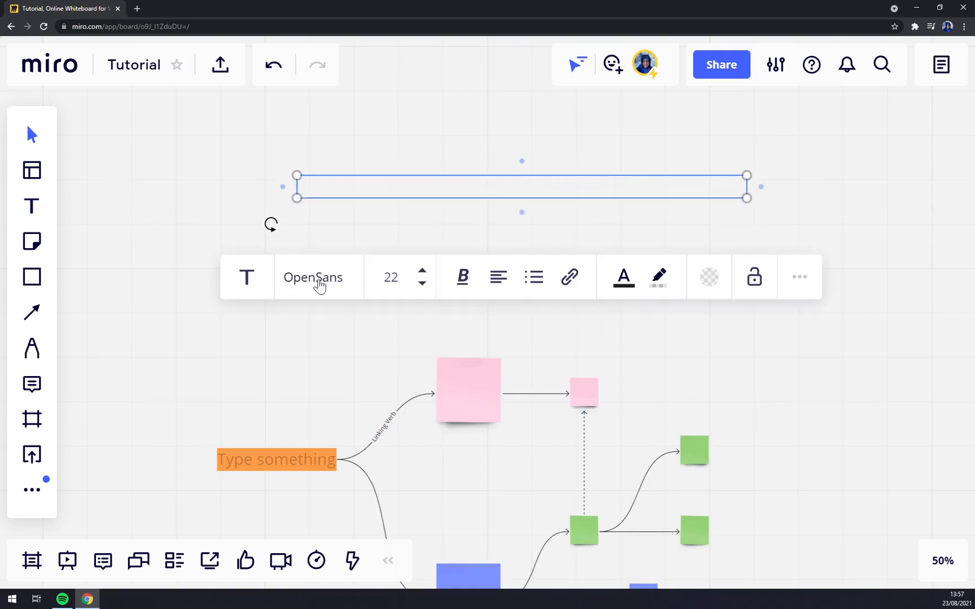
pyautogui.moveTo(416, 289)
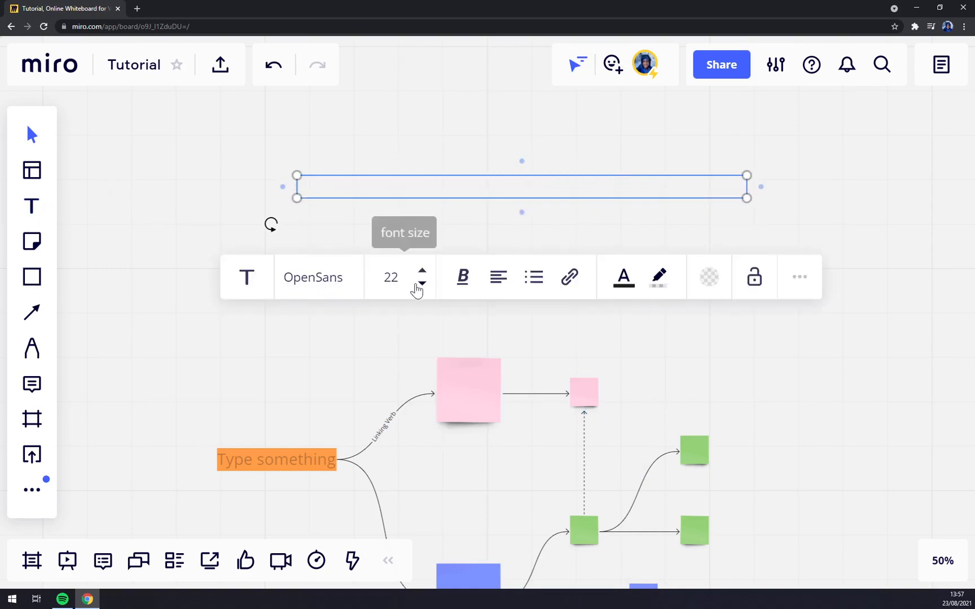
pyautogui.click(422, 270)
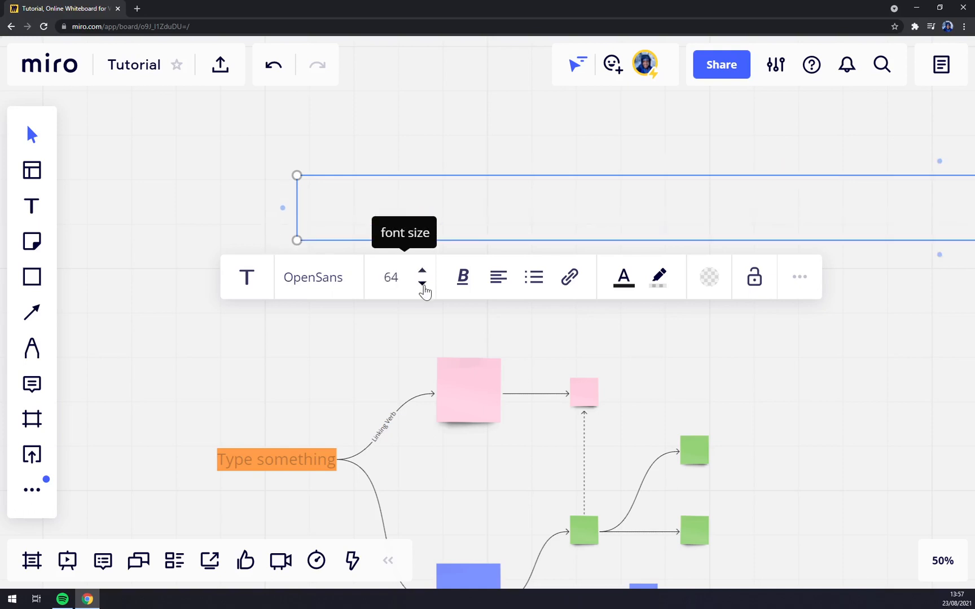
pyautogui.click(422, 286)
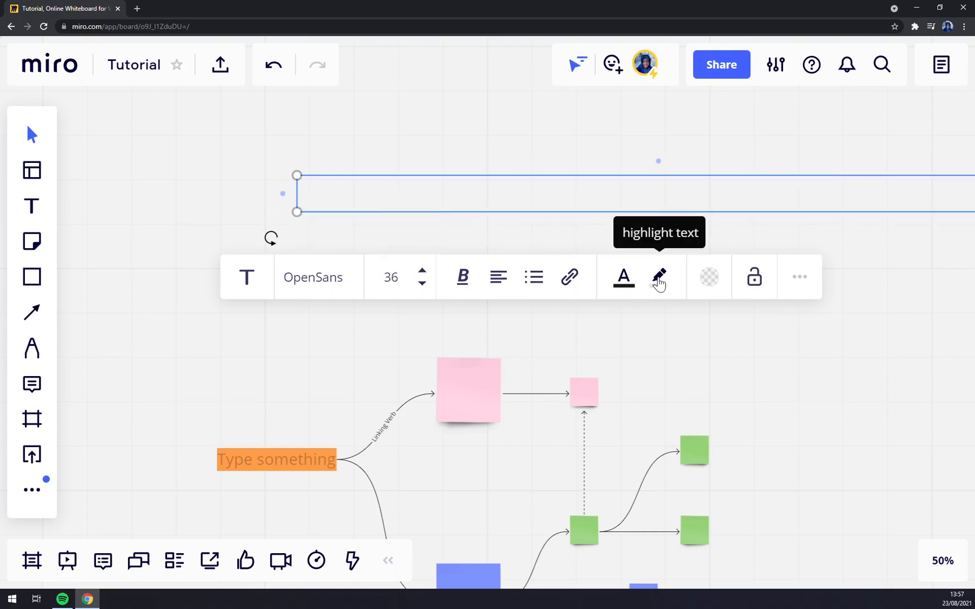
pyautogui.moveTo(493, 288)
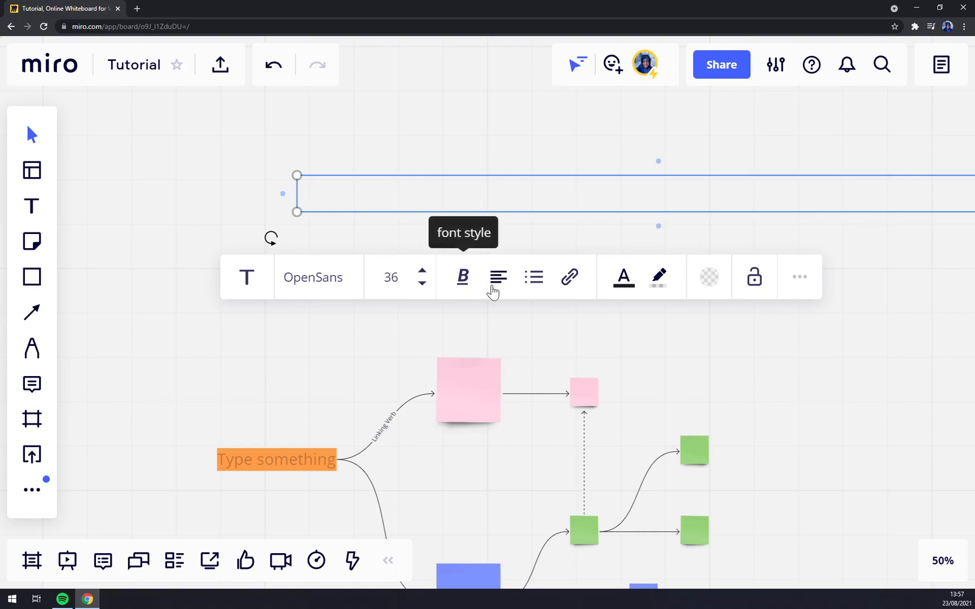
pyautogui.moveTo(410, 214)
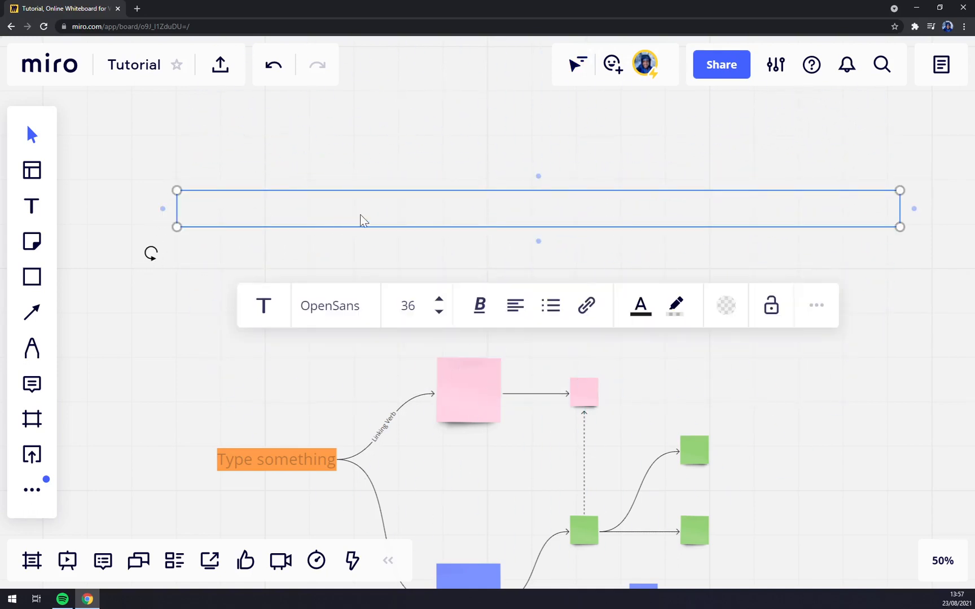
pyautogui.moveTo(329, 217)
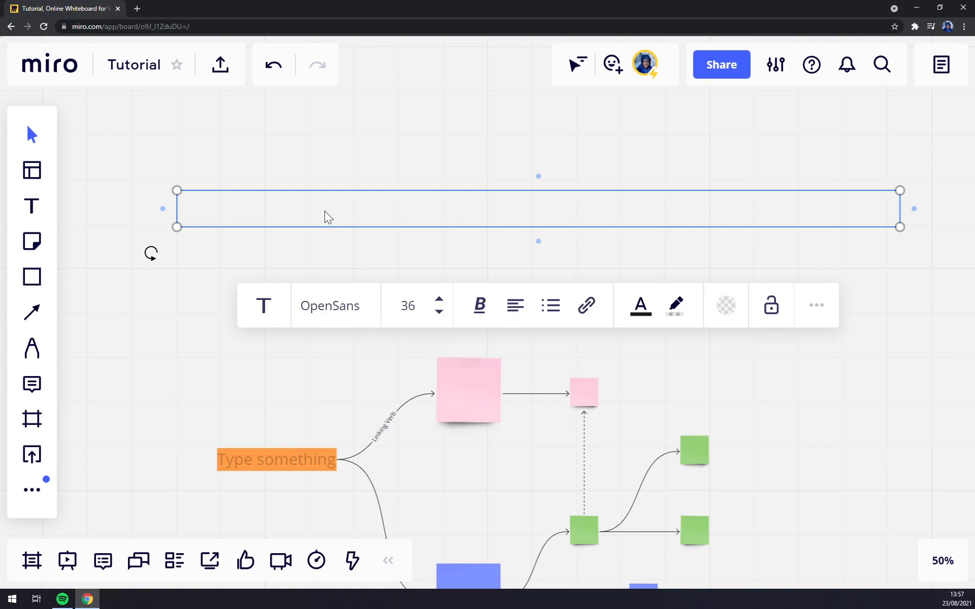
pyautogui.moveTo(551, 305)
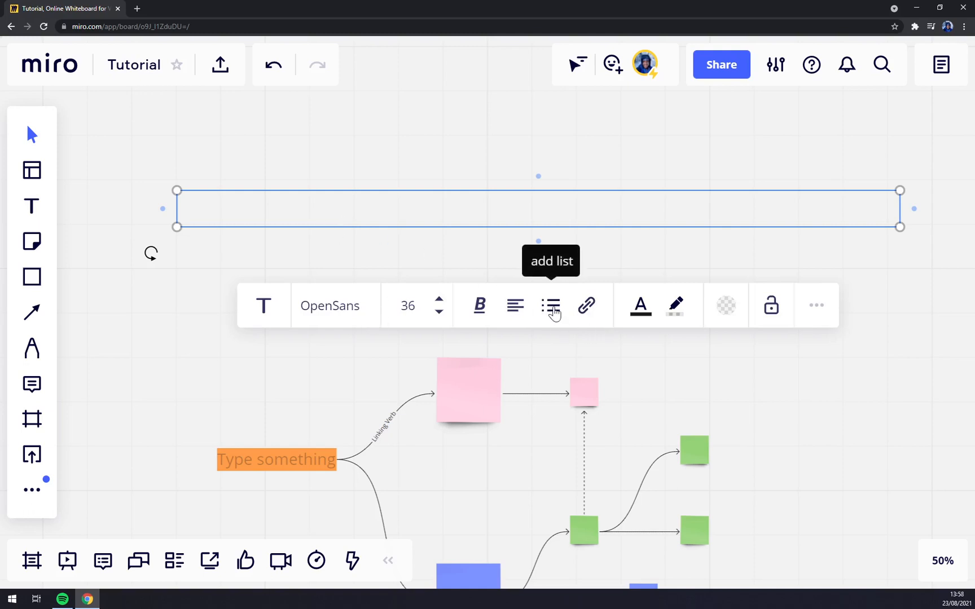
pyautogui.moveTo(736, 319)
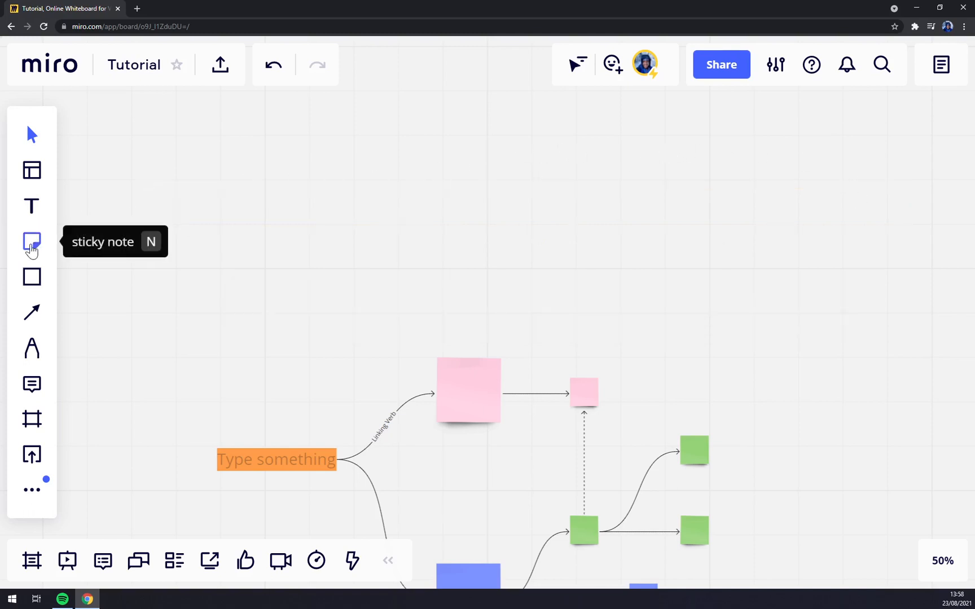
pyautogui.click(32, 242)
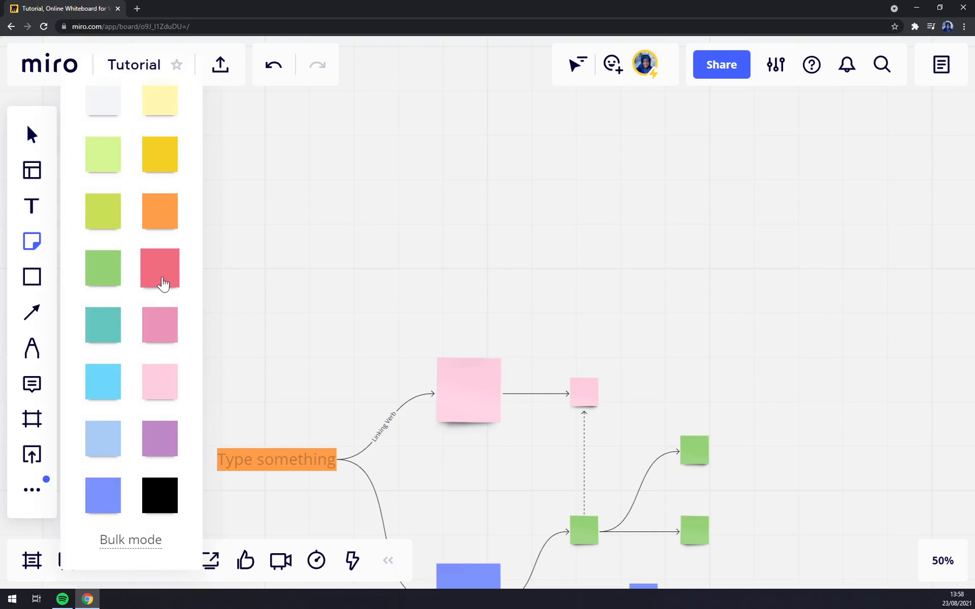
pyautogui.scroll(-3)
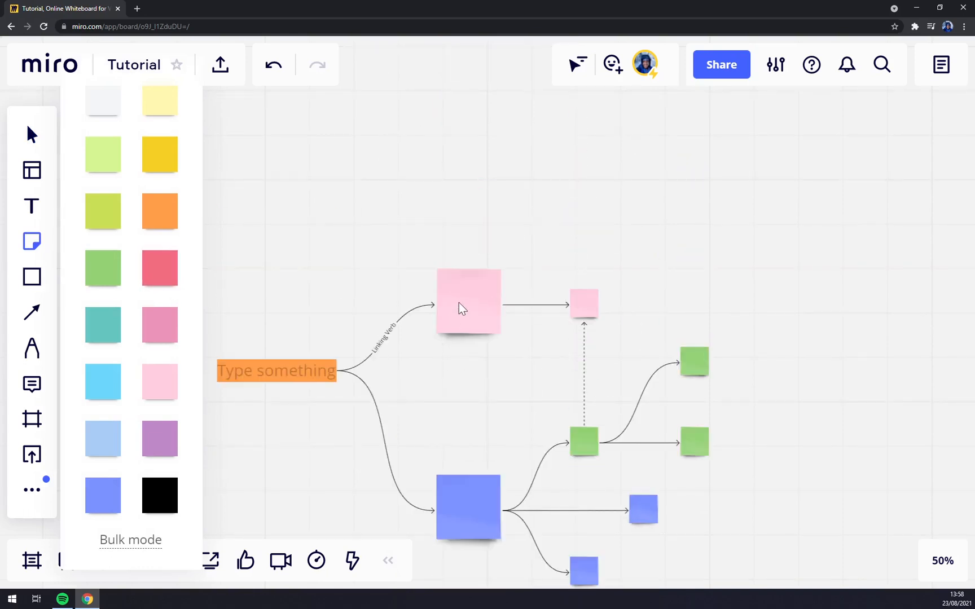
pyautogui.scroll(-3)
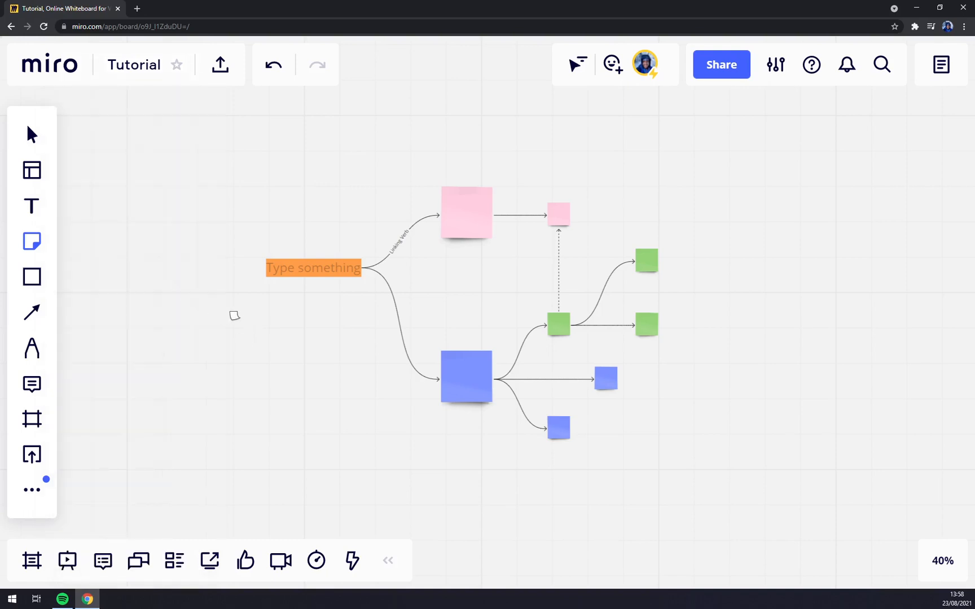
pyautogui.click(234, 315)
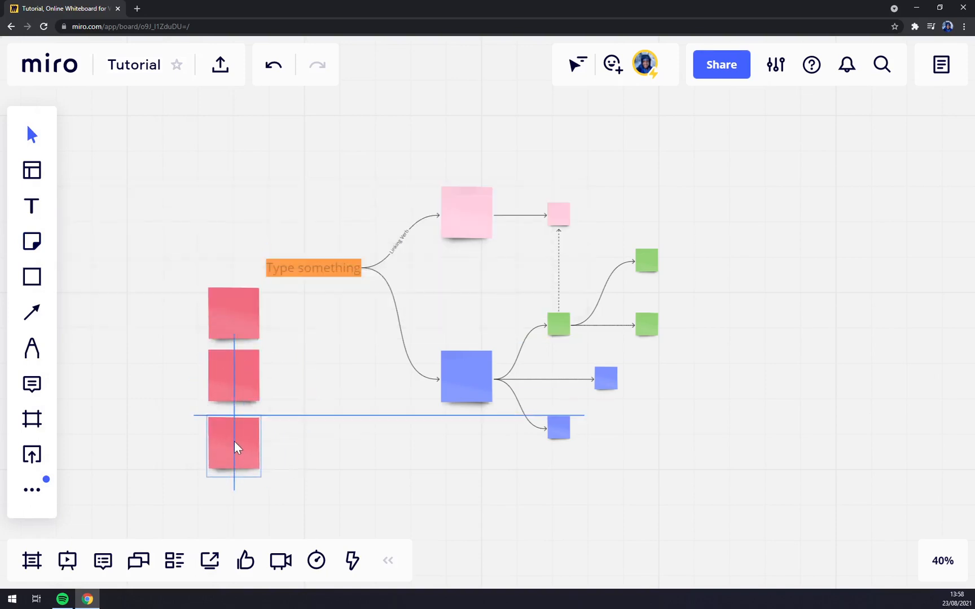
pyautogui.click(233, 314)
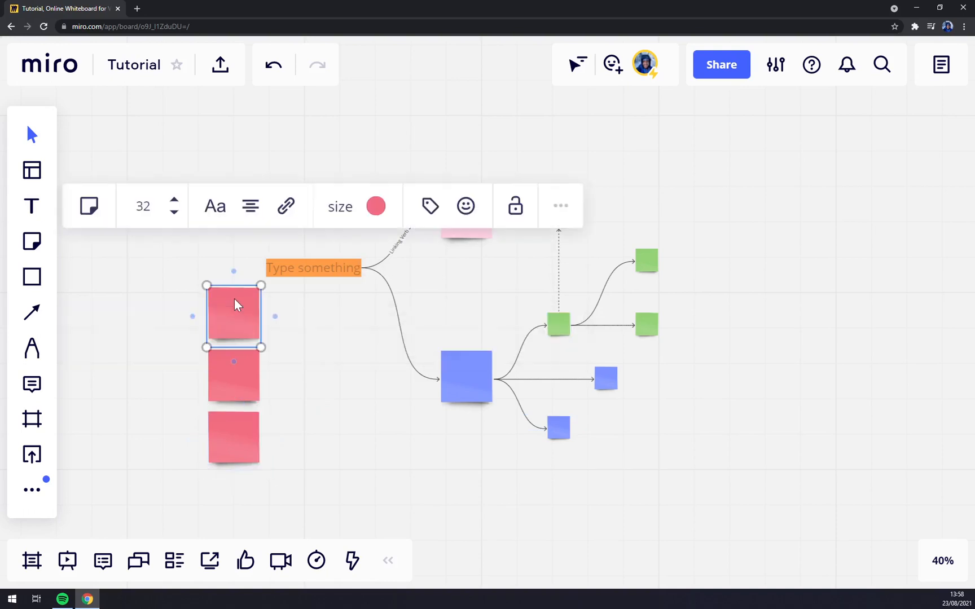
pyautogui.moveTo(258, 399)
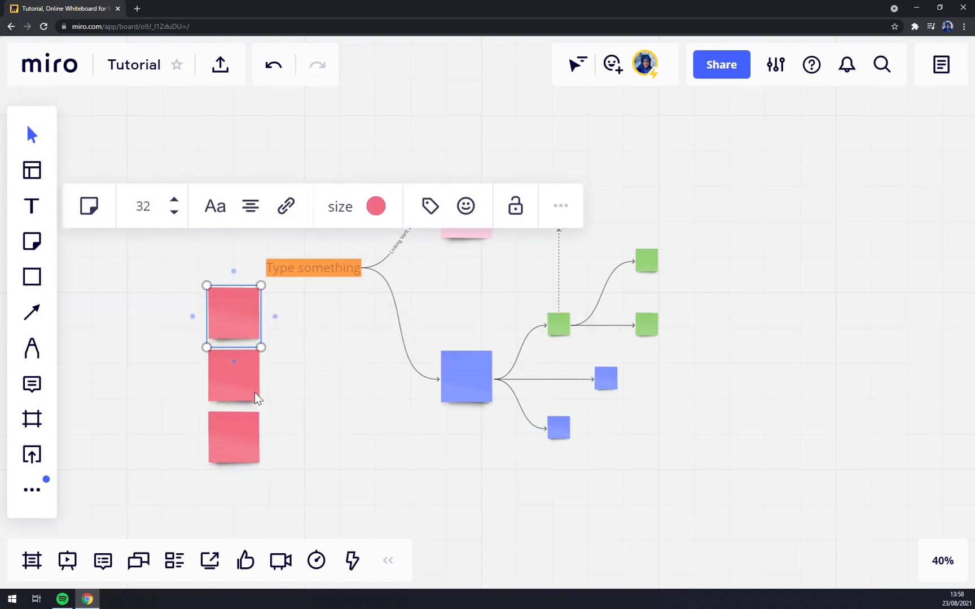
pyautogui.click(292, 406)
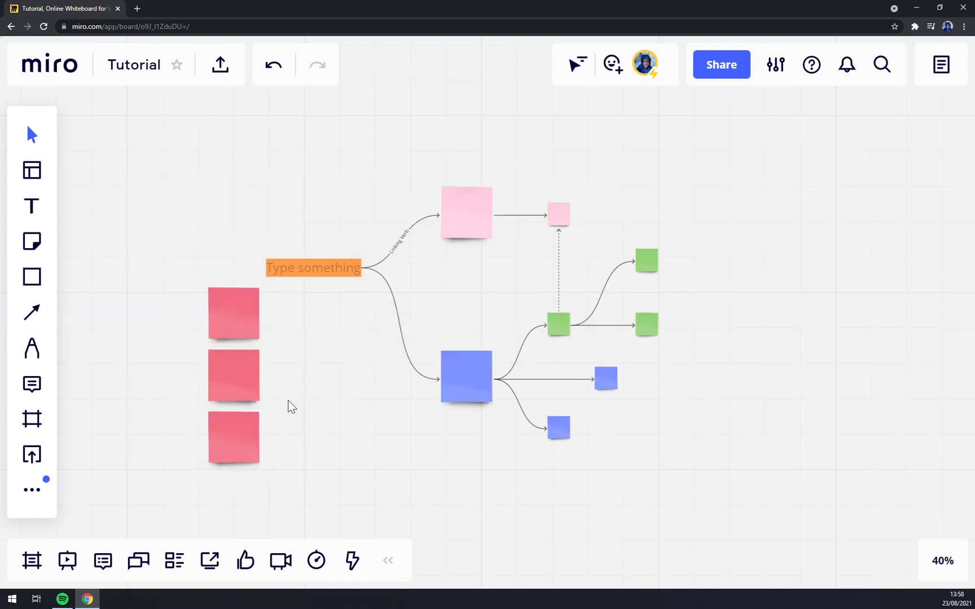
pyautogui.click(233, 312)
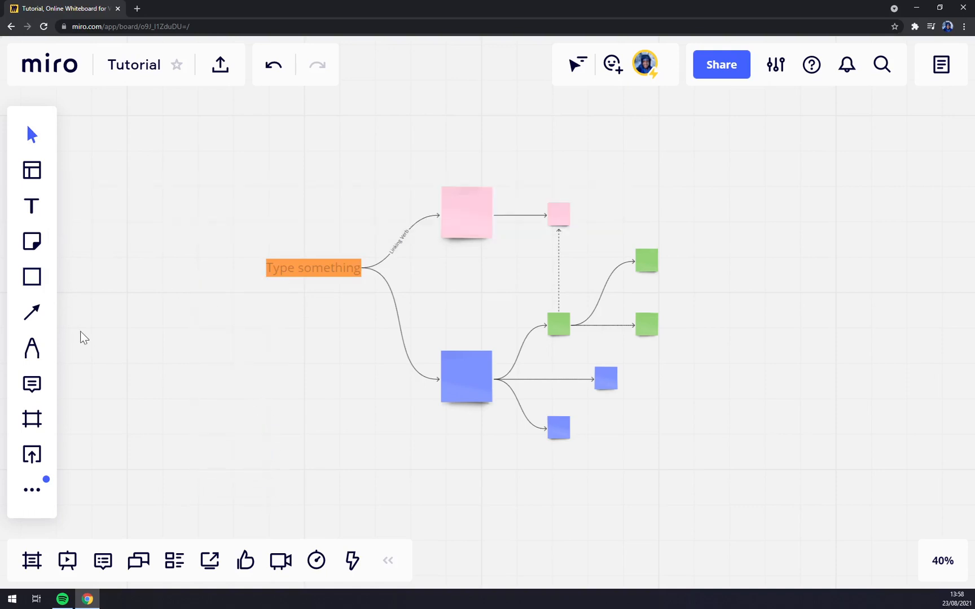
# Step: Bulk-add red sticky notes reading 1st, 2nd, 3th and 4th
pyautogui.click(31, 242)
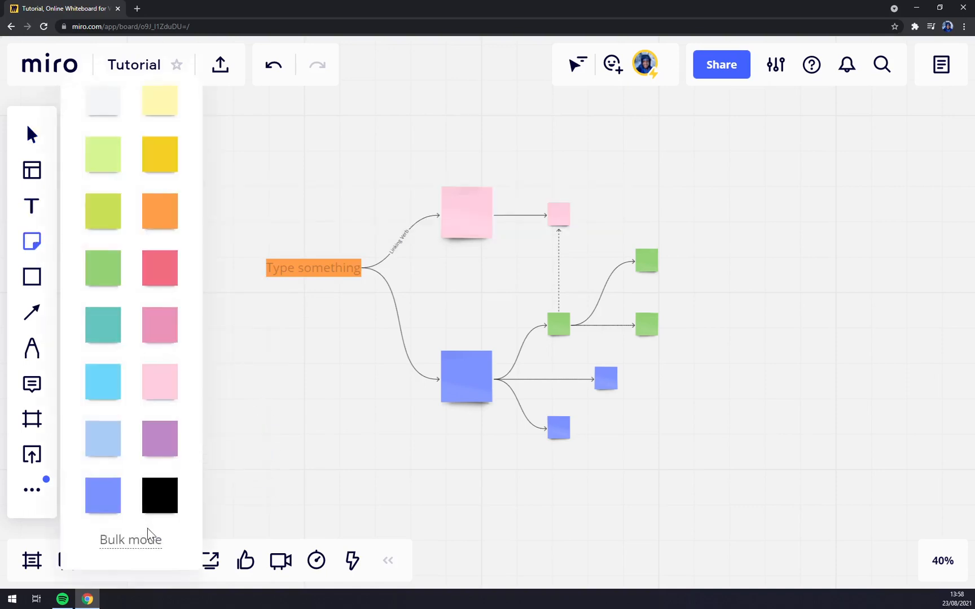
pyautogui.click(131, 539)
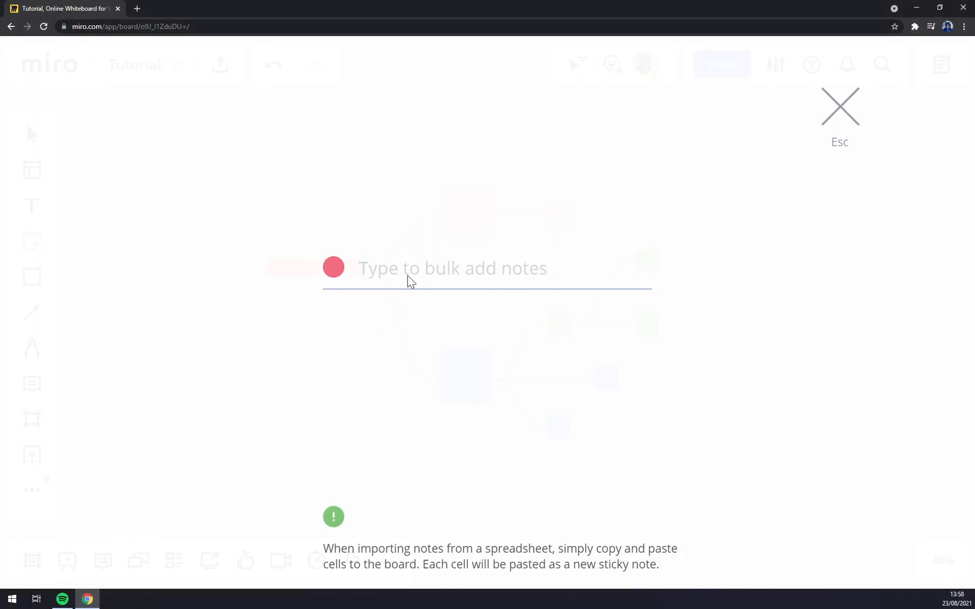
pyautogui.write('1st')
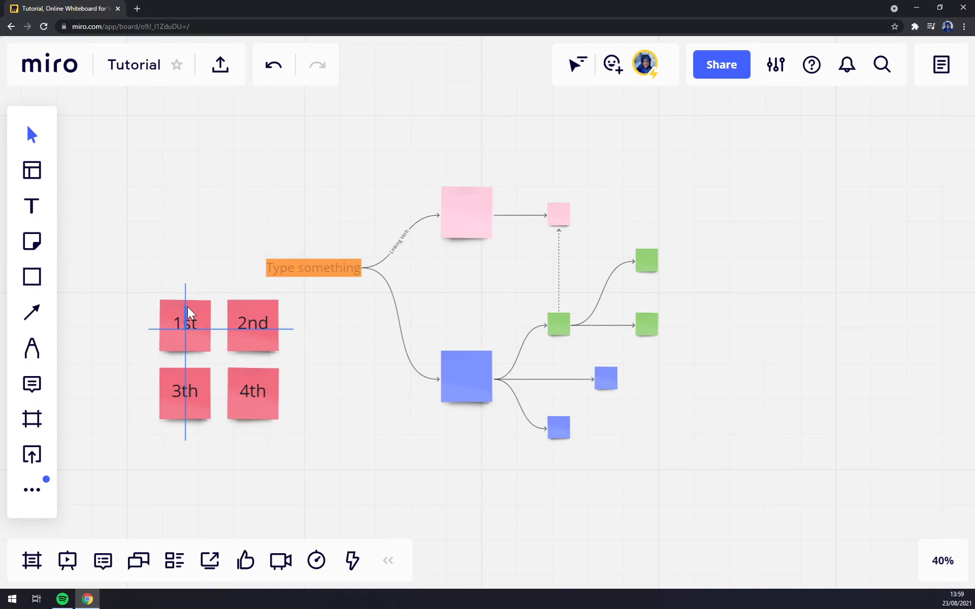
pyautogui.moveTo(32, 278)
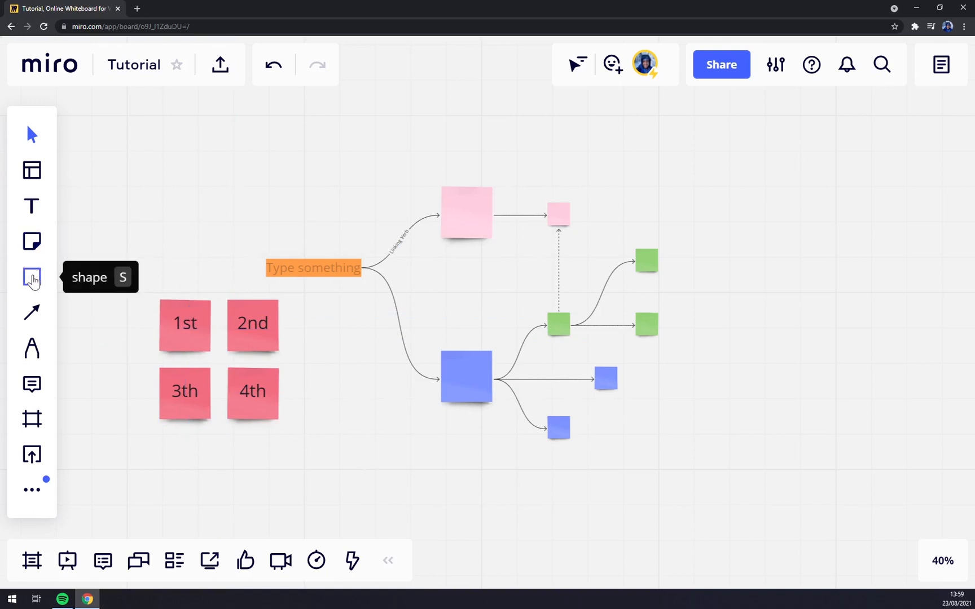
# Step: Place a rhombus above the red notes, dismissing the Link option without a link
pyautogui.click(31, 278)
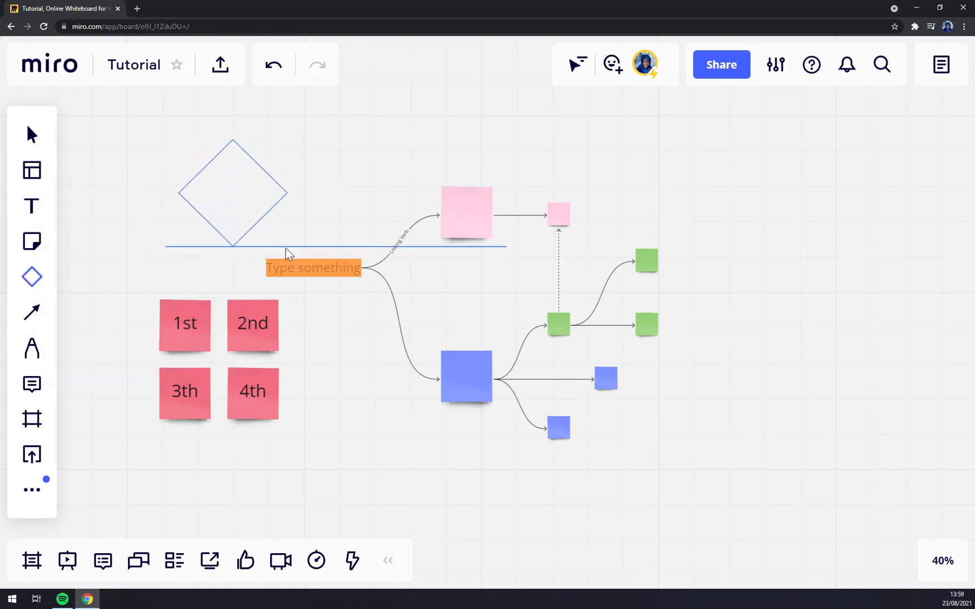
pyautogui.click(232, 193)
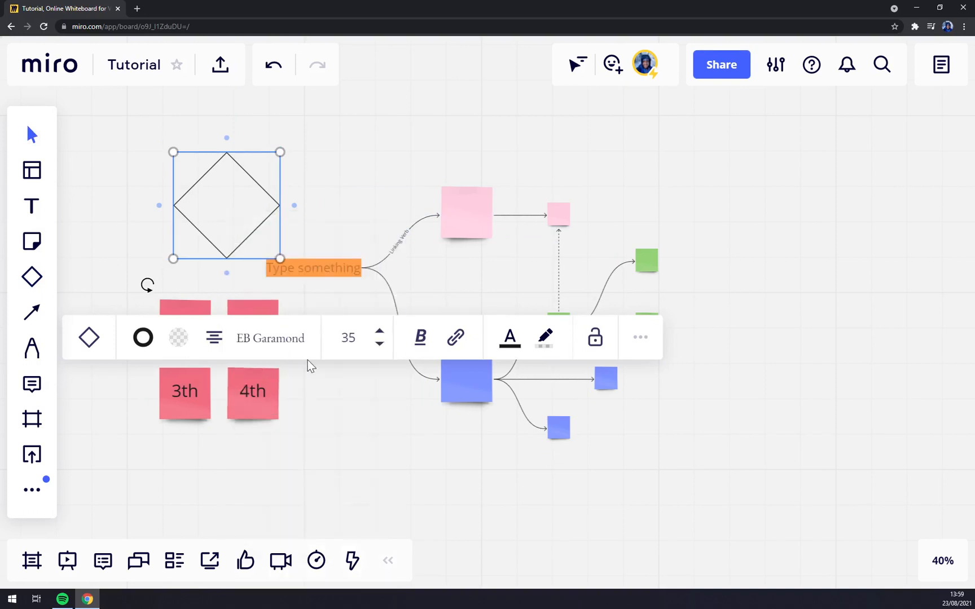
pyautogui.moveTo(455, 338)
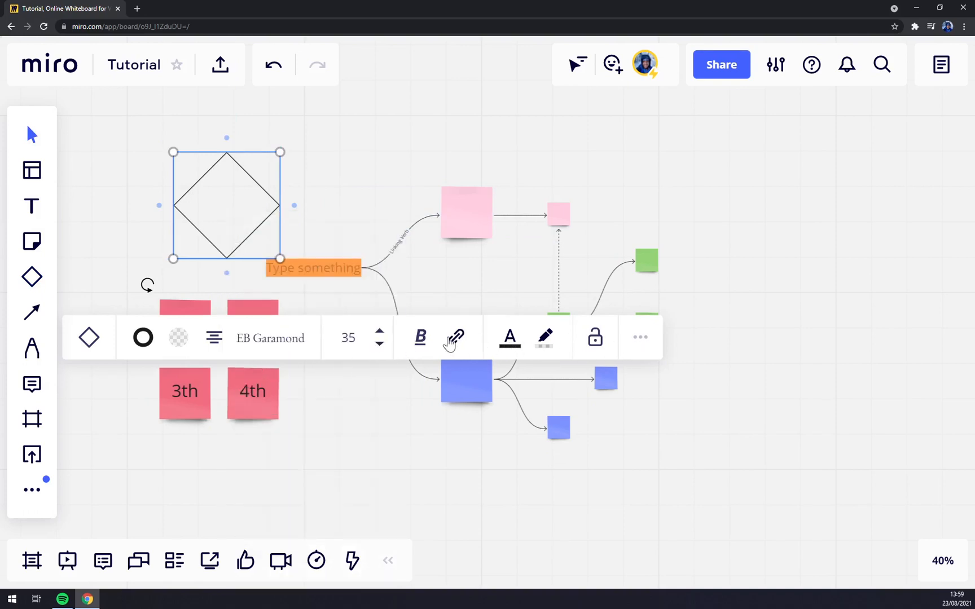
pyautogui.click(455, 338)
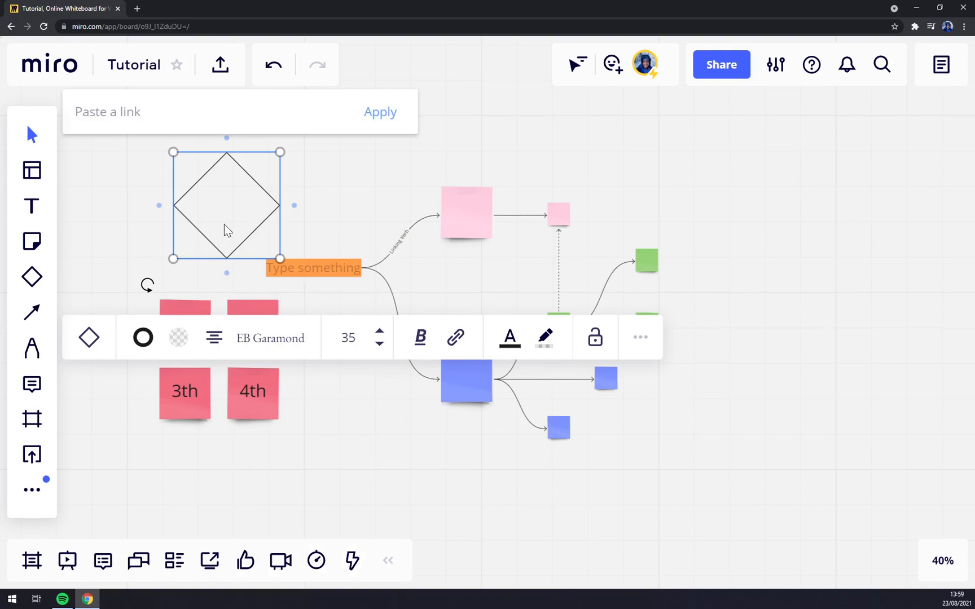
pyautogui.click(292, 235)
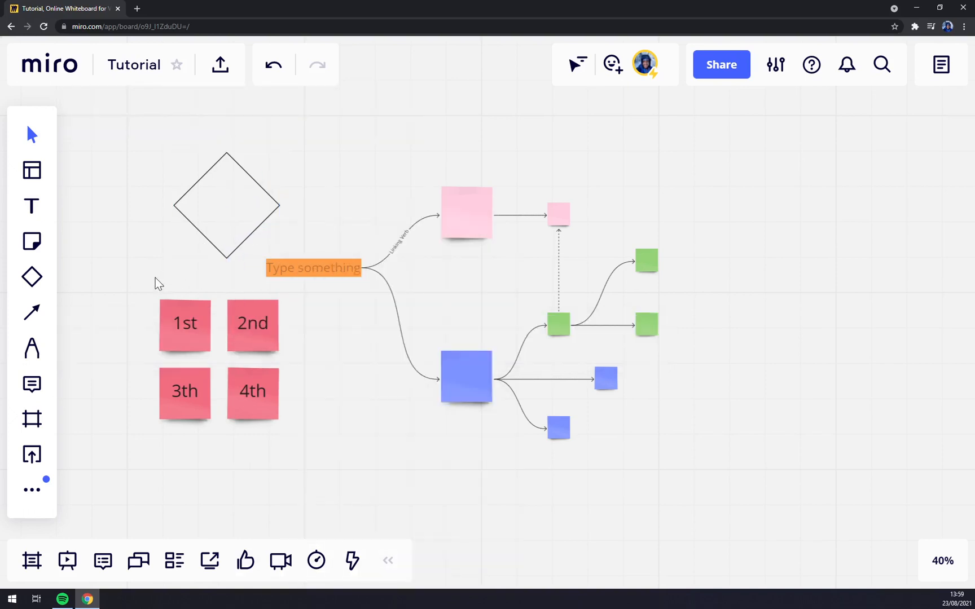
pyautogui.moveTo(321, 271)
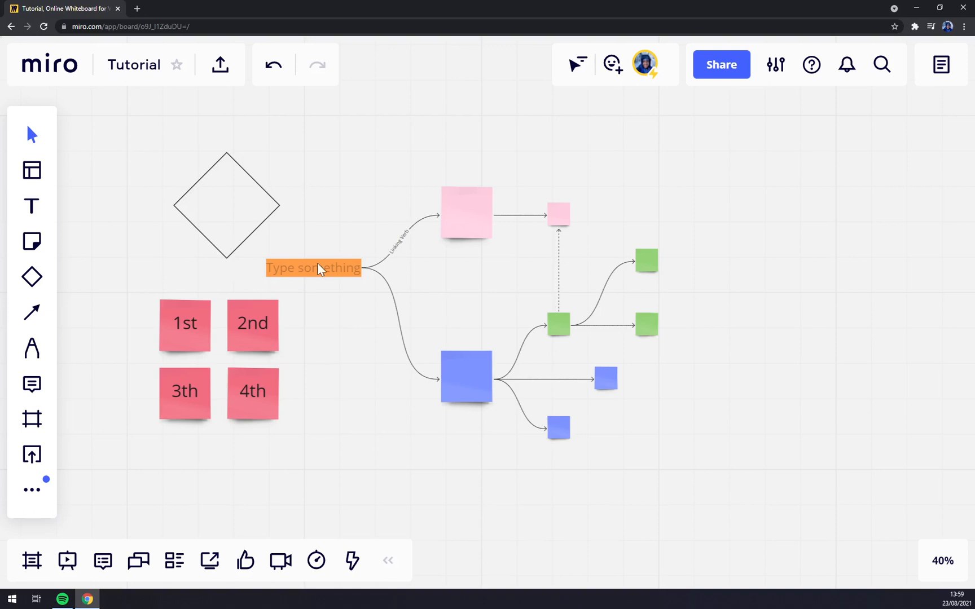
# Step: Connect the diamond to the pink note and arrow it to the Type something box
pyautogui.scroll(-3)
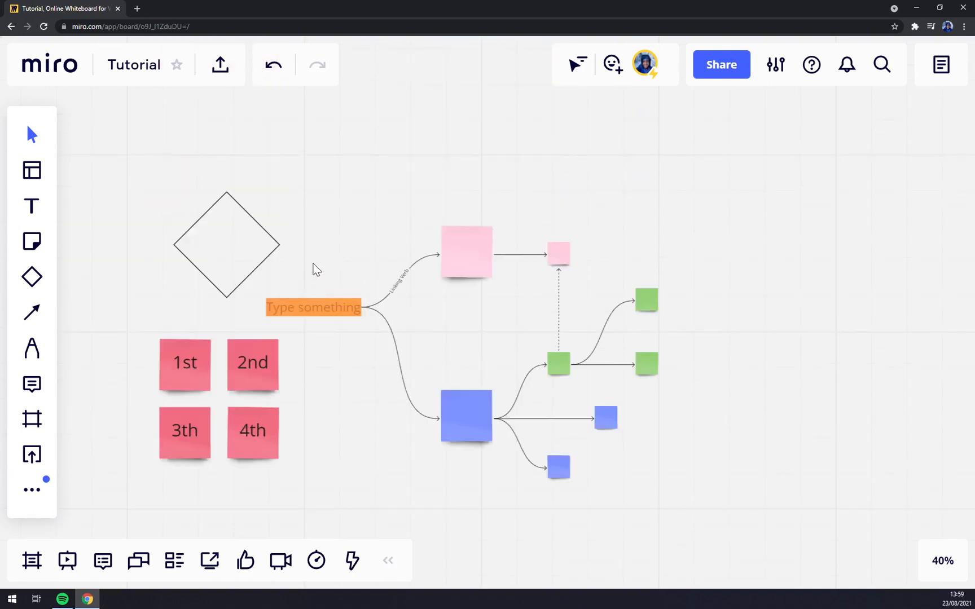
pyautogui.moveTo(232, 95)
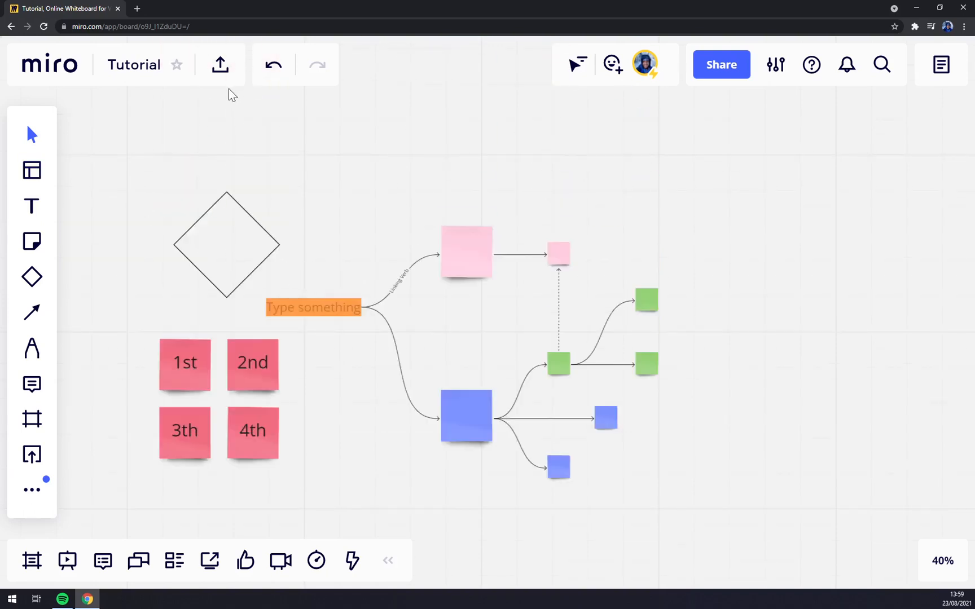
pyautogui.moveTo(31, 278)
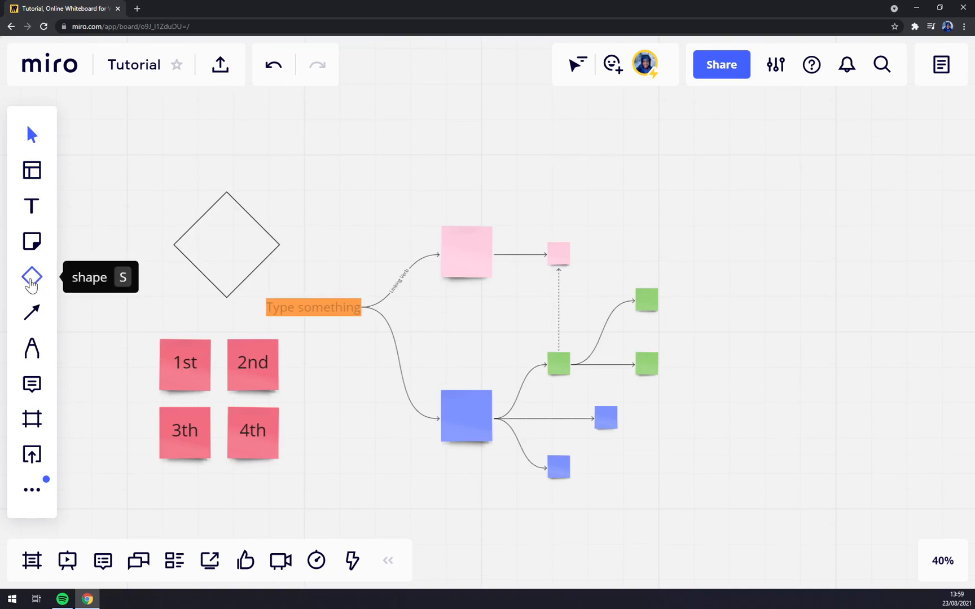
pyautogui.click(31, 312)
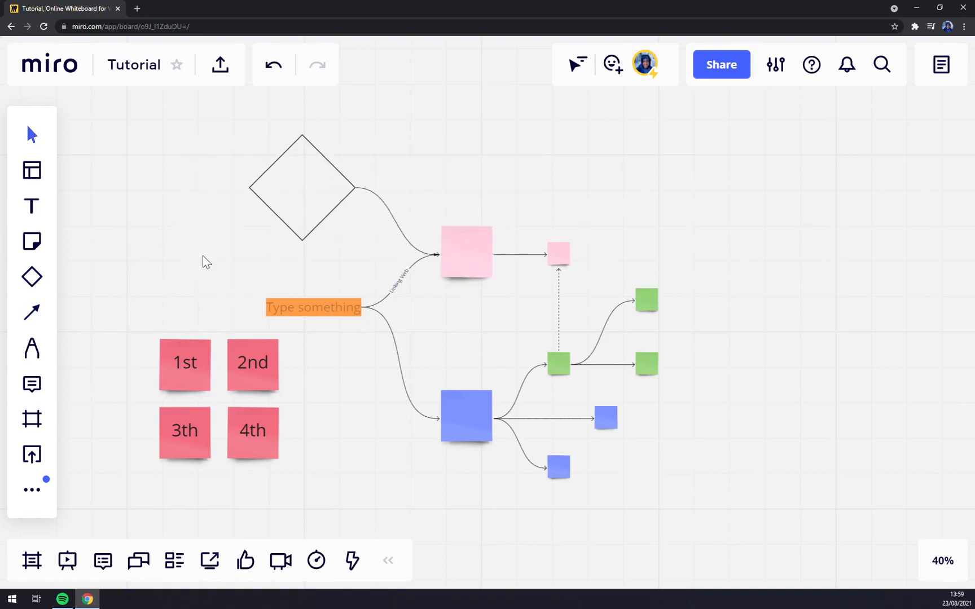
pyautogui.click(301, 187)
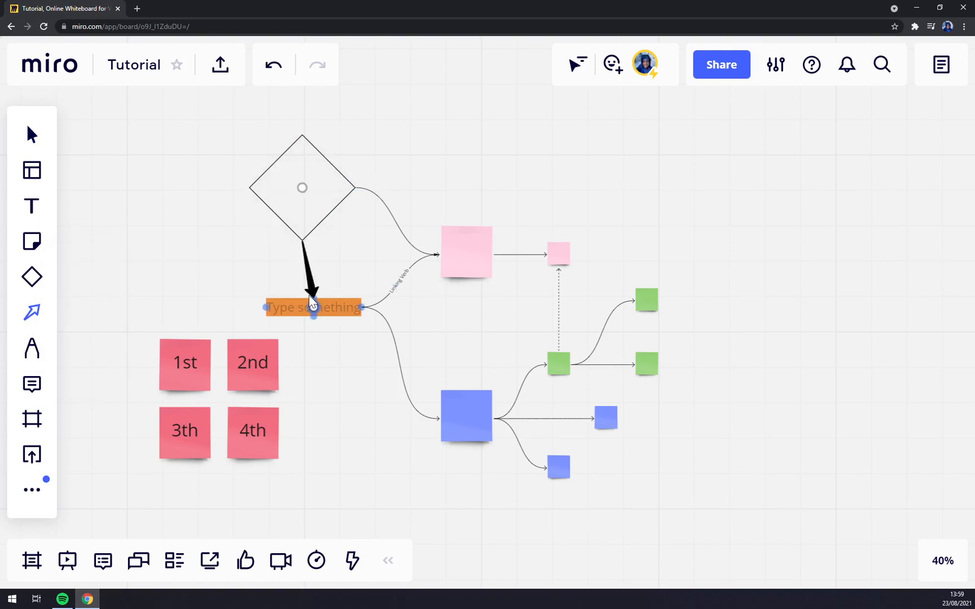
pyautogui.click(302, 188)
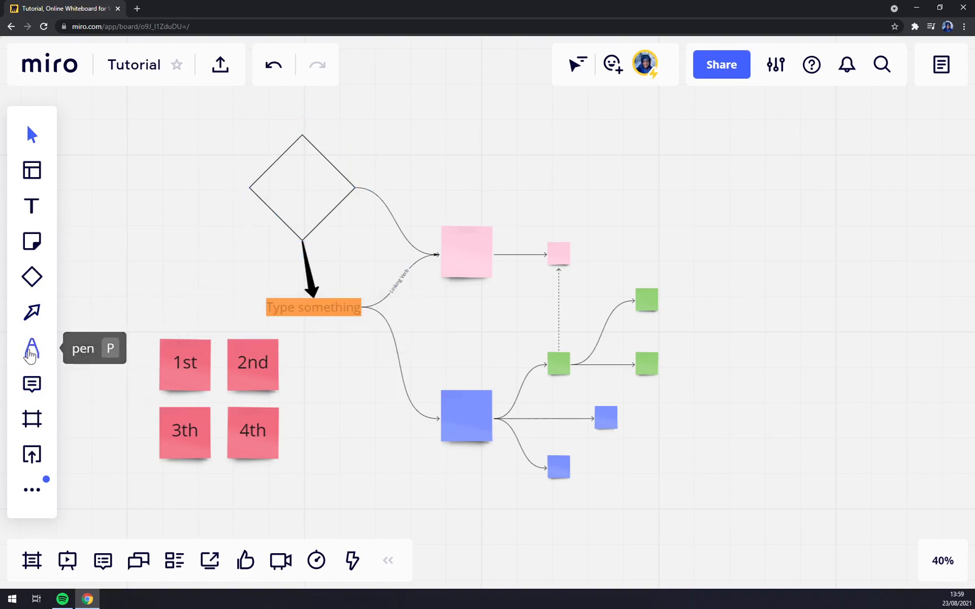
# Step: Draw a yellow freehand loop and grey pen circles around the green notes
pyautogui.click(31, 350)
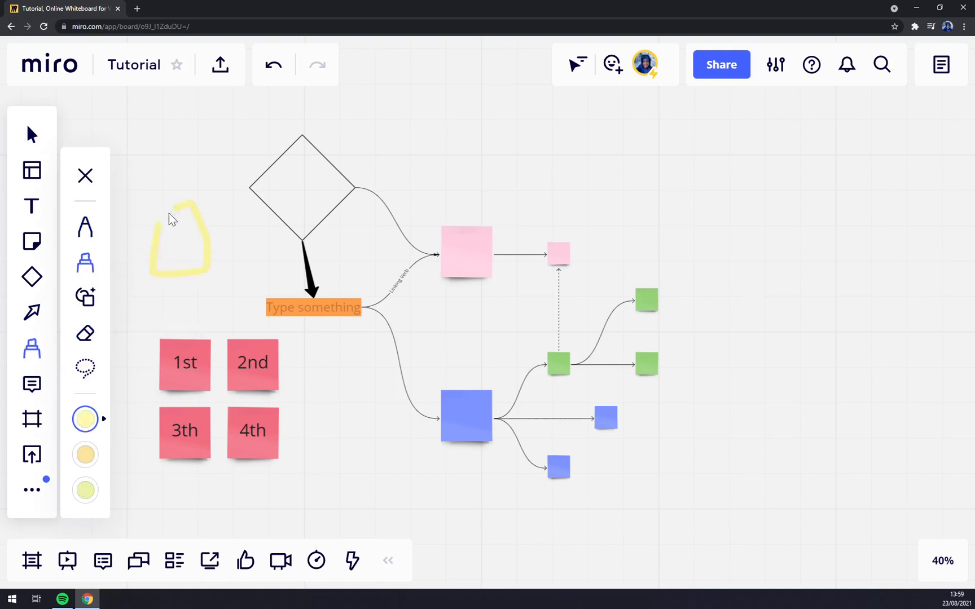
pyautogui.click(85, 419)
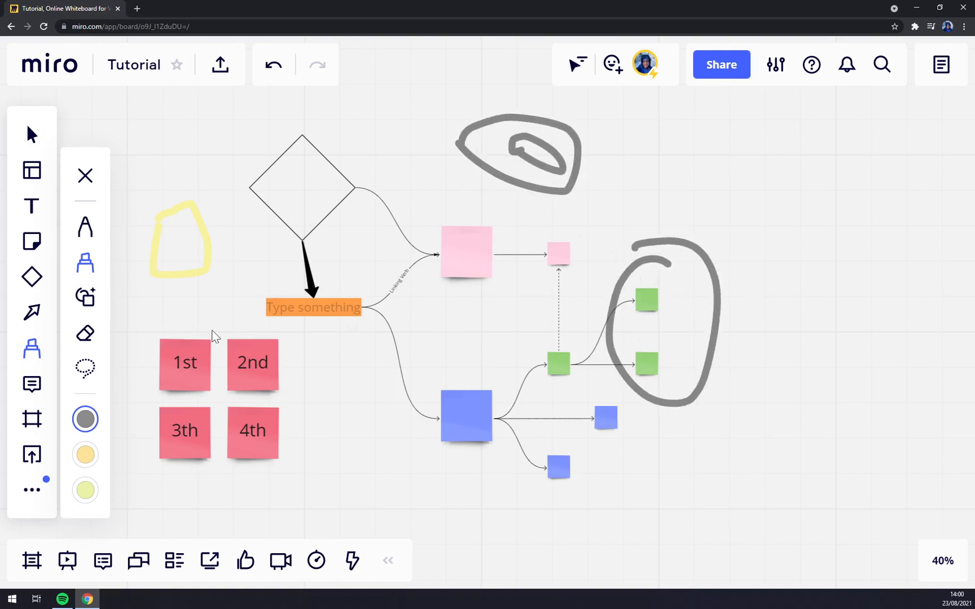
pyautogui.moveTo(32, 384)
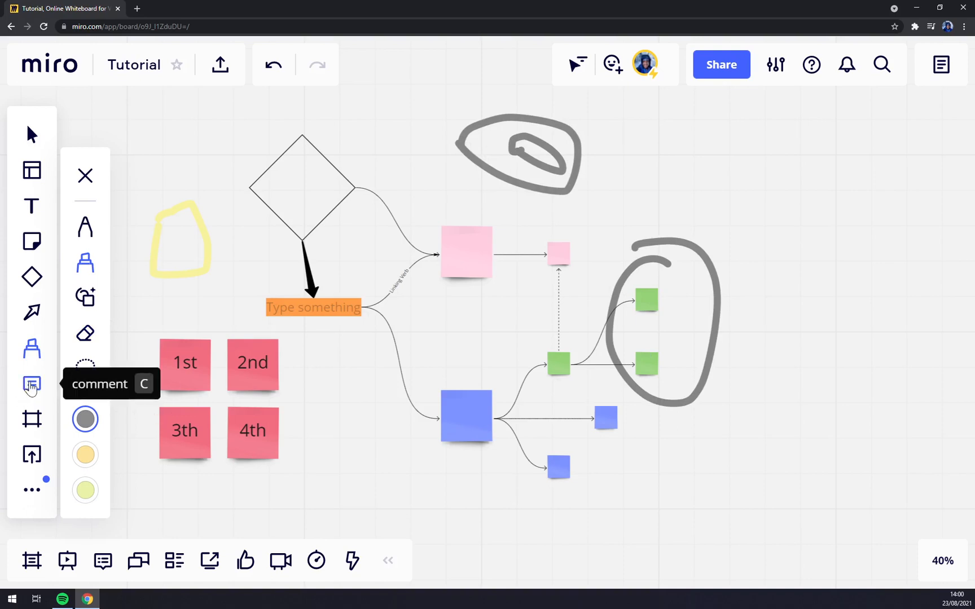
pyautogui.click(31, 384)
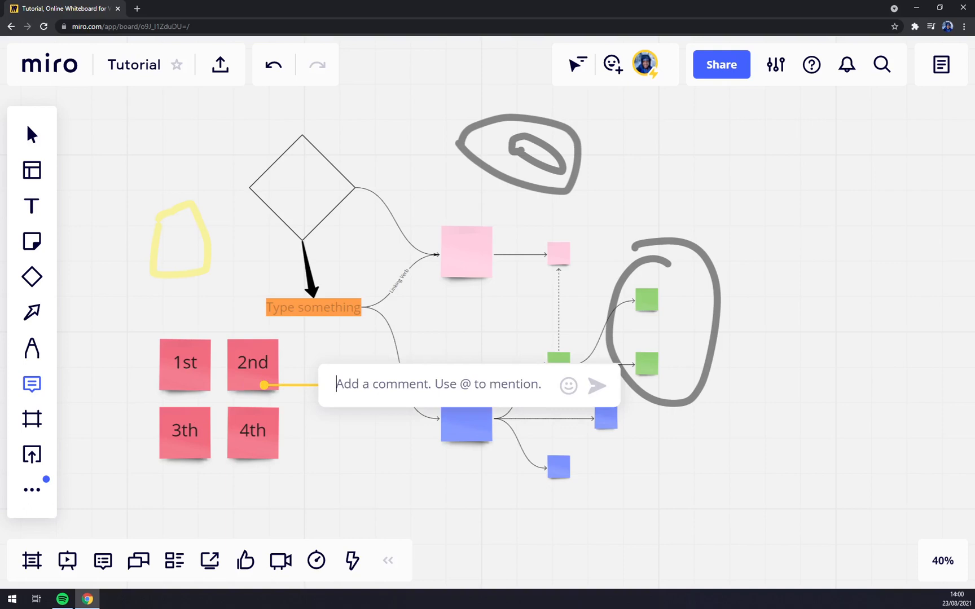
# Step: Post a VERY NICE comment on the 2nd note and make its marker green
pyautogui.write('VER')
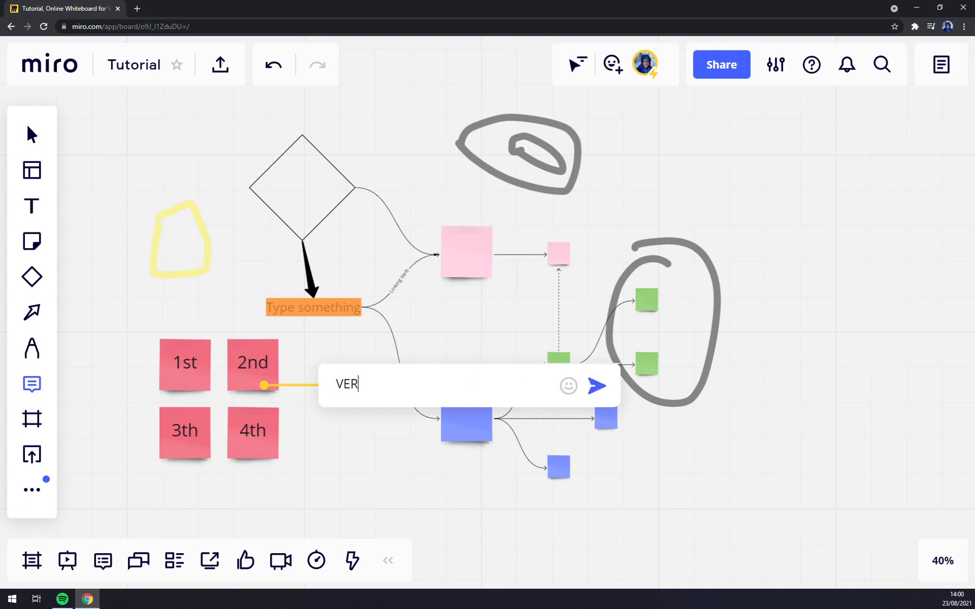
pyautogui.write('Y')
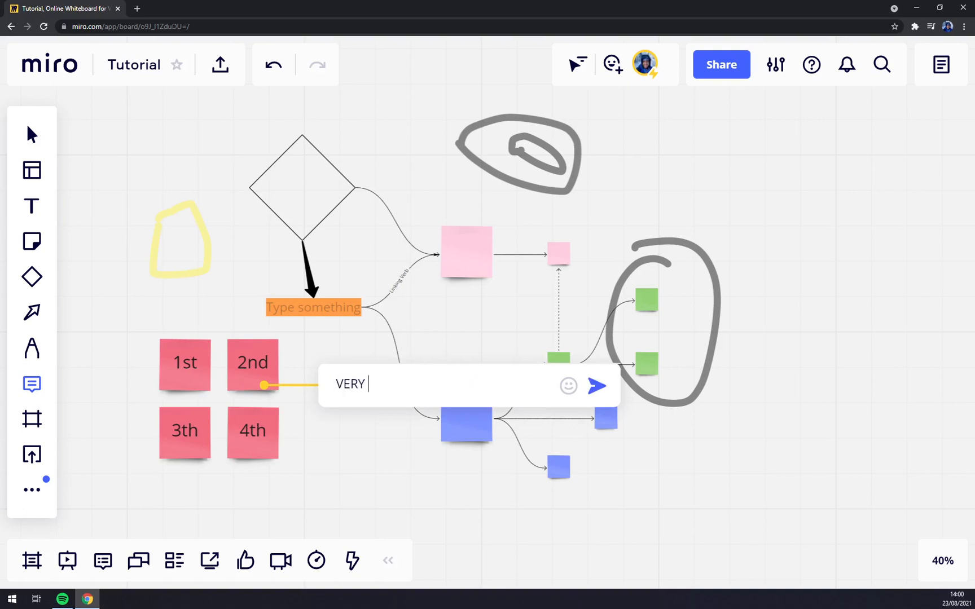
pyautogui.click(596, 386)
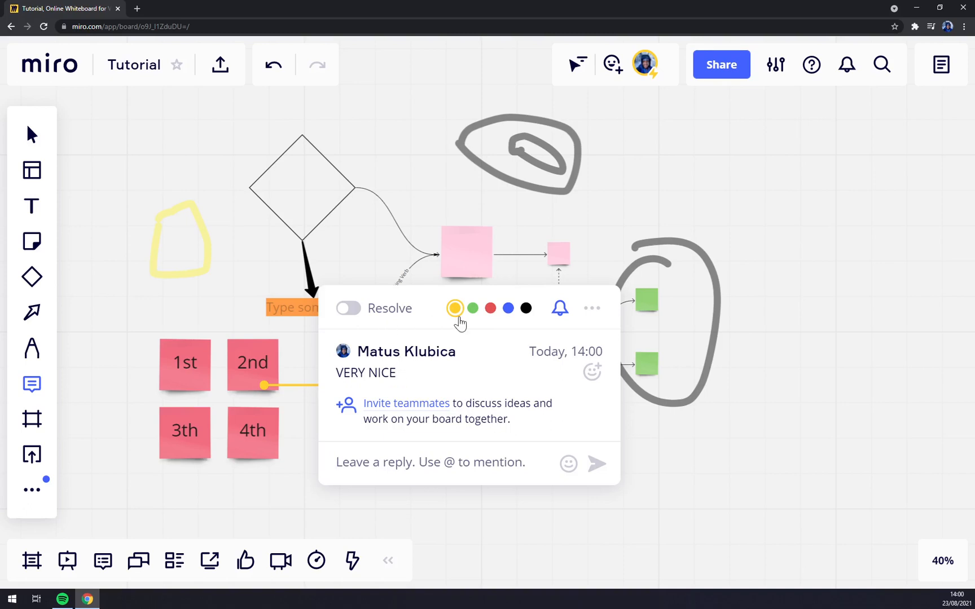
pyautogui.click(473, 309)
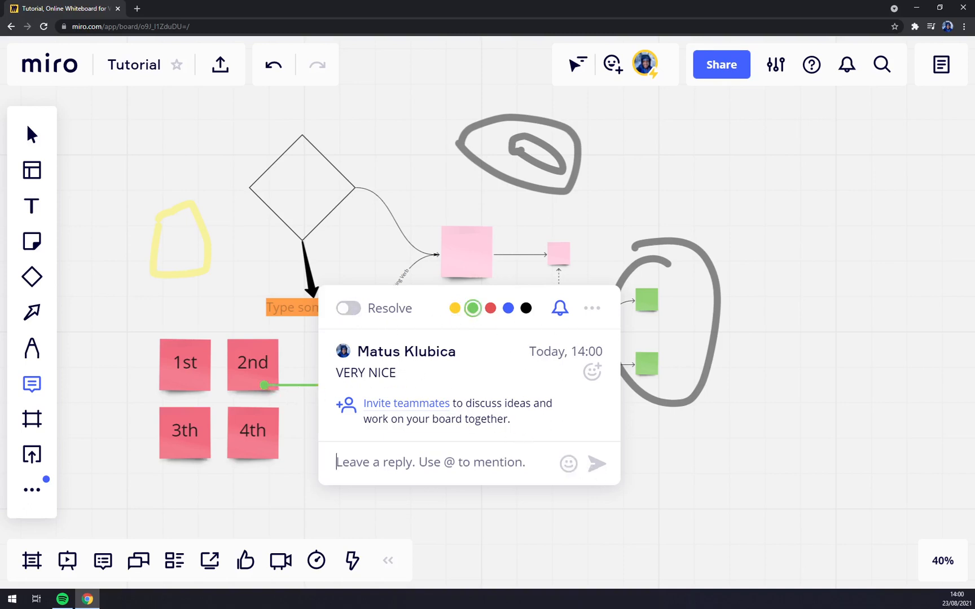
# Step: Send a reply in the comment thread, then delete the whole thread
pyautogui.click(597, 464)
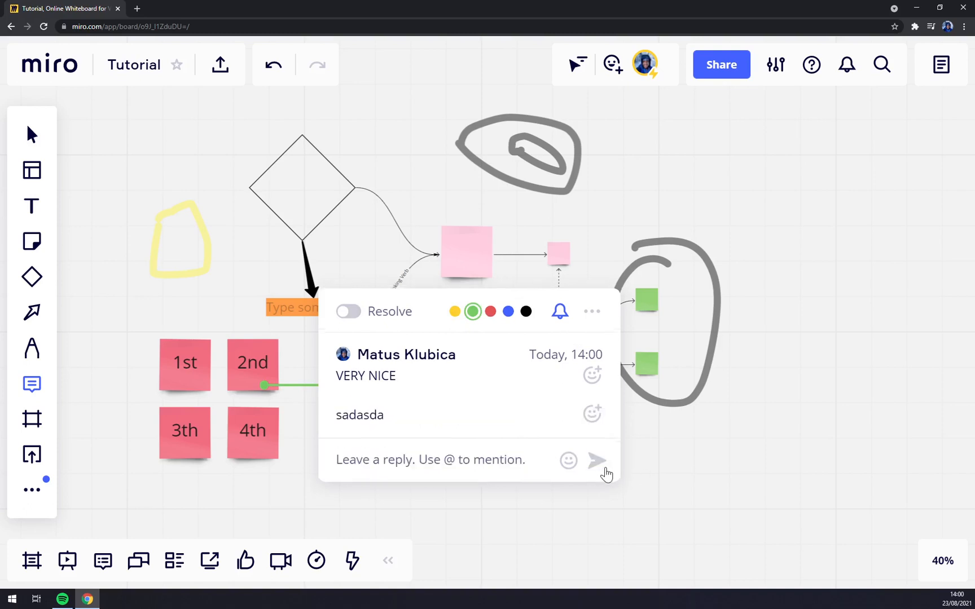
pyautogui.click(592, 312)
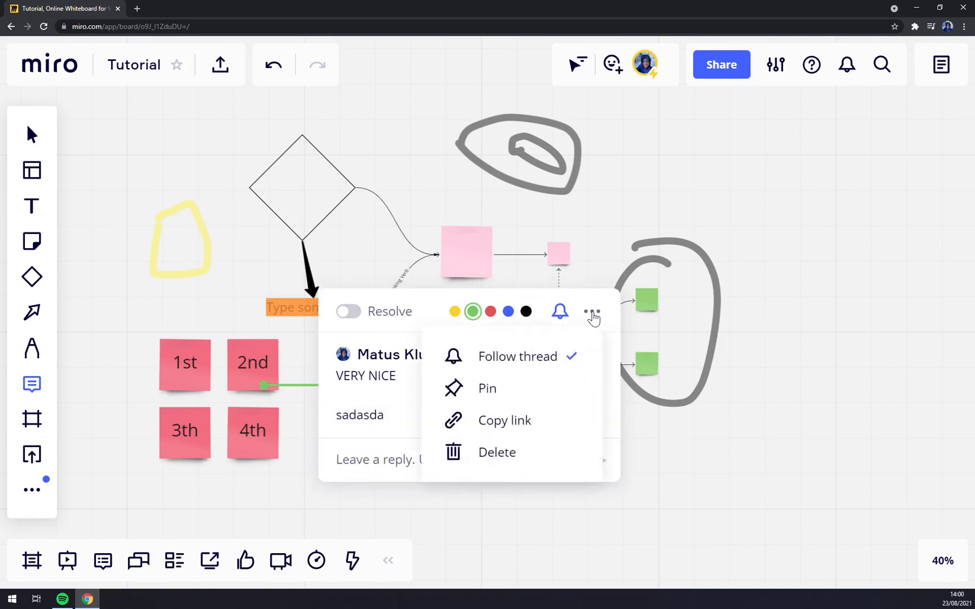
pyautogui.click(486, 388)
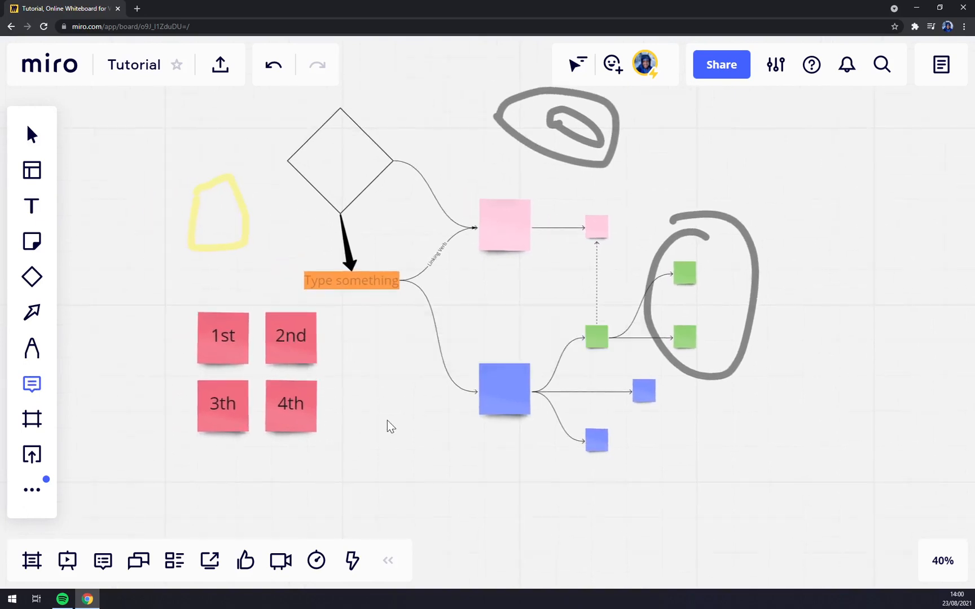
pyautogui.moveTo(31, 420)
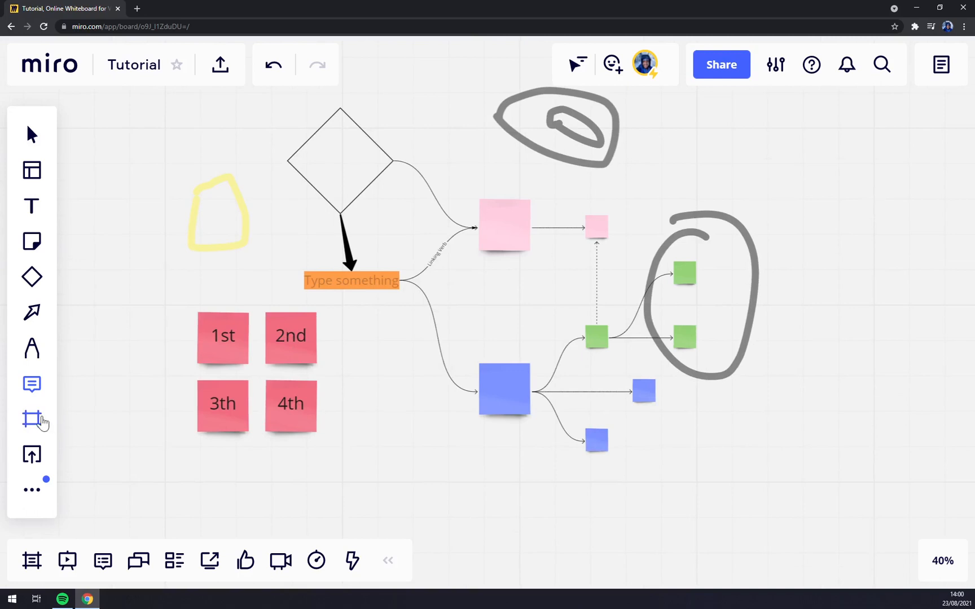
# Step: Draw Frame 1 right of the concept map and dismiss the free-trial popup
pyautogui.click(31, 419)
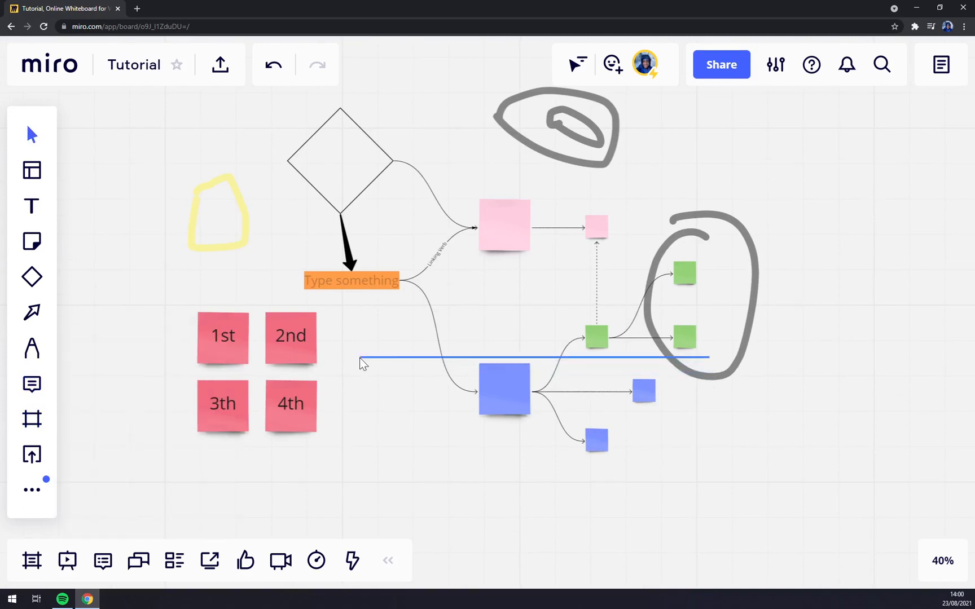
pyautogui.scroll(-3)
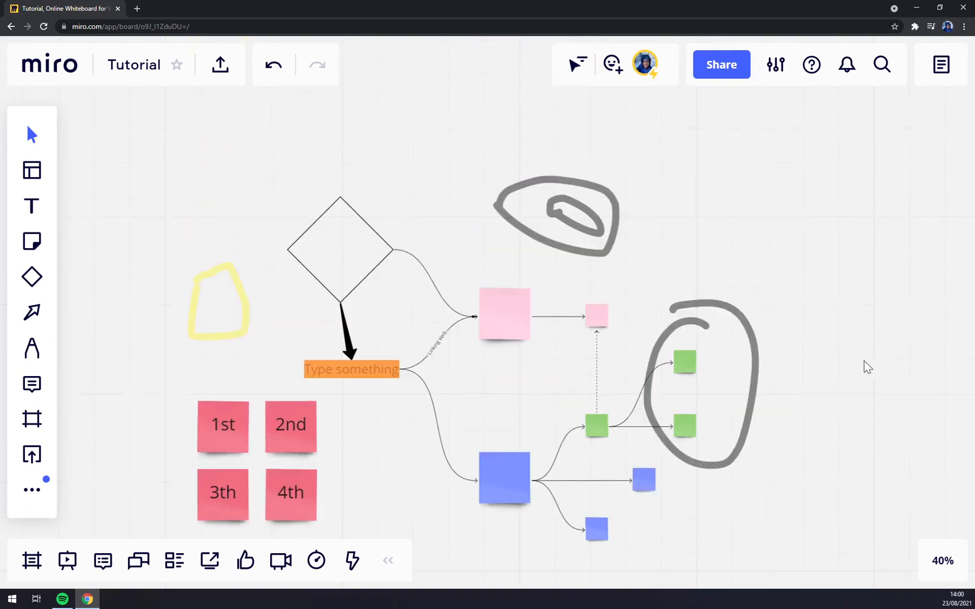
pyautogui.moveTo(31, 419)
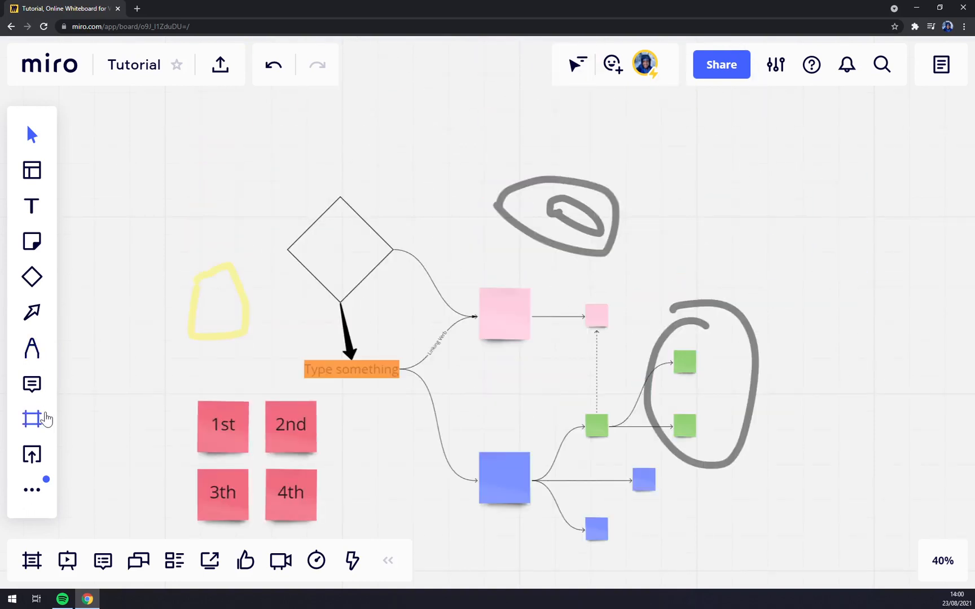
pyautogui.click(31, 418)
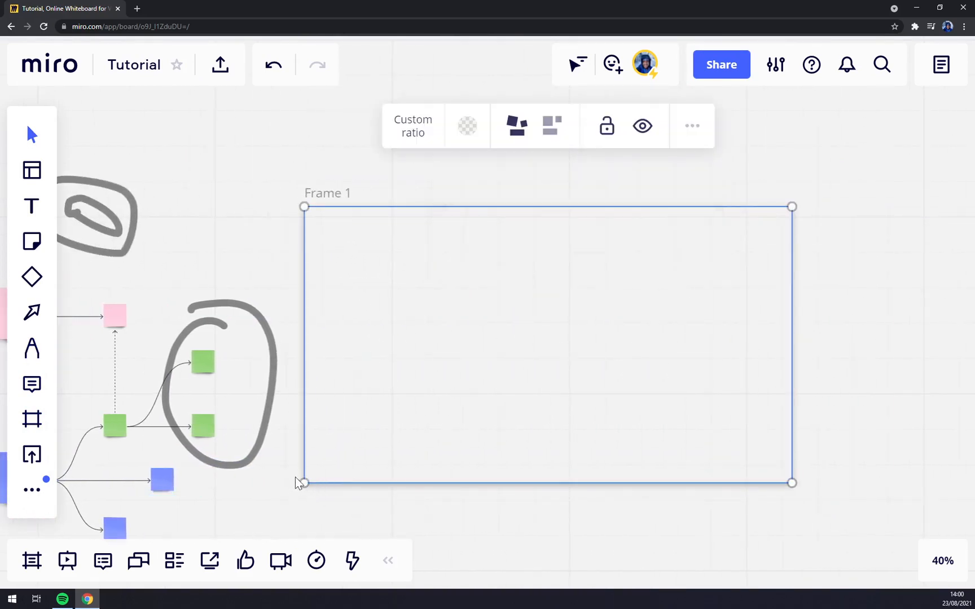
pyautogui.moveTo(605, 125)
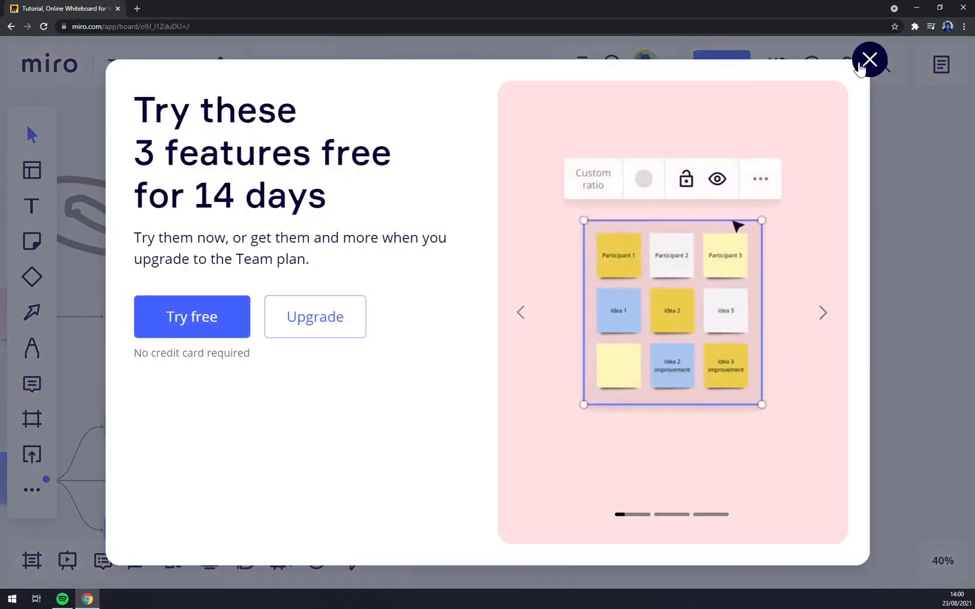
pyautogui.moveTo(788, 91)
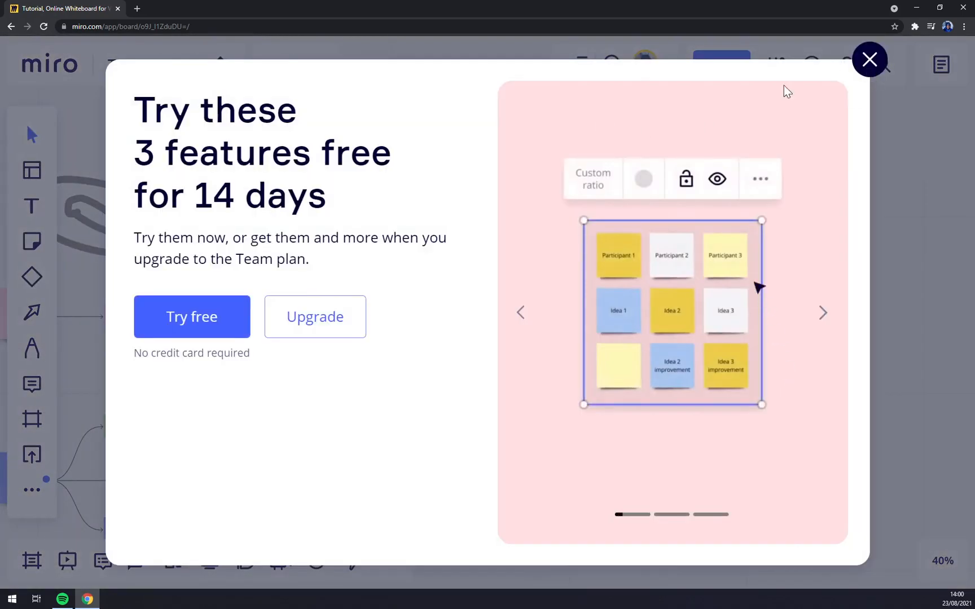
pyautogui.click(869, 59)
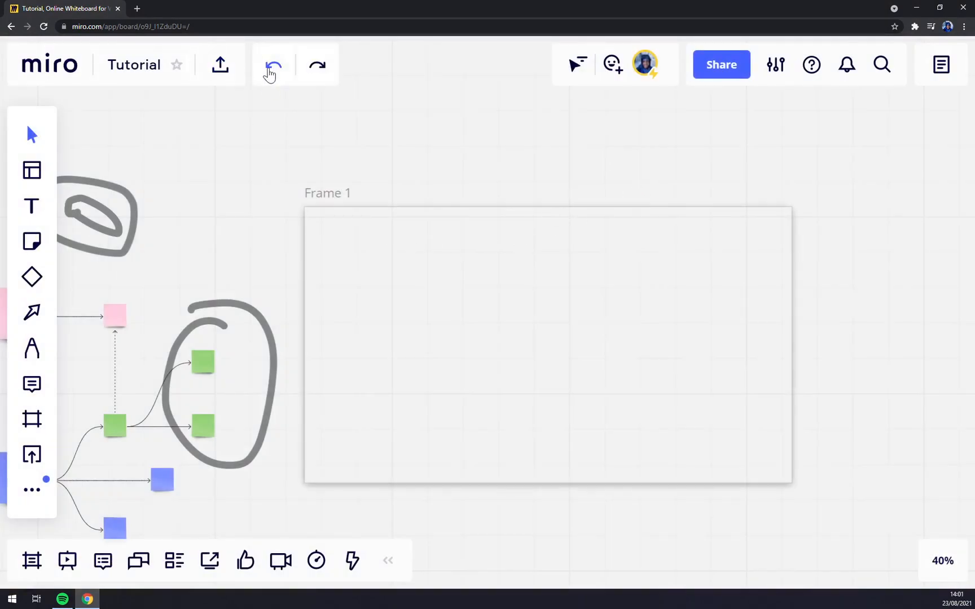
# Step: Resize Frame 1 to portrait A4 and move the 1st–4th red notes into it
pyautogui.click(273, 65)
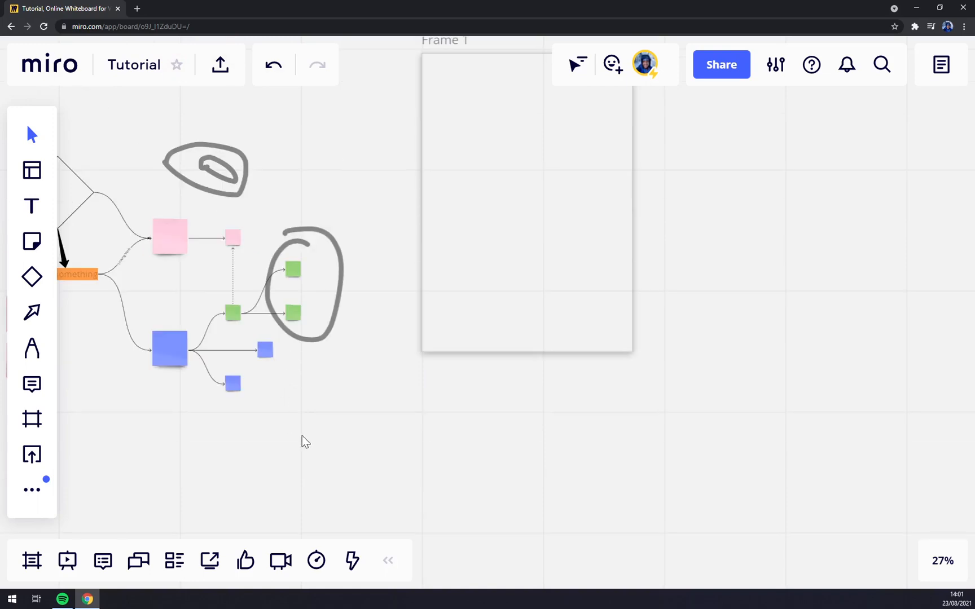
pyautogui.moveTo(61, 471)
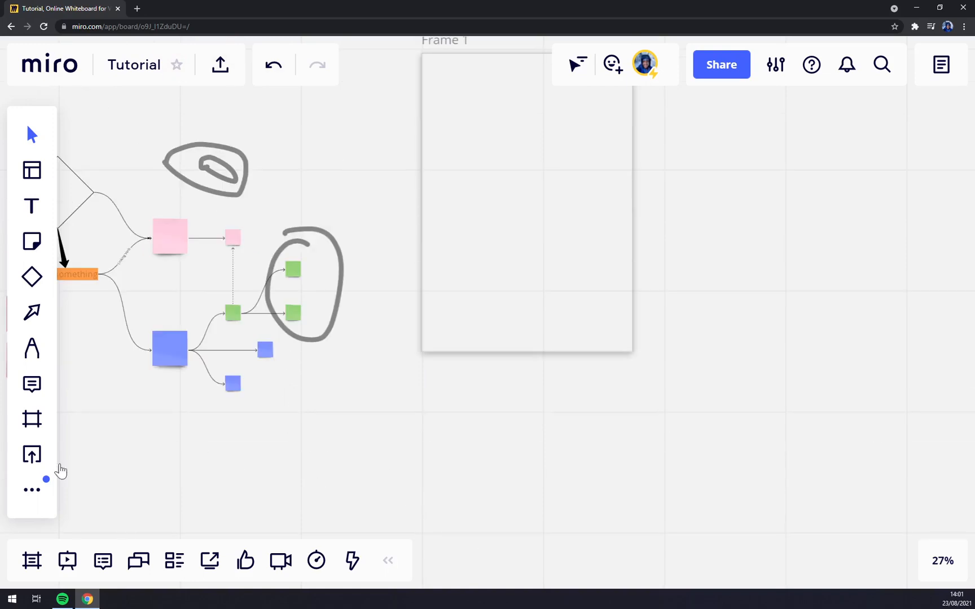
pyautogui.moveTo(28, 136)
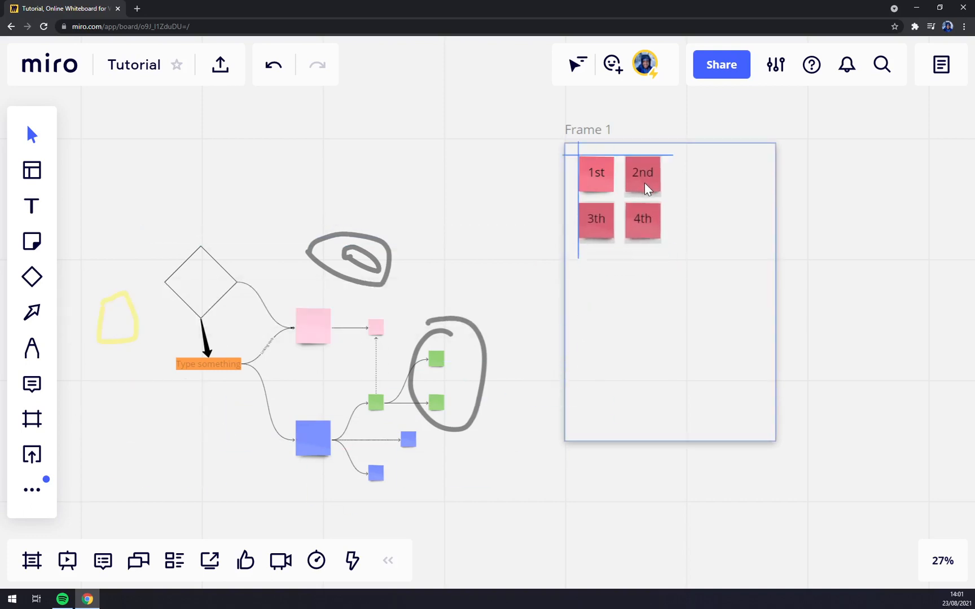
pyautogui.click(641, 173)
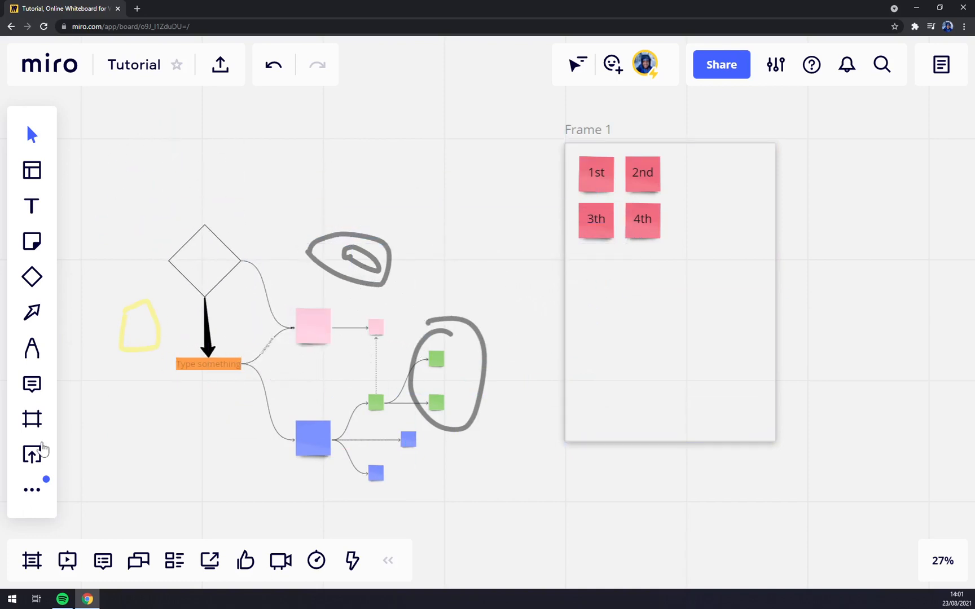
# Step: Upload the geometric wolf image from the device and place it below the notes
pyautogui.click(32, 455)
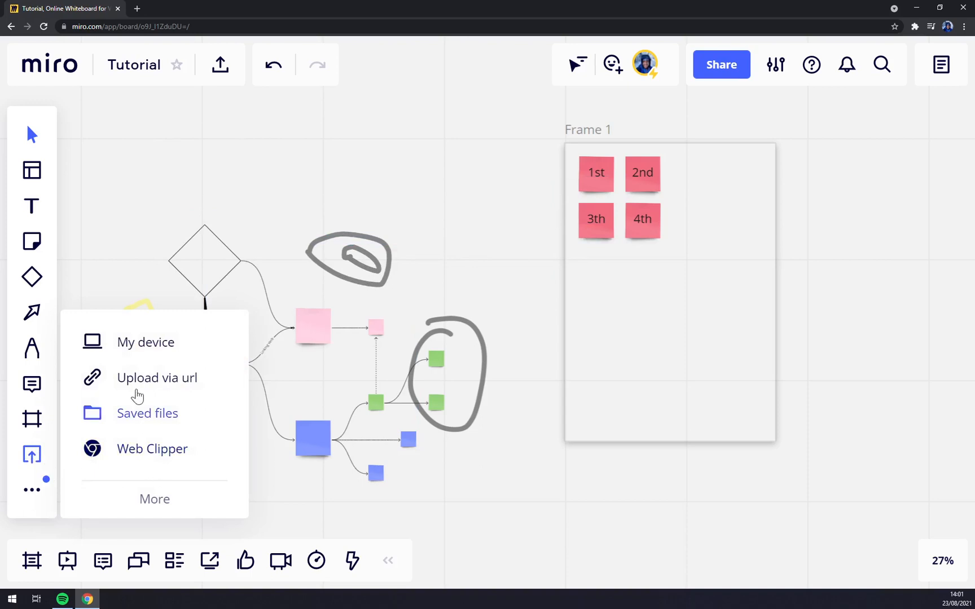
pyautogui.click(145, 342)
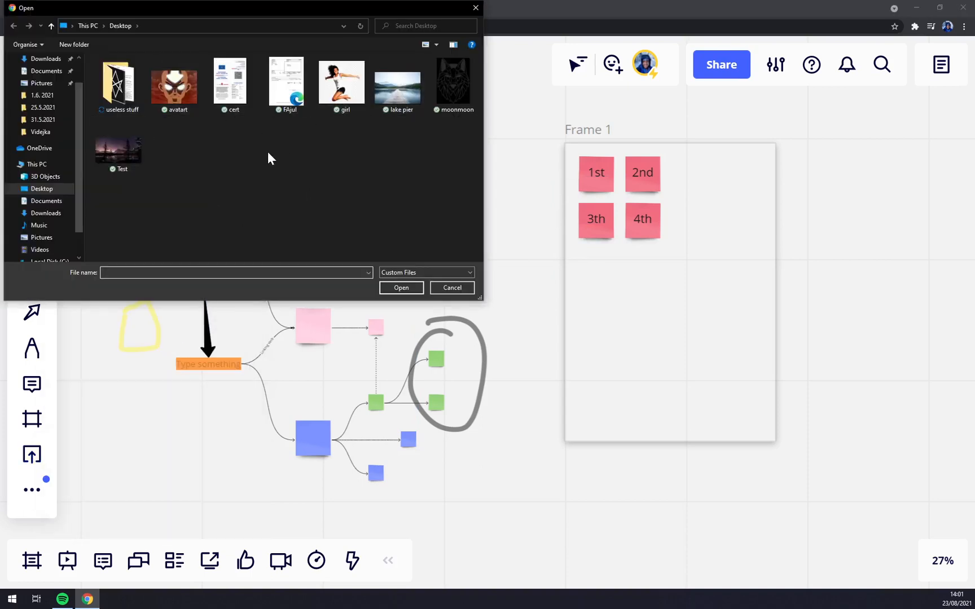
pyautogui.click(451, 287)
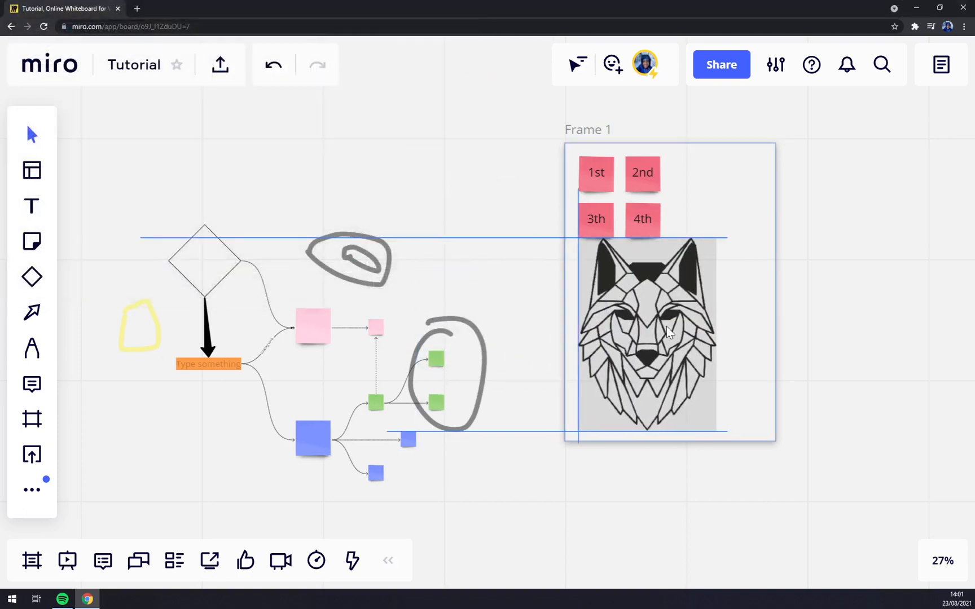
pyautogui.click(102, 197)
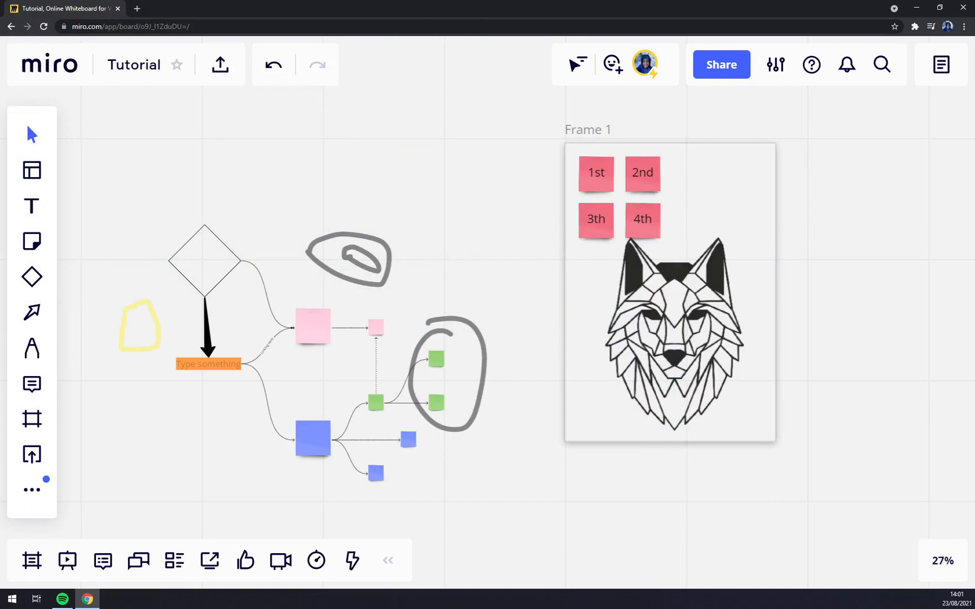
pyautogui.moveTo(68, 562)
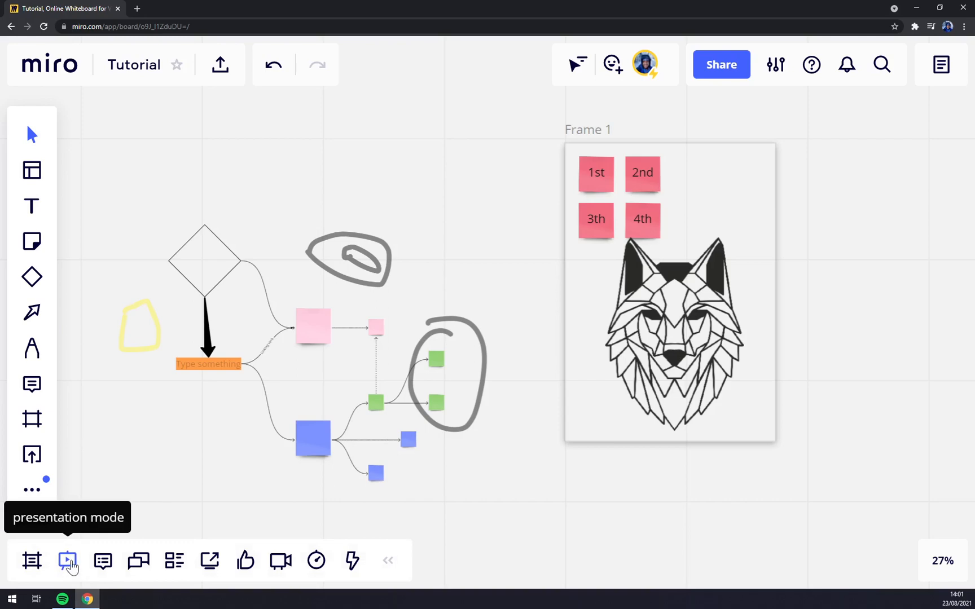
# Step: Present Frame 1 with the red notes and wolf image as slide 1, closing Comments
pyautogui.click(68, 560)
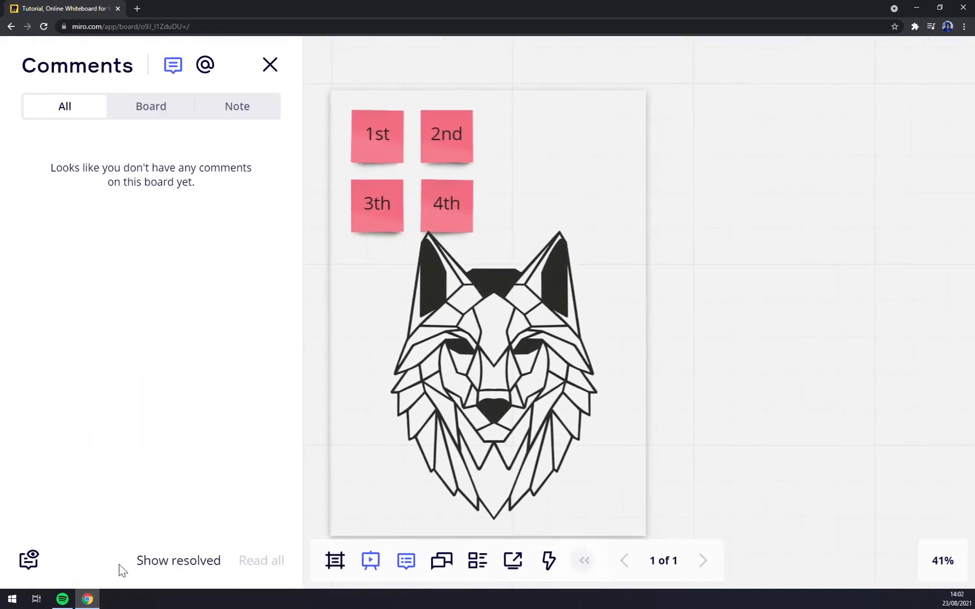
pyautogui.click(270, 64)
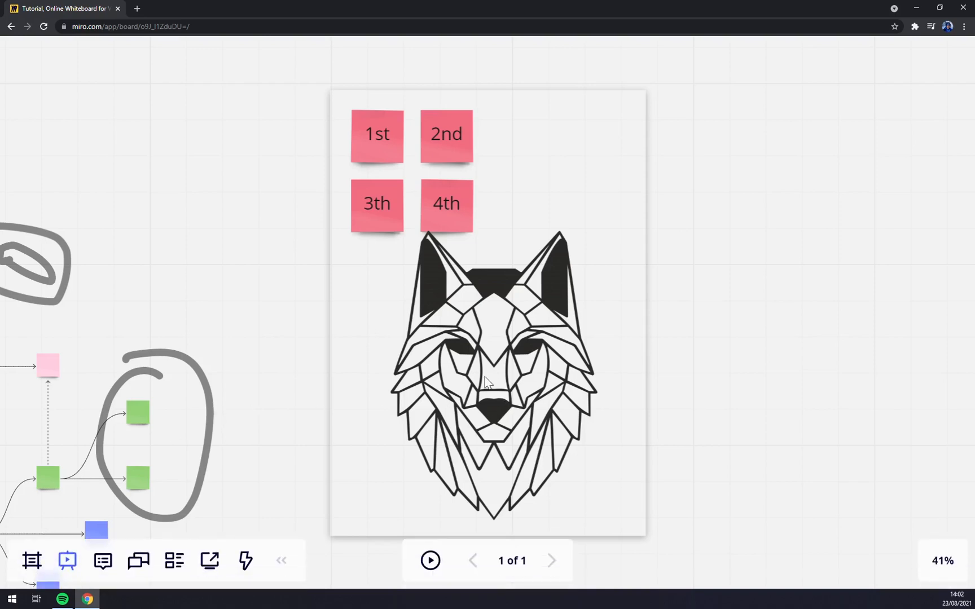
pyautogui.scroll(-3)
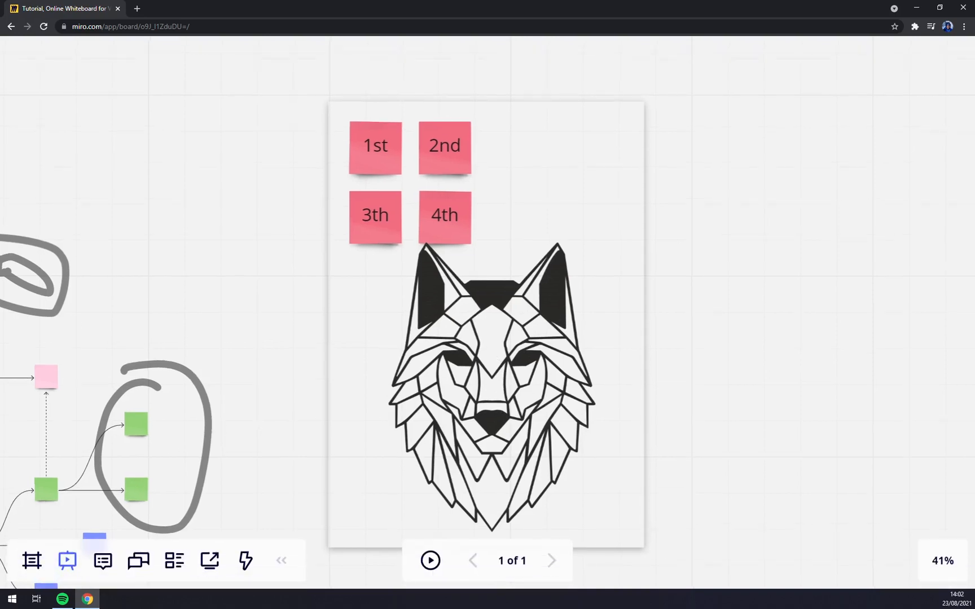